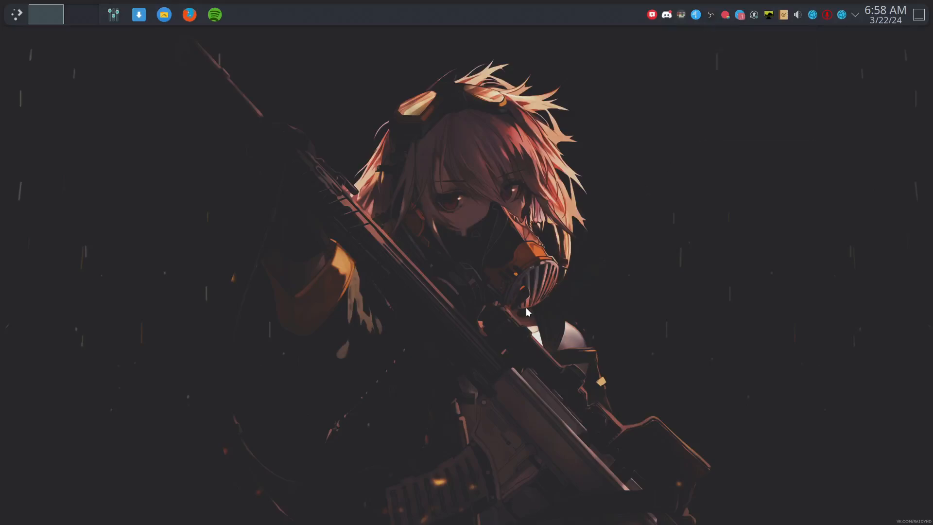
- Launch Konsole and Dolphin side by side from the taskbar, showing neofetch system info
left_click(239, 10)
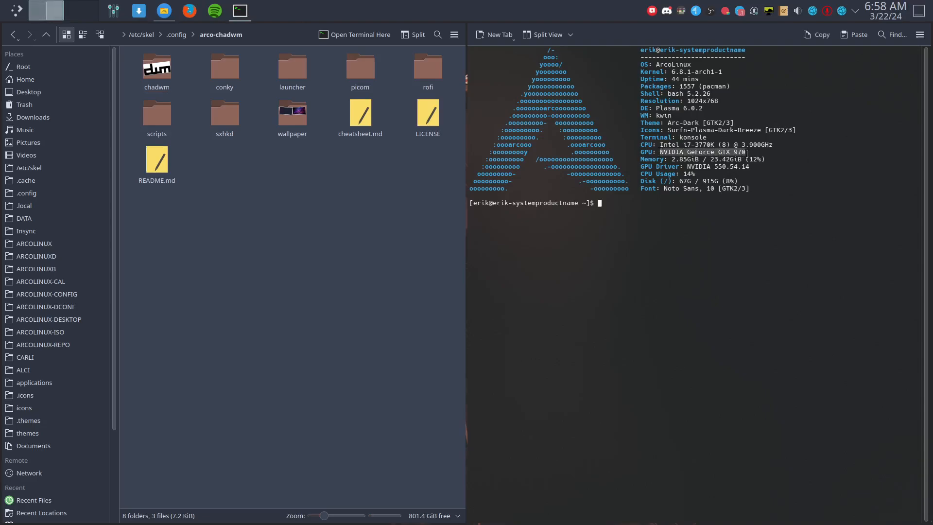
- Run the howold alias with sudo, retrying the password, to print the American Megatrends BIOS report
type("how")
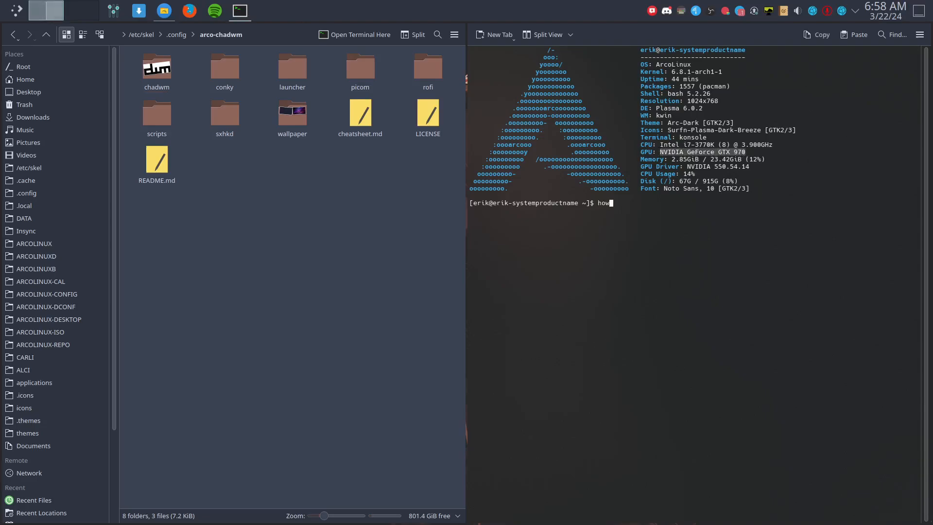
key("Return")
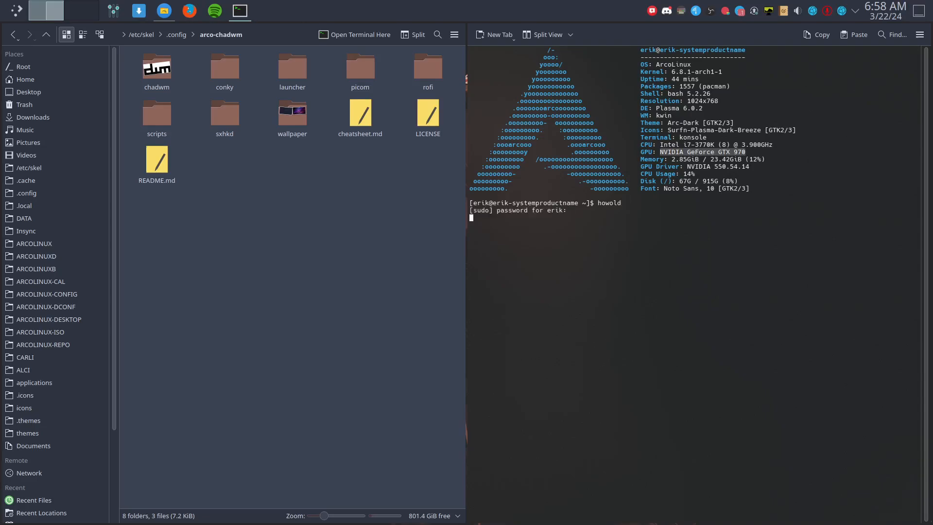
key("Return")
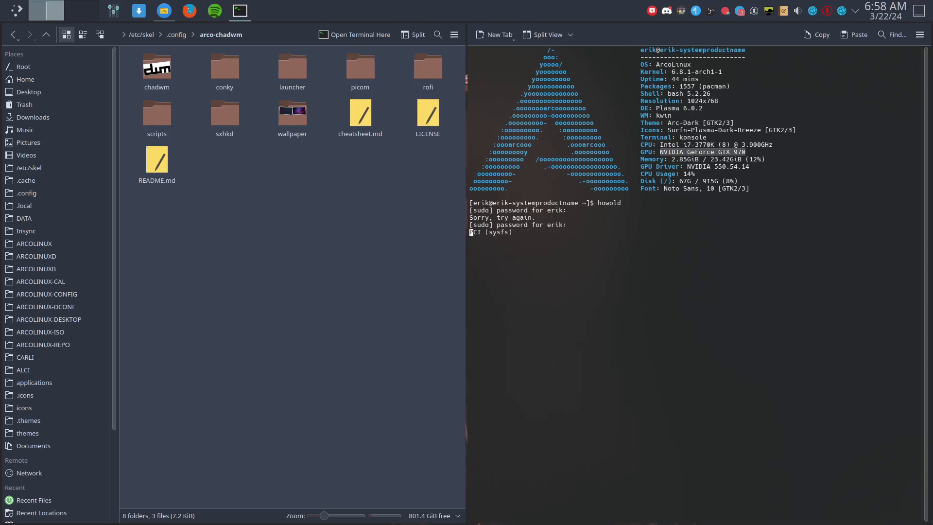
key("Return")
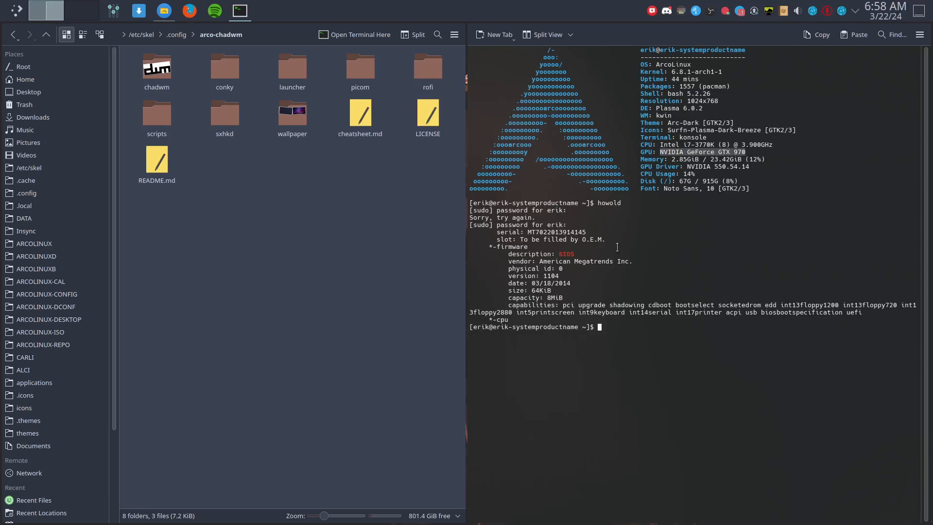
mouse_move(554, 289)
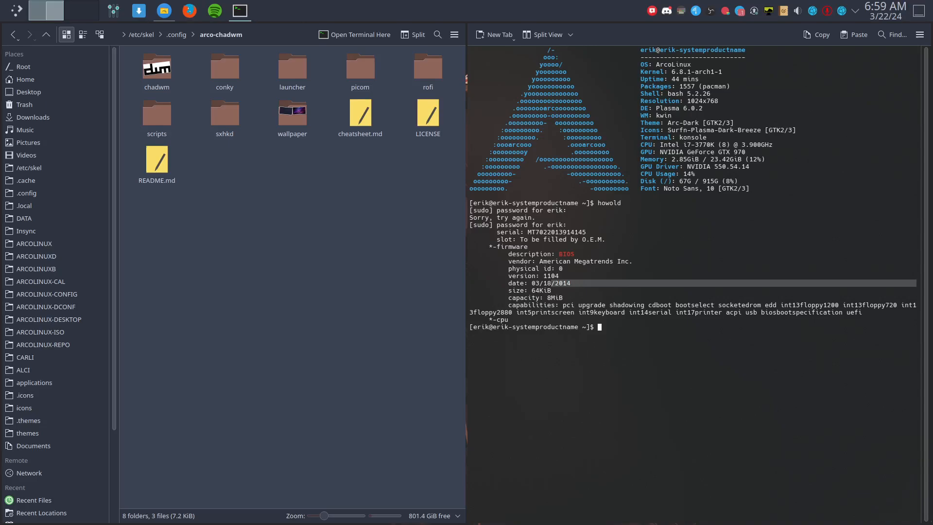
- Run nvidia-smi, confirming the GTX 970 on driver 550.54.14 with CUDA 12.4
type("nvidi")
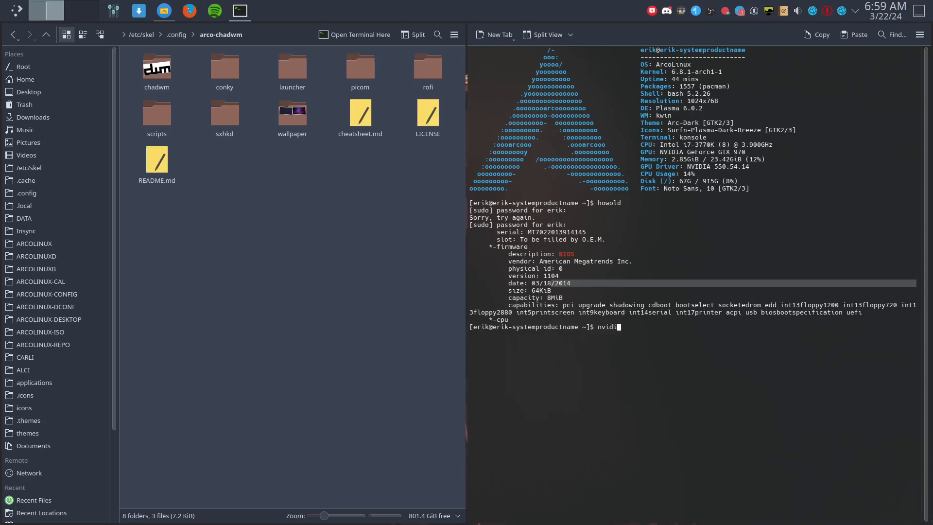
type("a-smi")
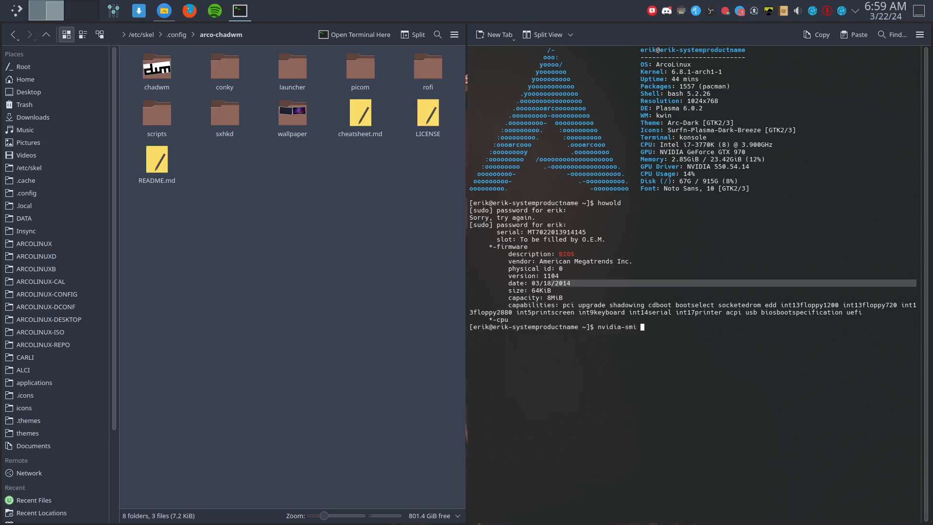
key("Return")
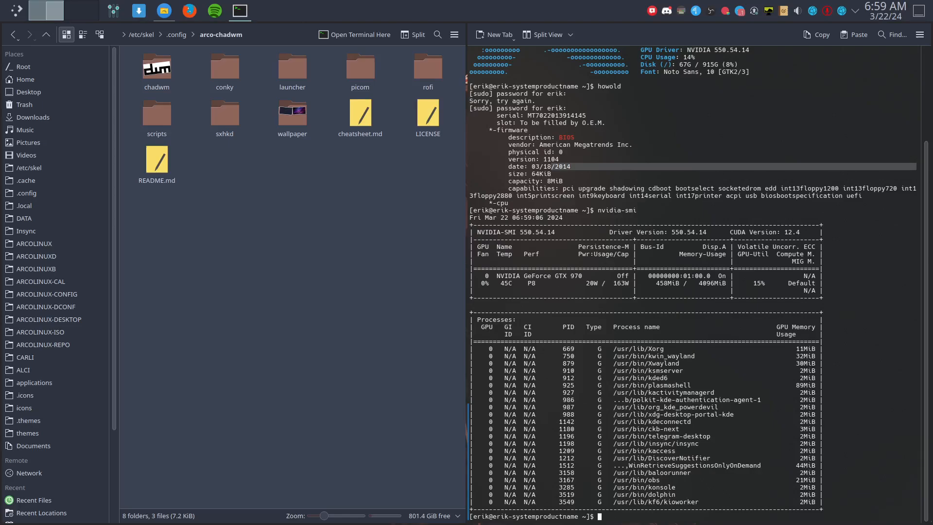
- Open the application menu, then close Konsole and Dolphin, leaving the bare desktop
left_click(7, 11)
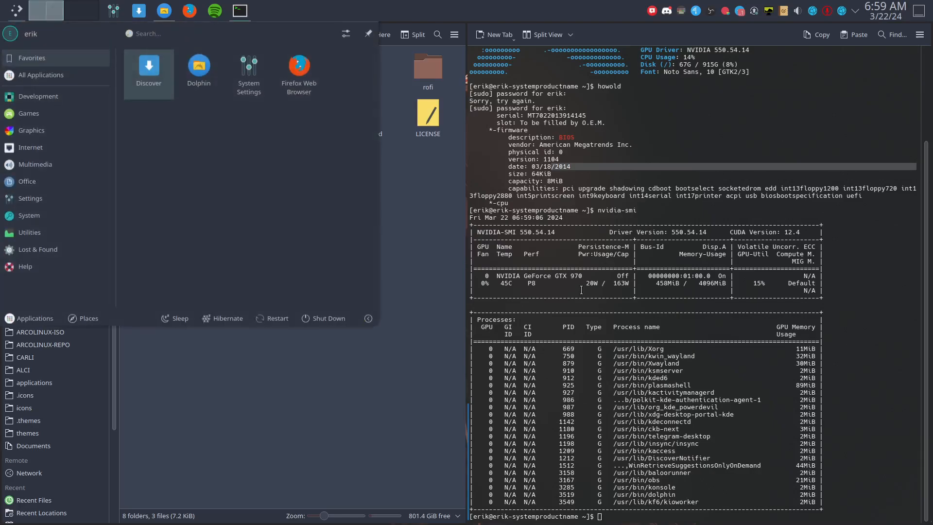
type("iso")
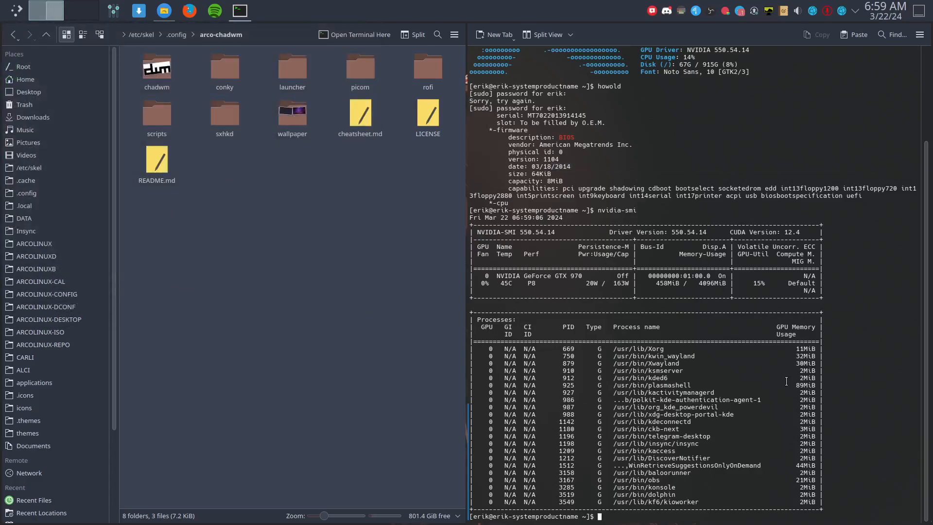
type("ls")
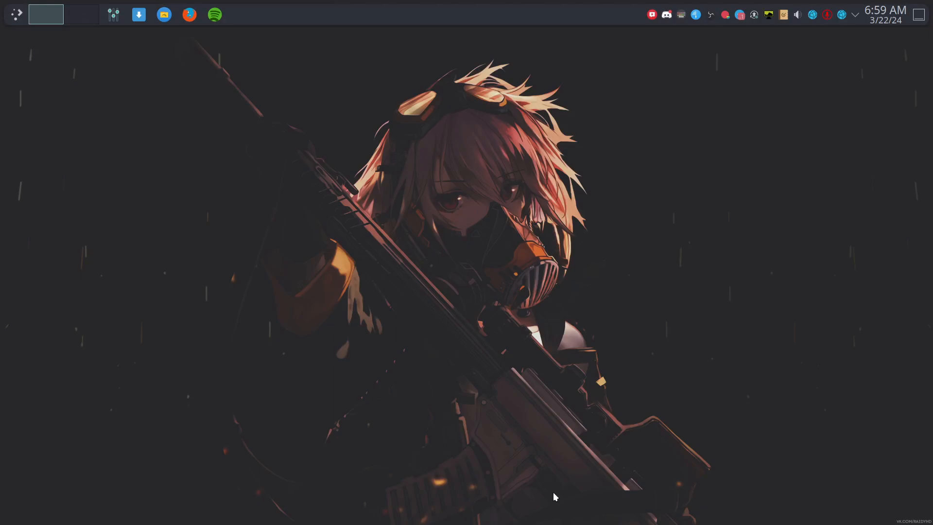
- Open a new Konsole and launch Vivaldi from the Internet applications, tiled beside it
left_click(239, 10)
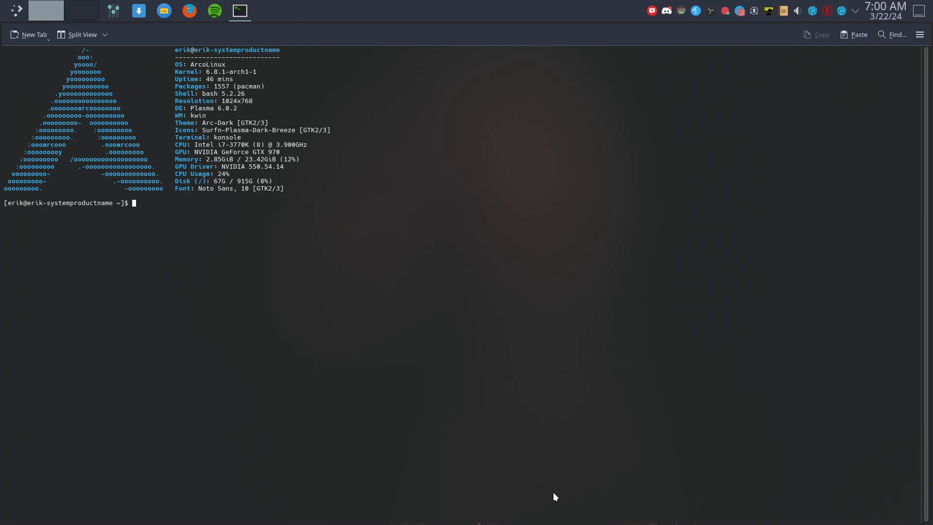
mouse_move(82, 66)
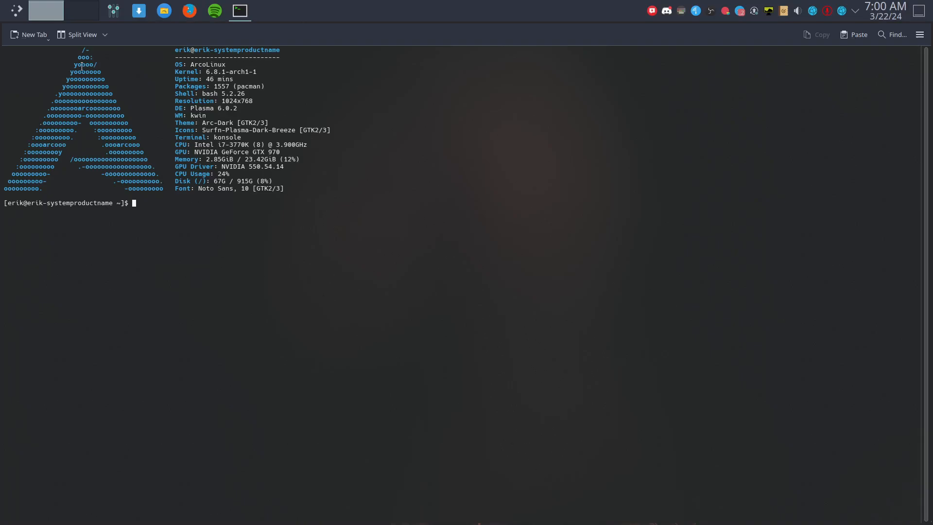
left_click(15, 11)
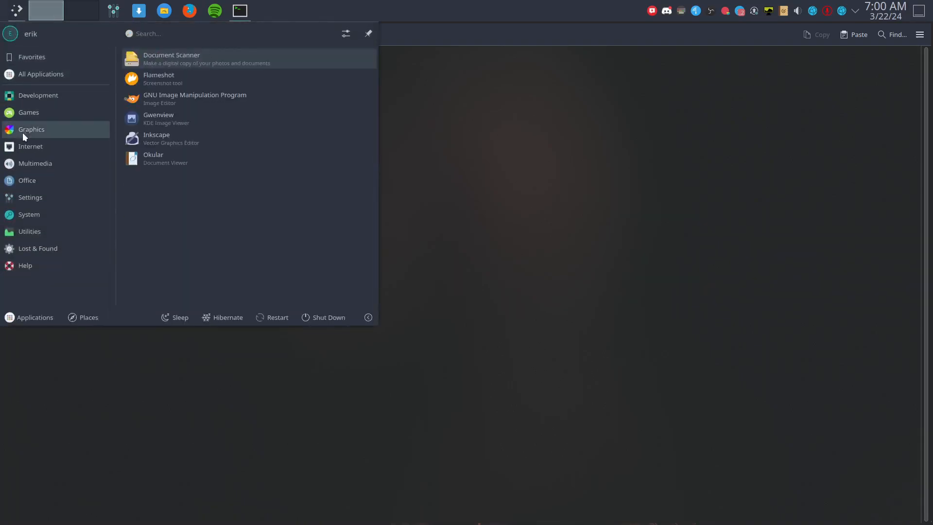
left_click(30, 146)
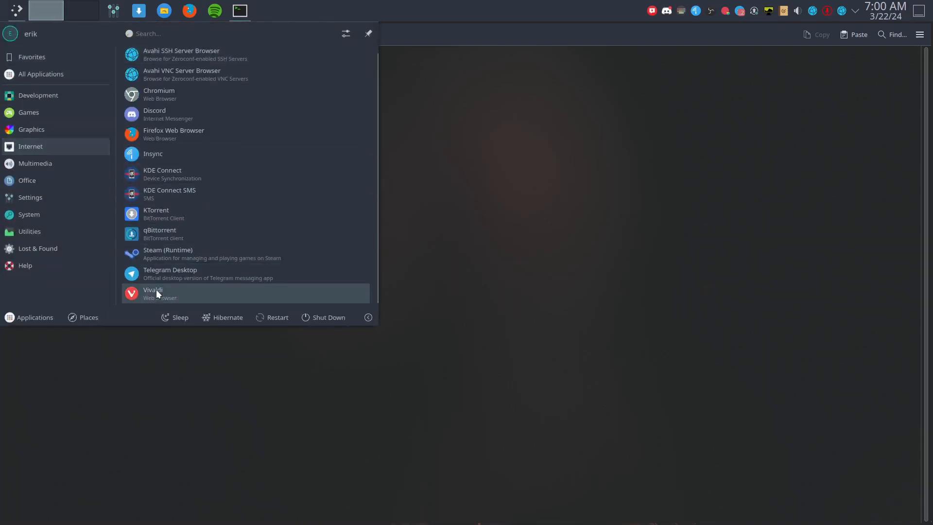
left_click(152, 292)
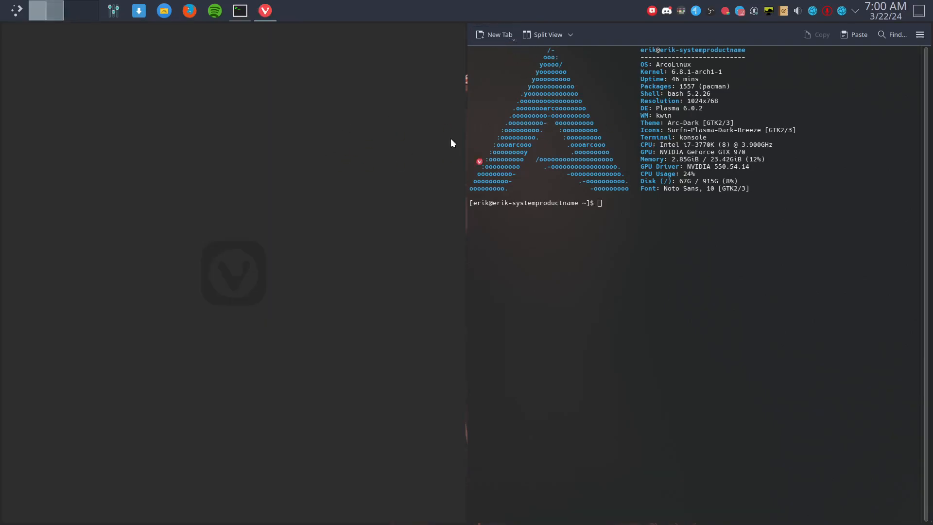
left_click(264, 11)
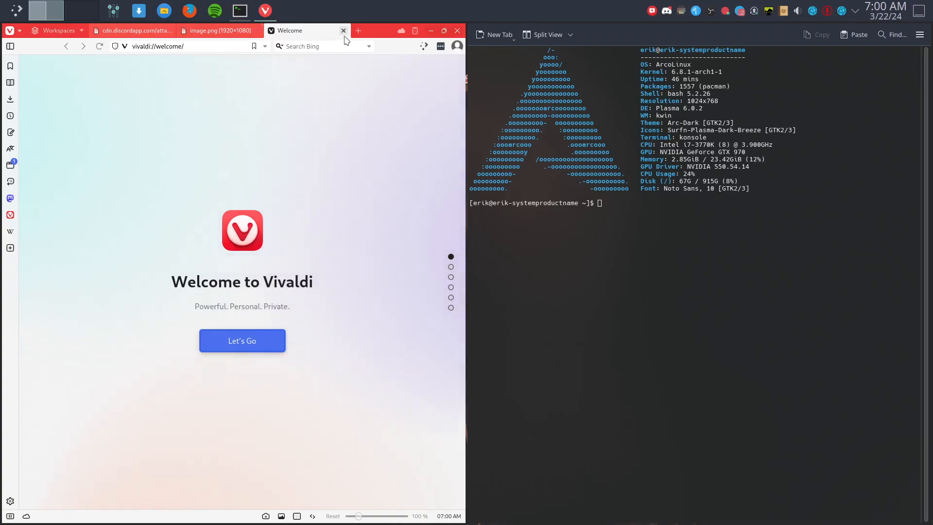
- Search 'nvidia all', open Frogging-Family/nvidia-all on GitHub, and copy its HTTPS clone URL
left_click(173, 45)
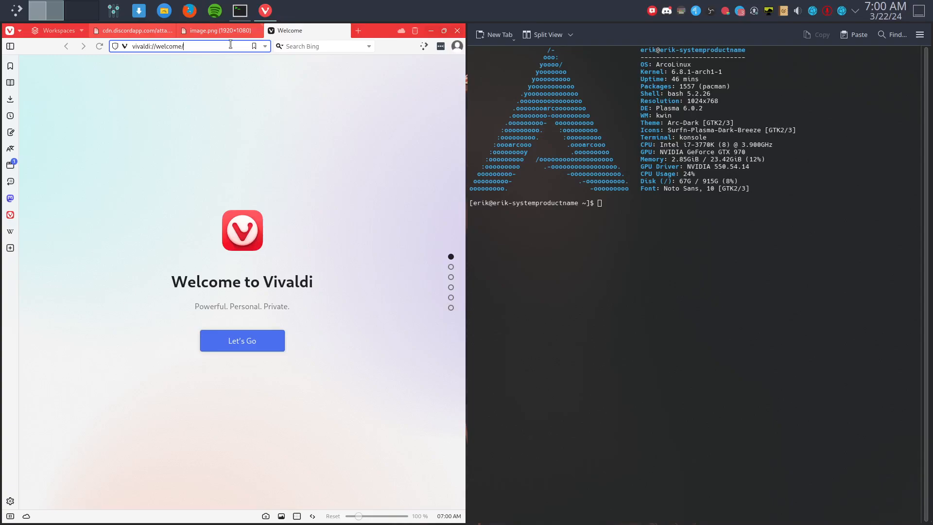
type("bvu")
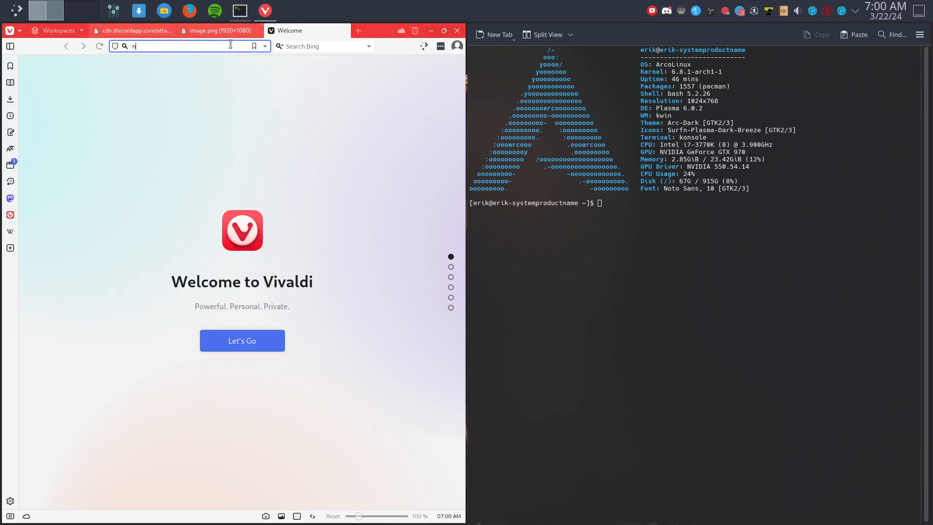
type("vidia")
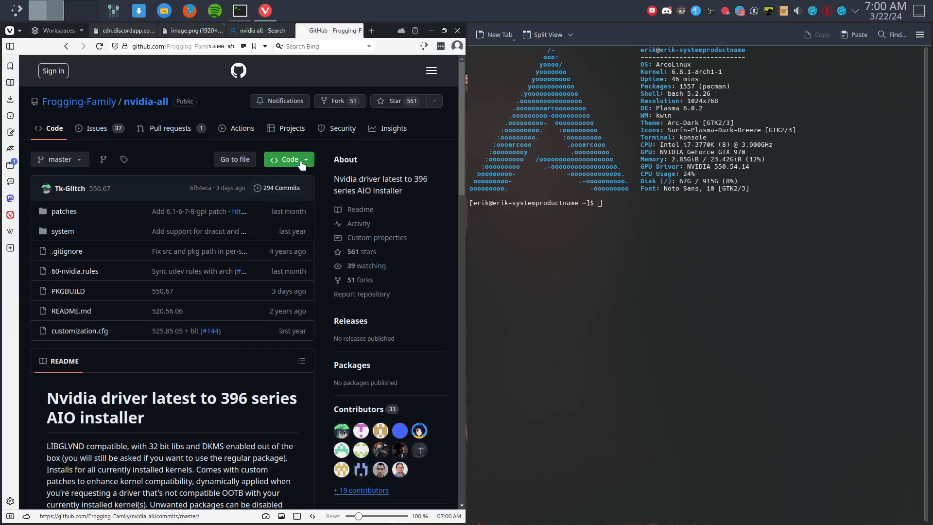
left_click(288, 159)
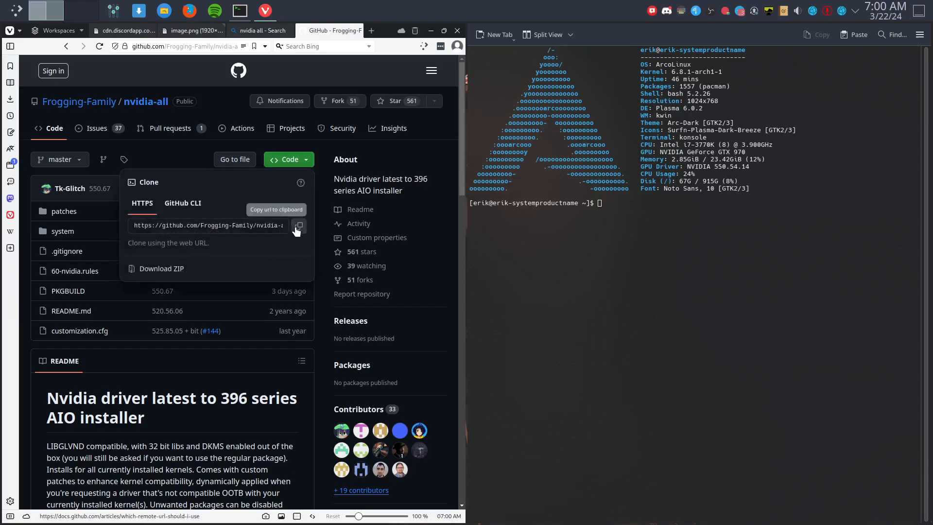
left_click(297, 225)
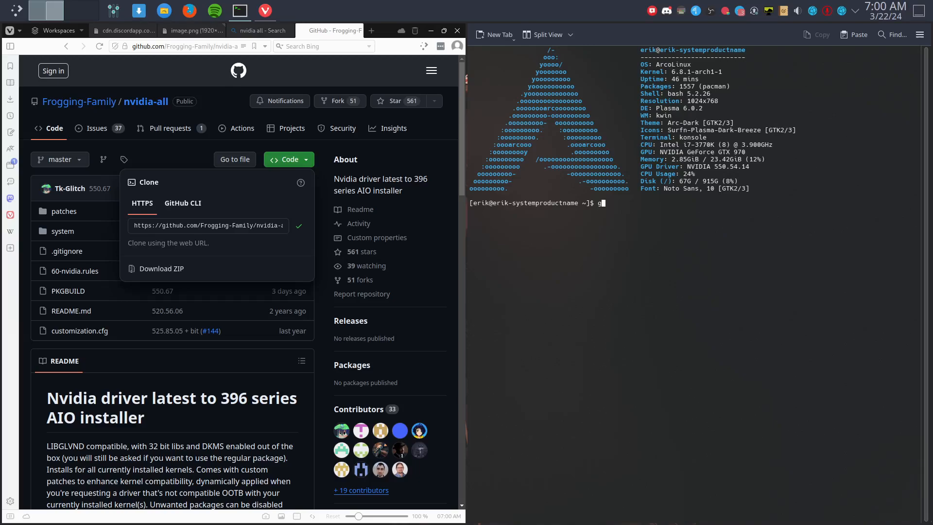
- Clone the nvidia-all repository with git clone
type("it clone")
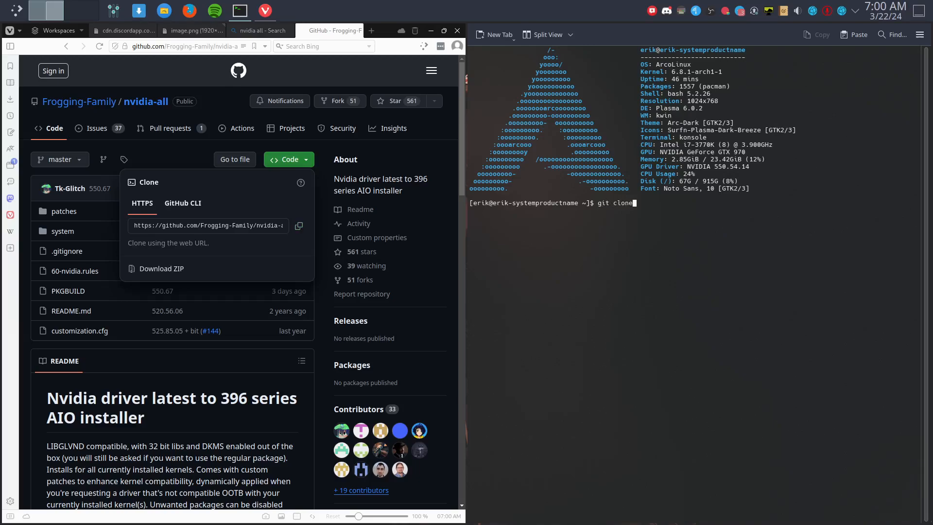
key("Return")
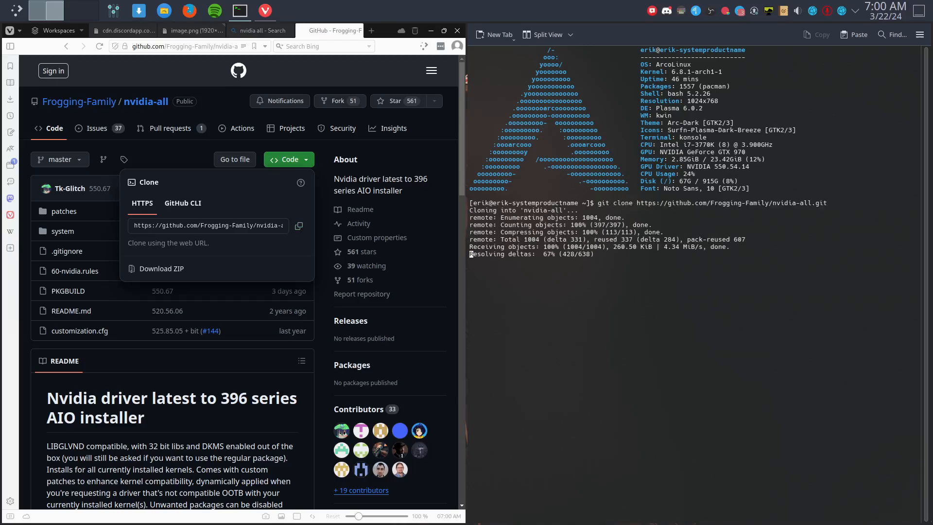
scroll("down", 3)
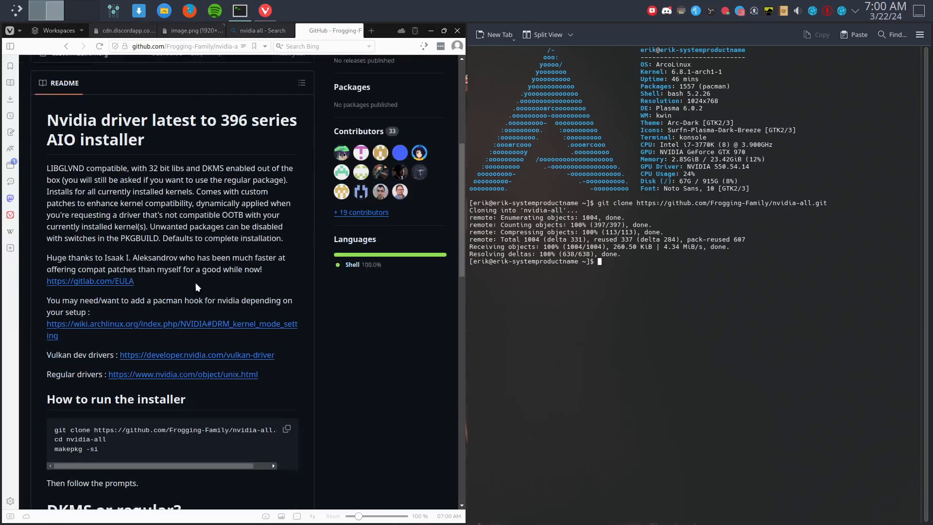
scroll("down", 3)
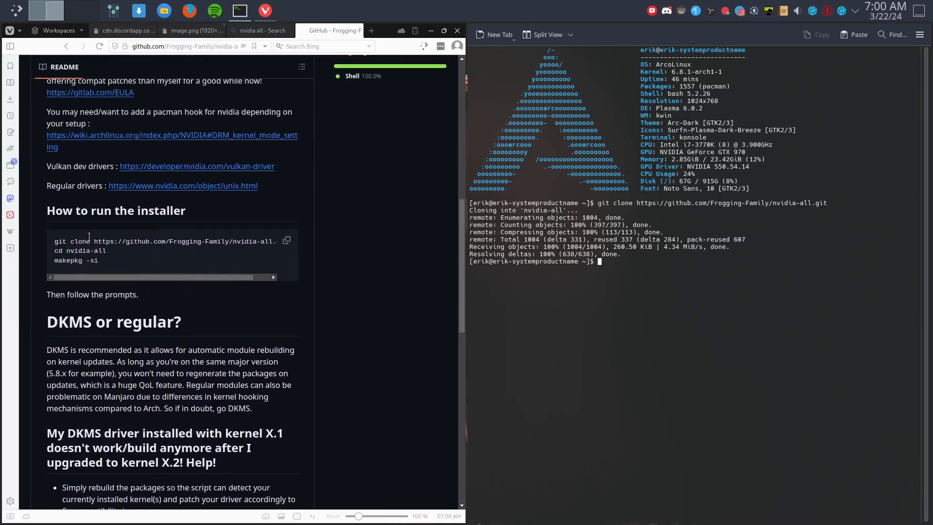
mouse_move(607, 294)
type("cd nvidia-all/")
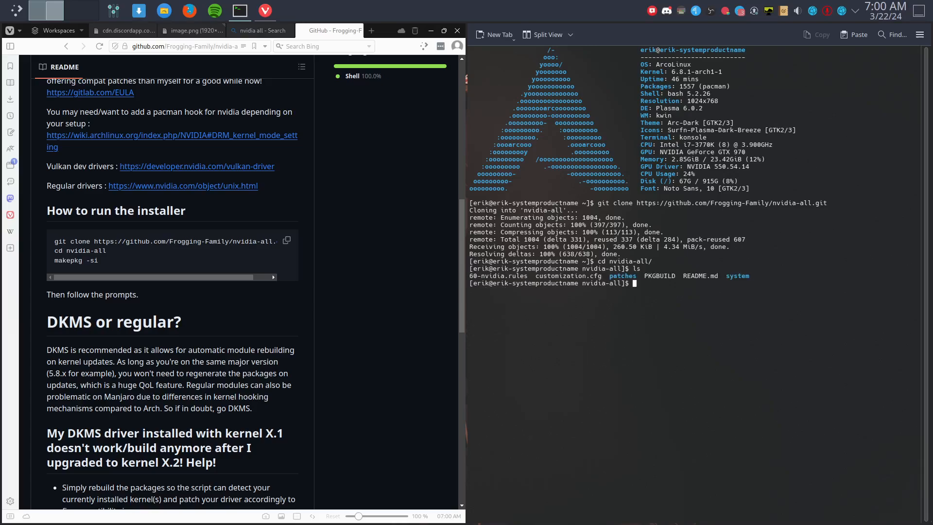
- Run makepkg -si in nvidia-all, reaching the driver version prompt
type("mak")
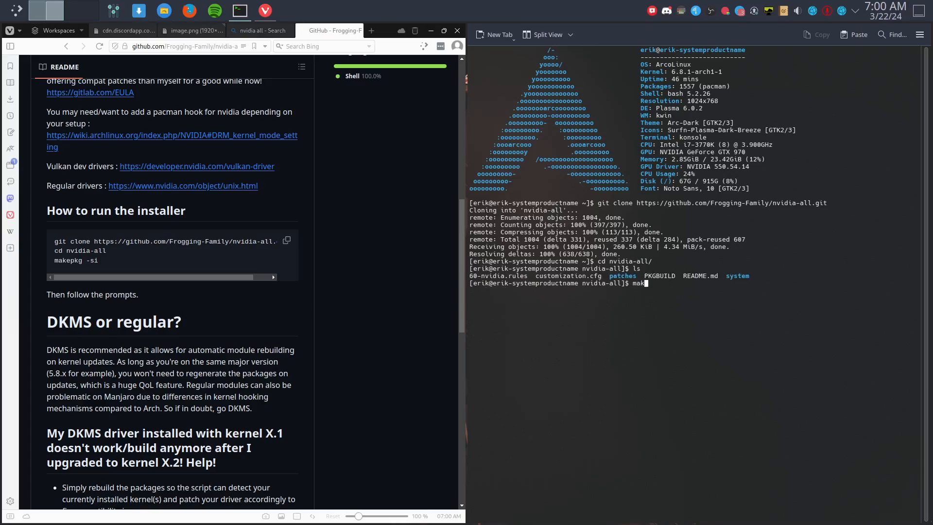
type("epkg -s")
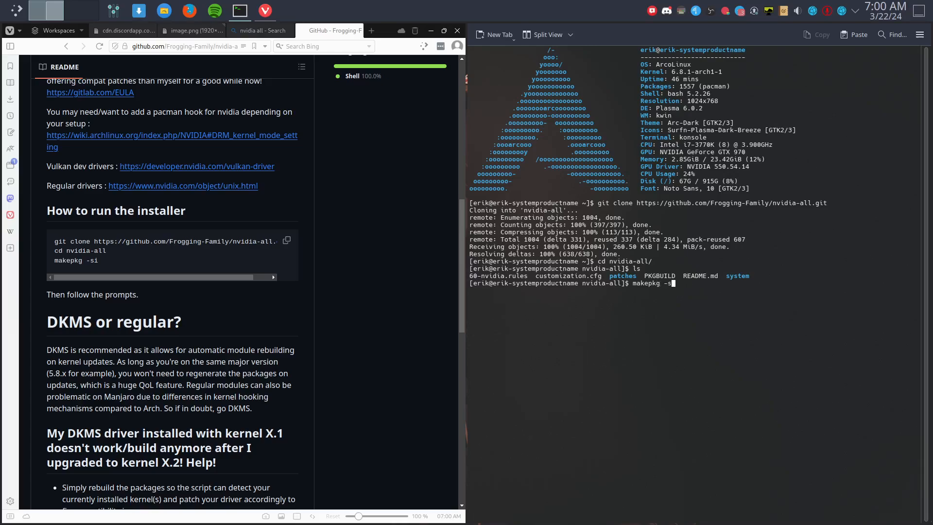
key("Return")
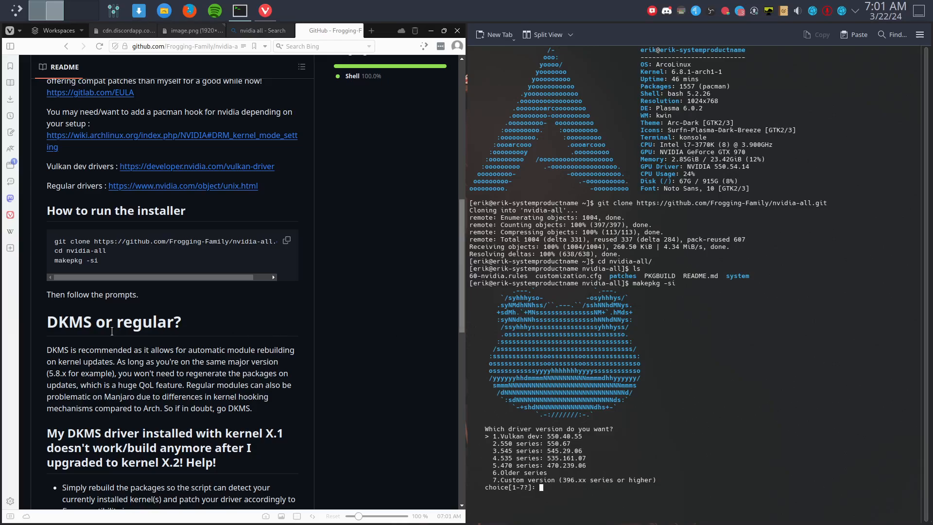
scroll("down", 3)
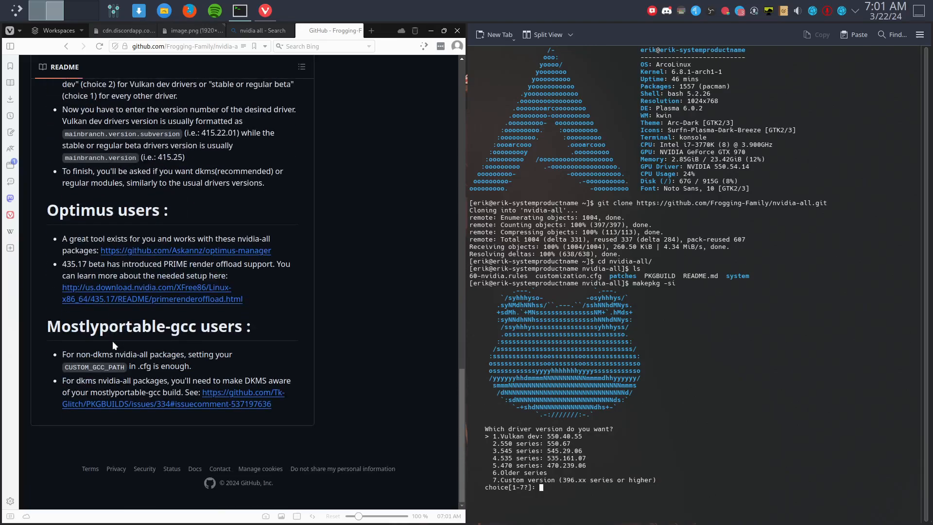
scroll("up", 3)
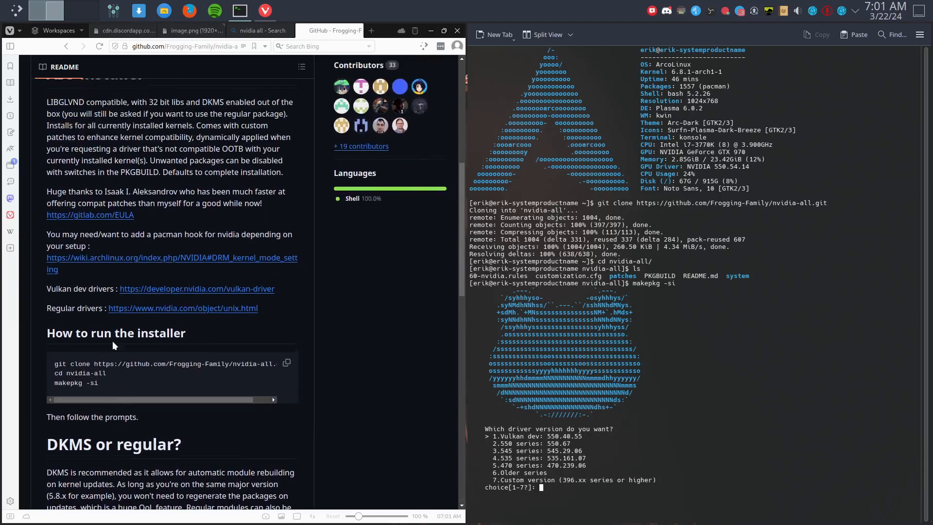
mouse_move(130, 232)
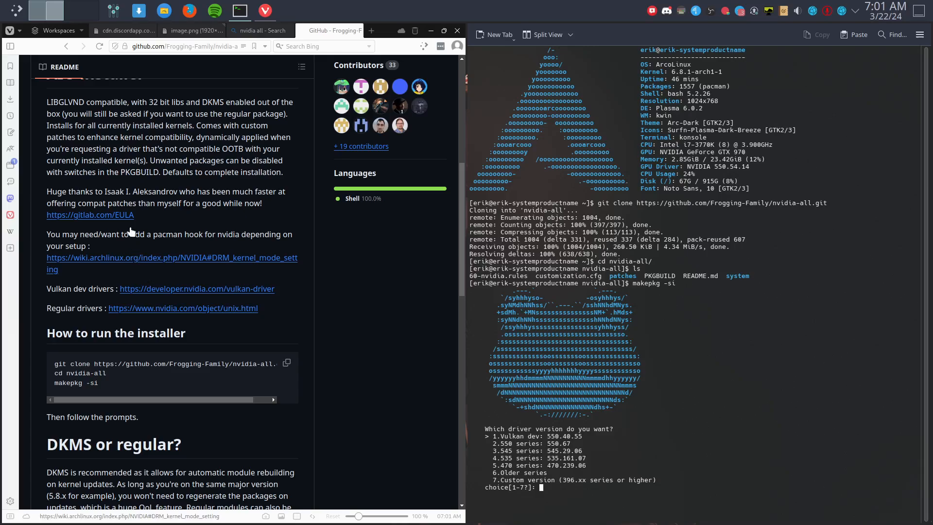
scroll("up", 3)
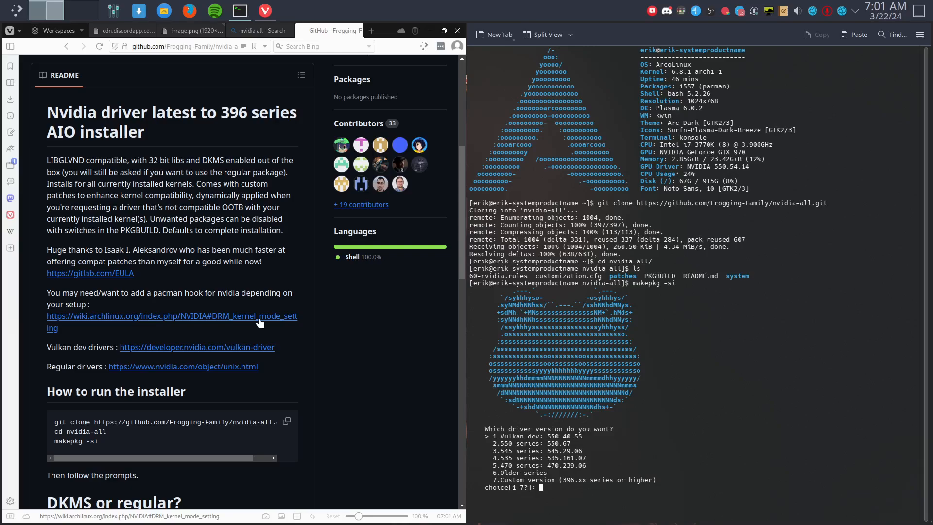
mouse_move(231, 342)
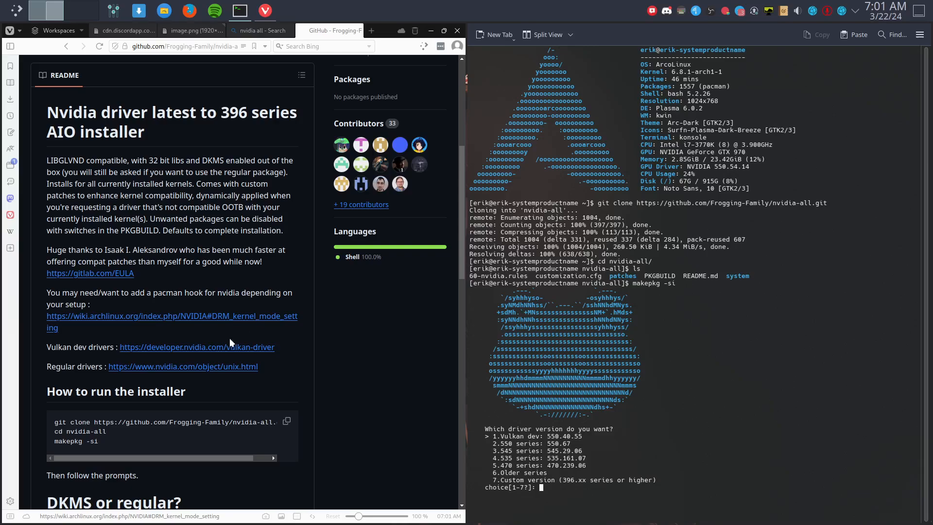
mouse_move(195, 369)
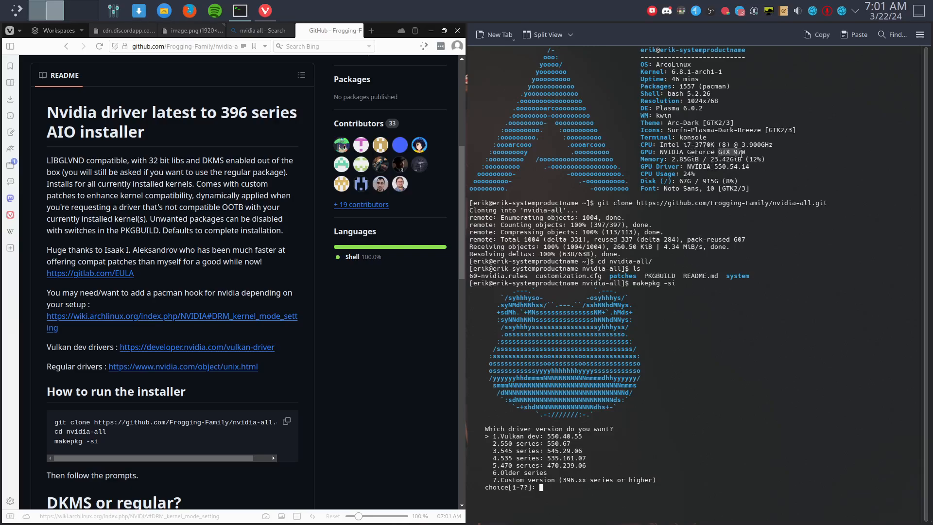
mouse_move(196, 109)
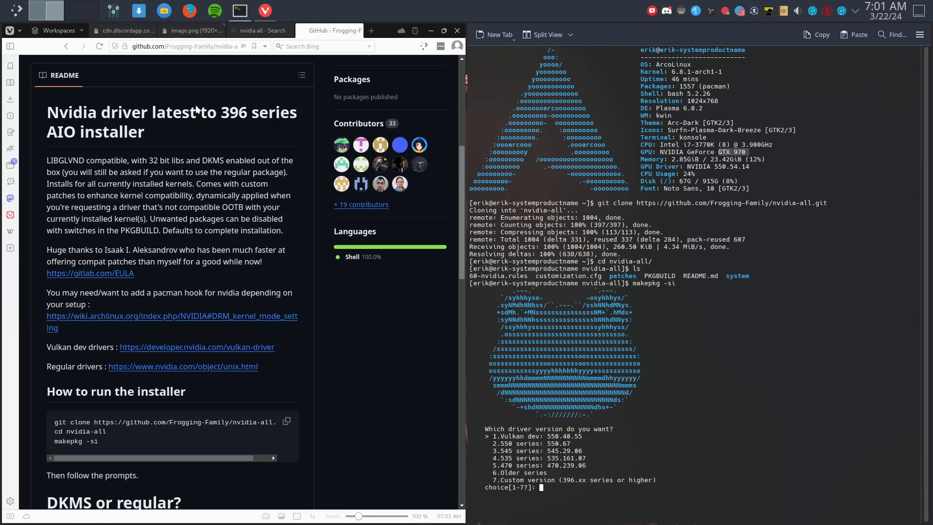
- Open NVIDIA's driver downloads page and select GeForce 9 Series on Linux 64-bit
left_click(370, 30)
type("nvidia drivers")
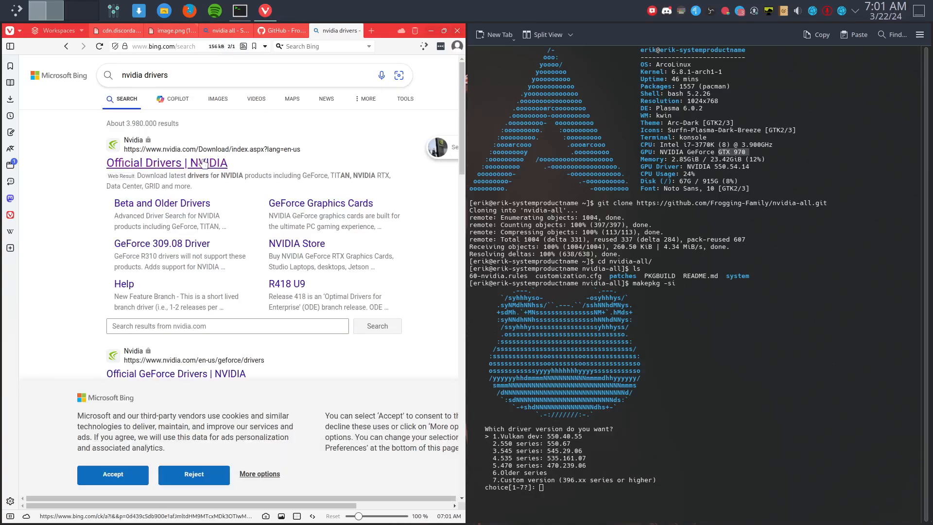
left_click(166, 163)
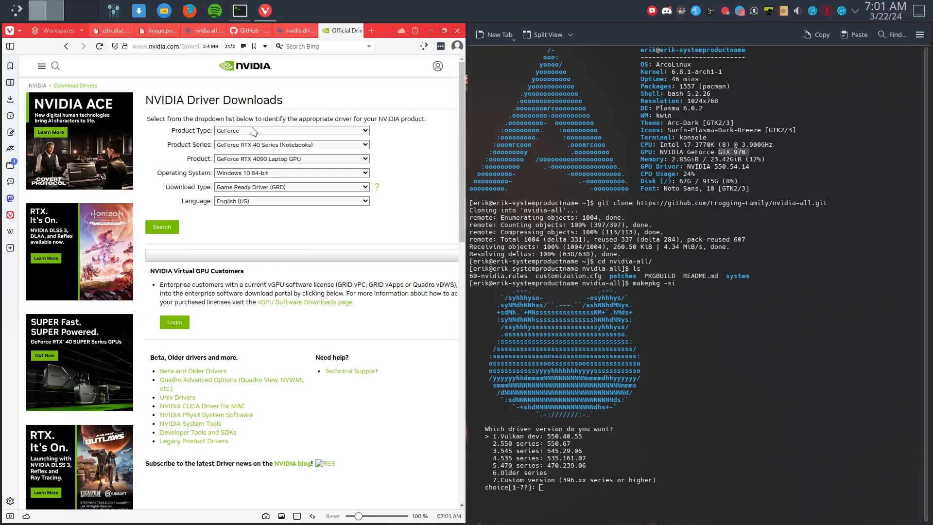
left_click(292, 144)
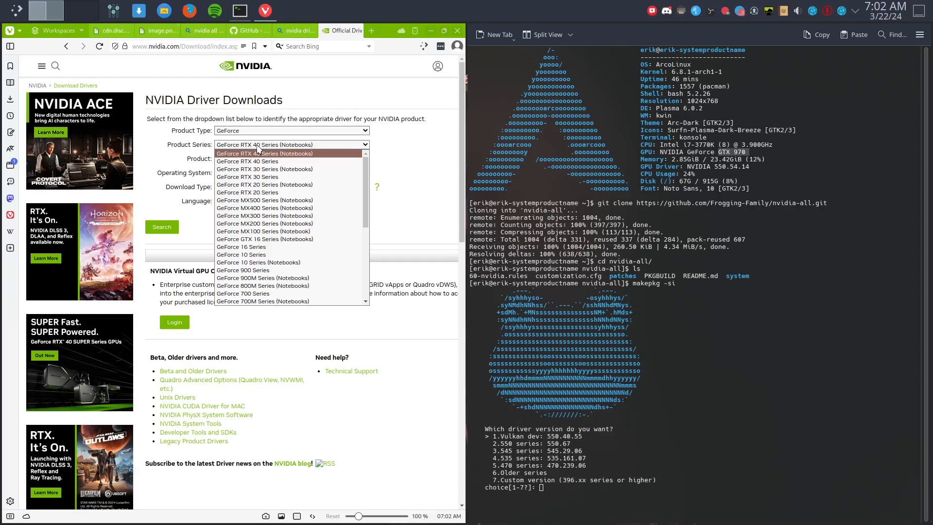
mouse_move(175, 153)
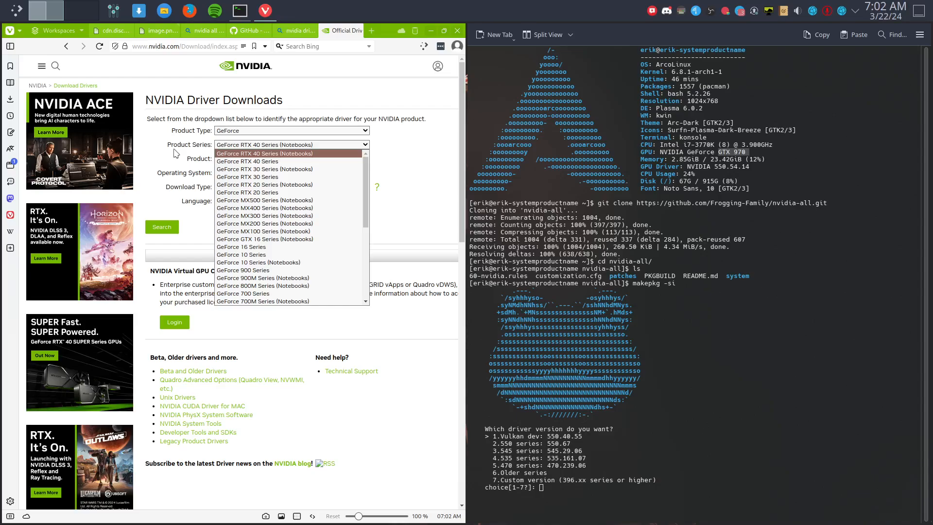
left_click(264, 153)
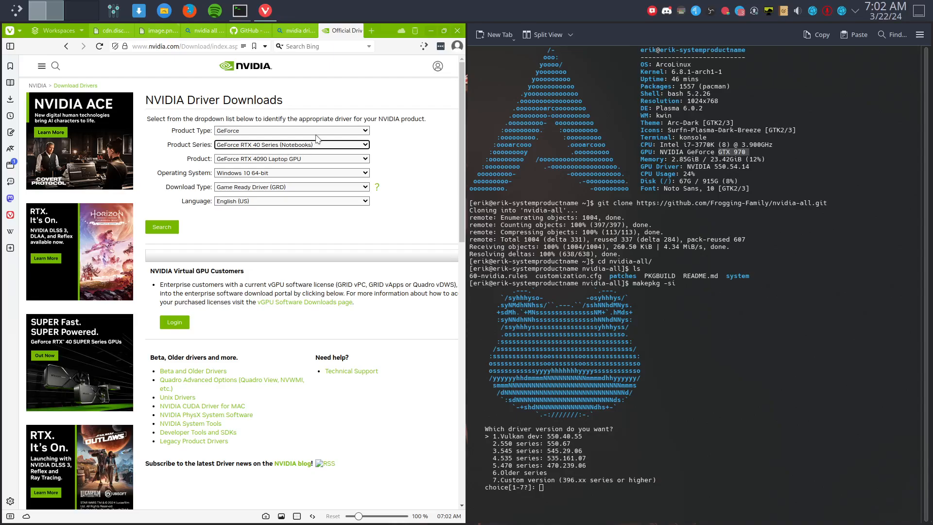
left_click(291, 131)
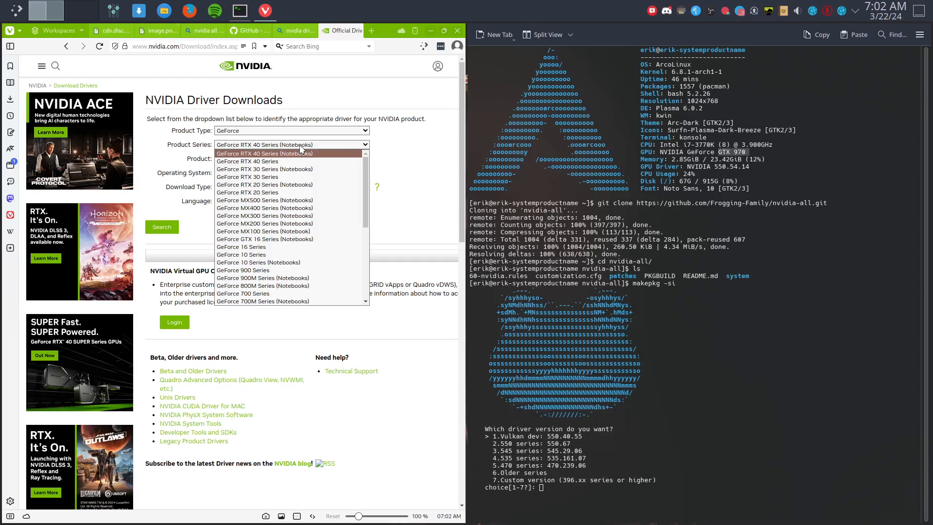
scroll("down", 3)
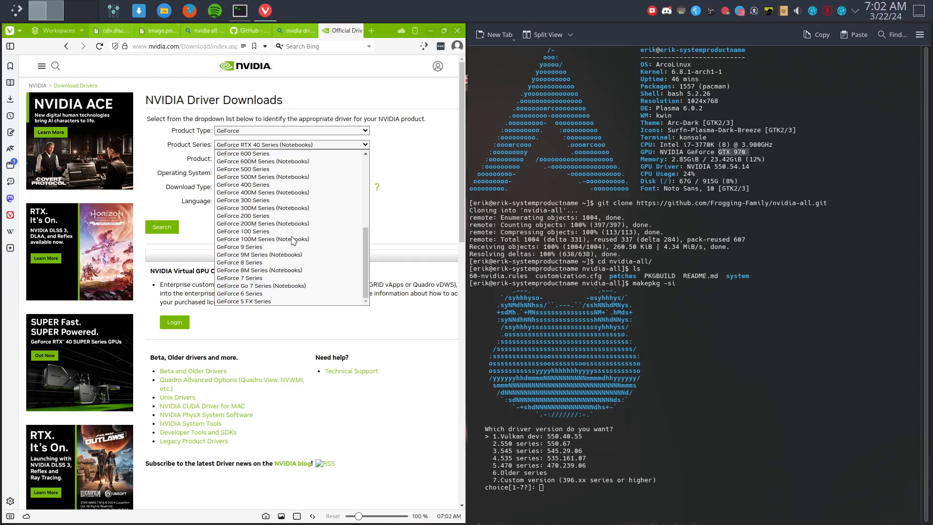
mouse_move(259, 247)
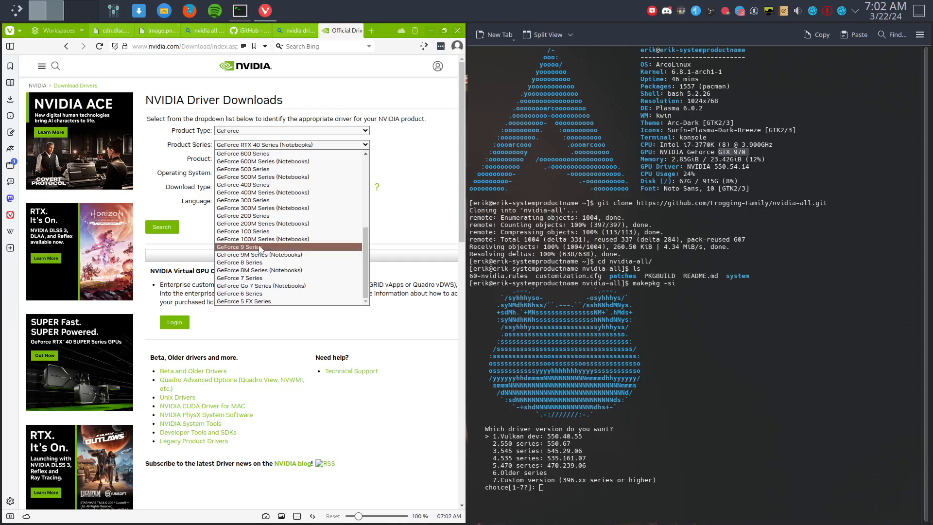
left_click(241, 246)
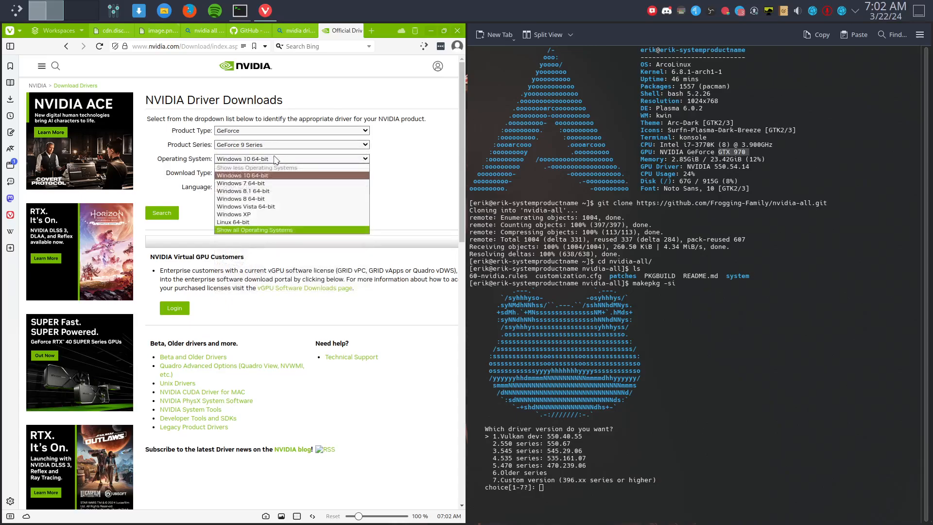
left_click(233, 222)
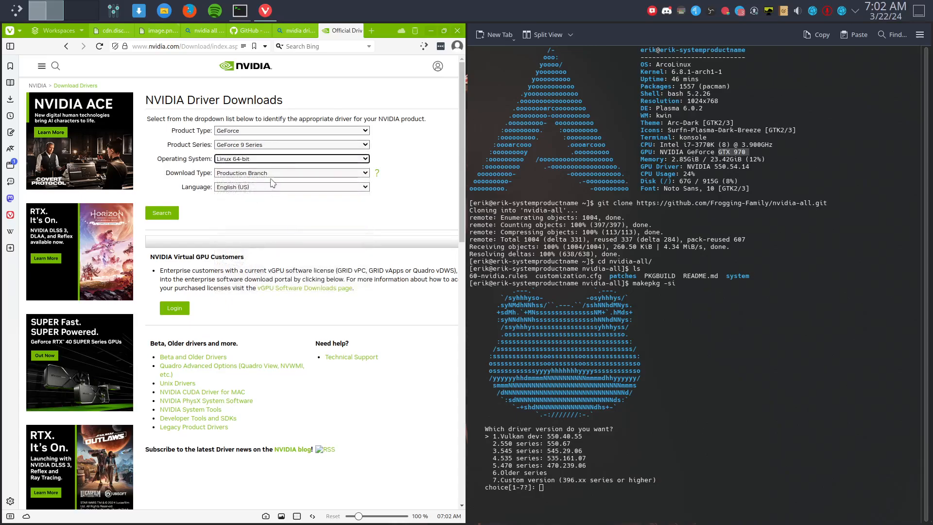
mouse_move(272, 176)
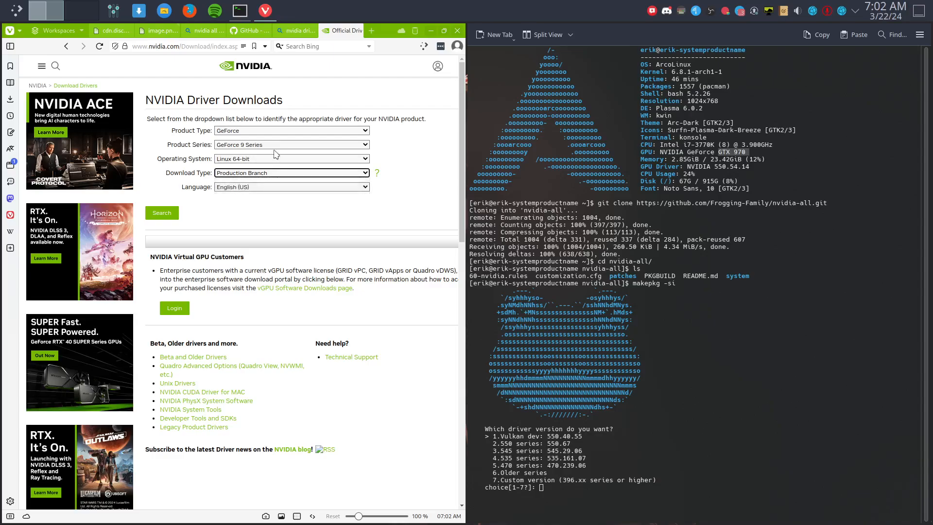
- Keep GeForce and 9 Series, set Download Type to New Feature Branch, language English (US)
left_click(291, 145)
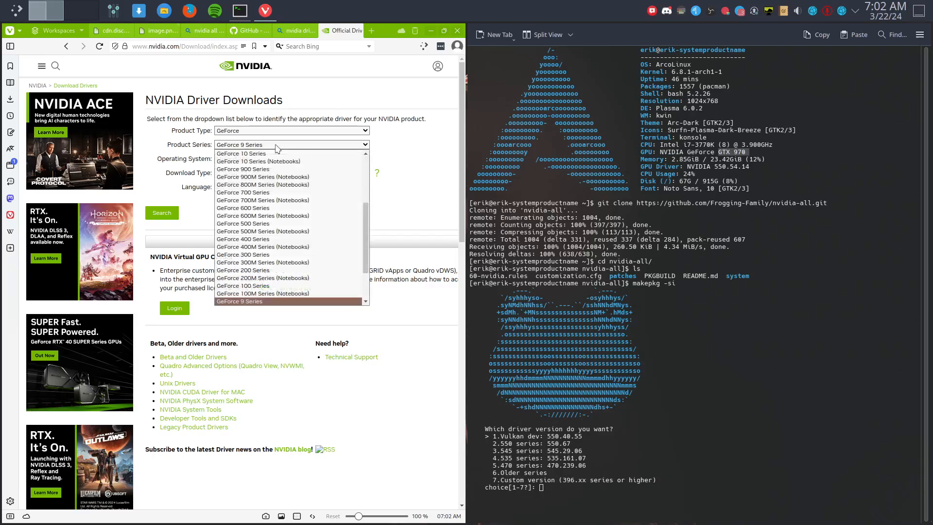
scroll("down", 3)
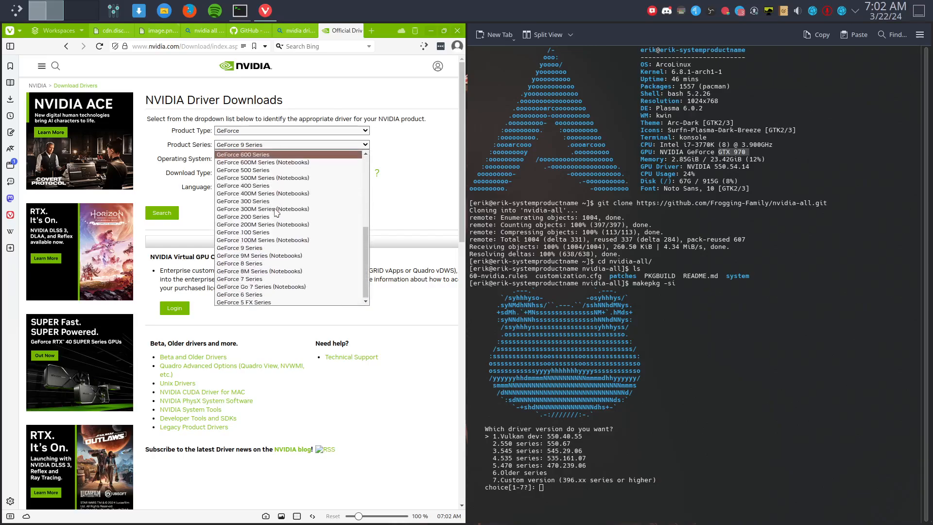
mouse_move(239, 247)
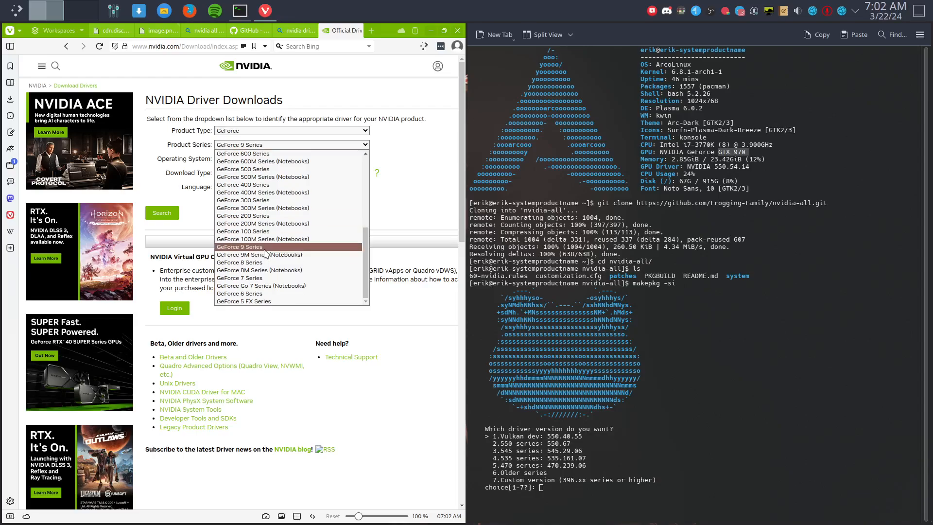
left_click(239, 246)
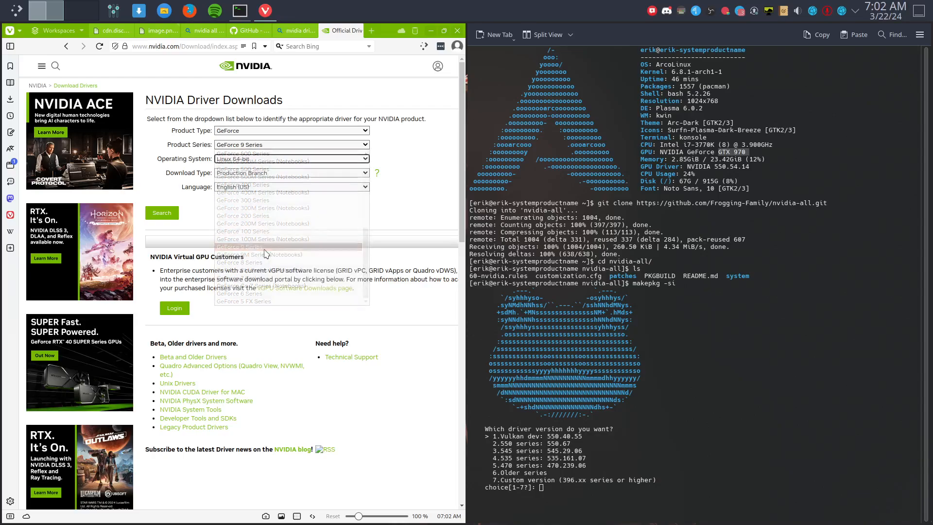
left_click(238, 246)
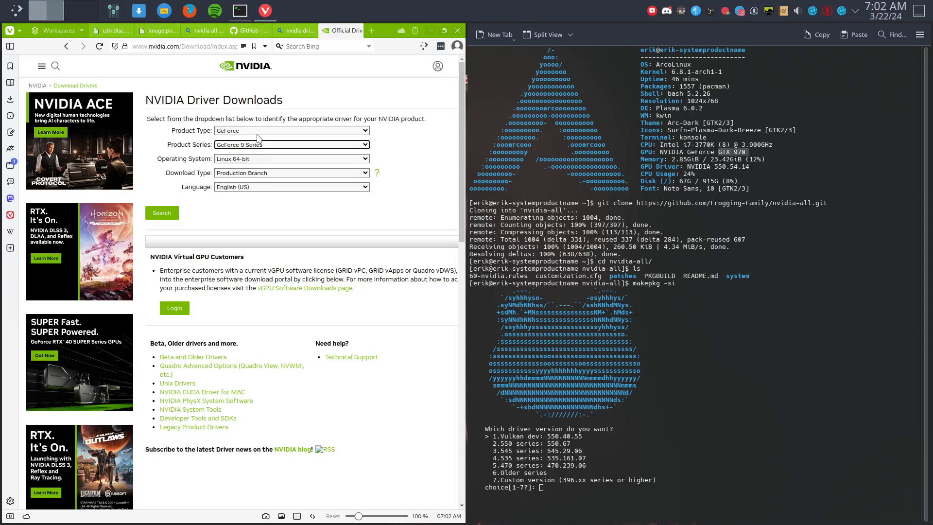
left_click(291, 130)
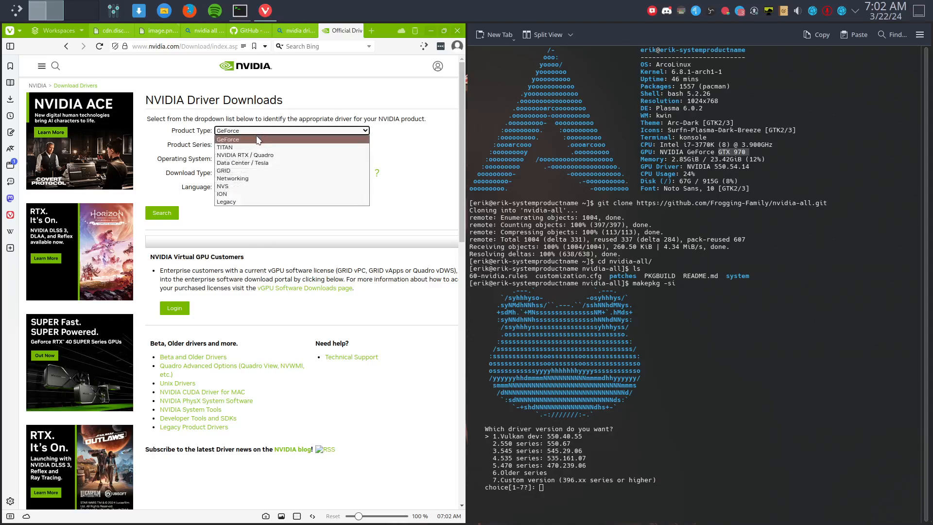
left_click(228, 139)
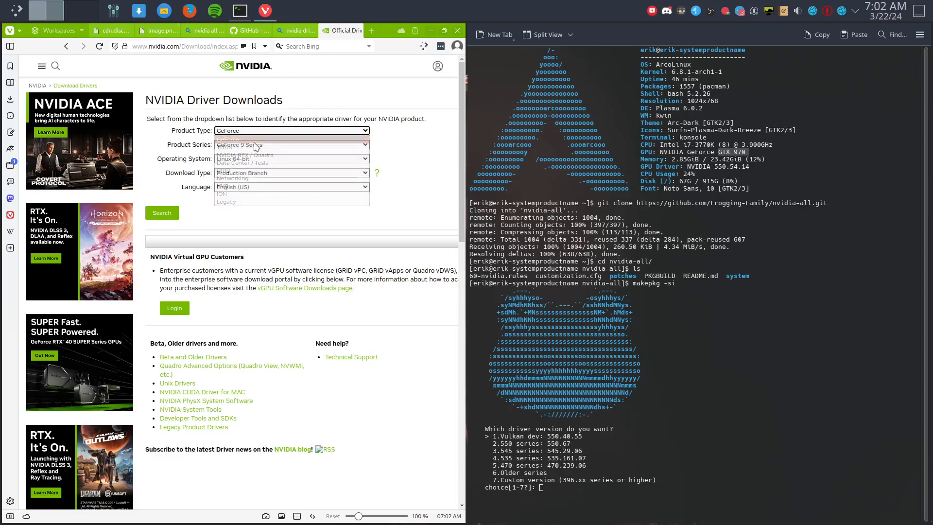
left_click(291, 145)
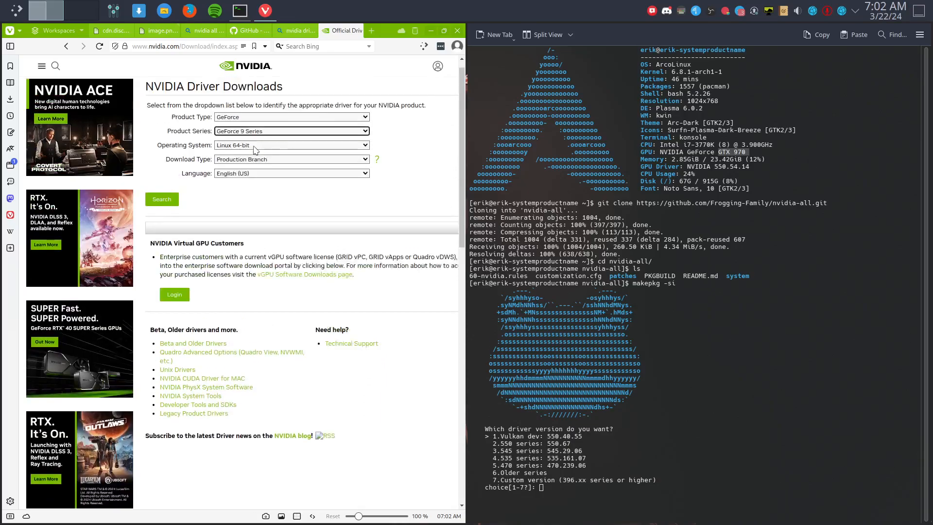
left_click(292, 159)
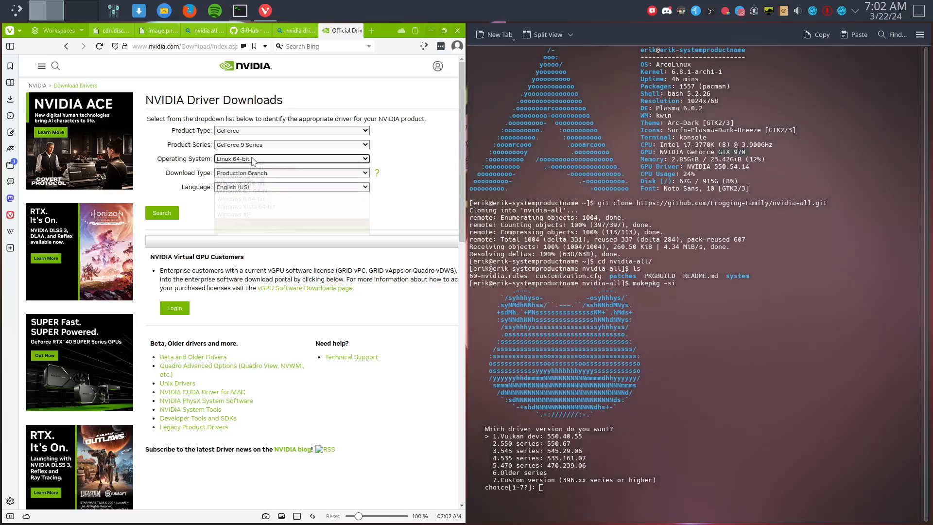
left_click(292, 173)
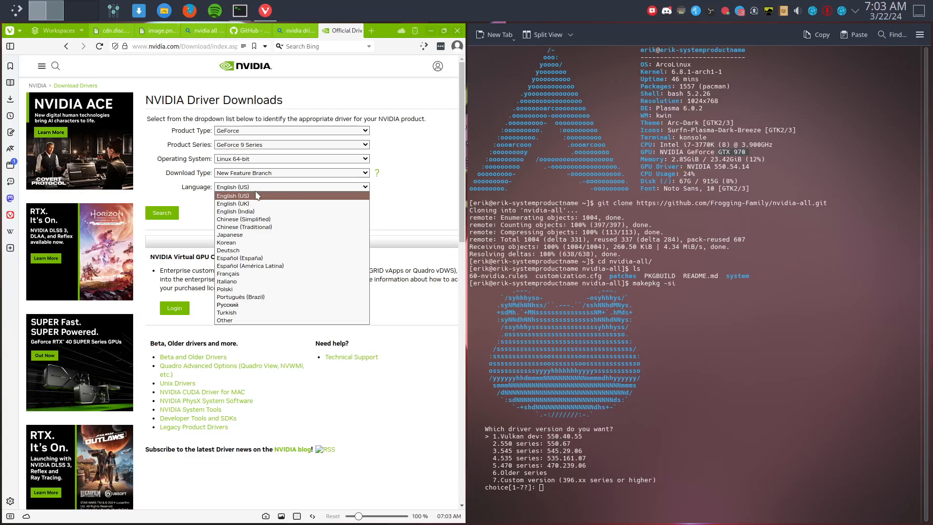
left_click(233, 187)
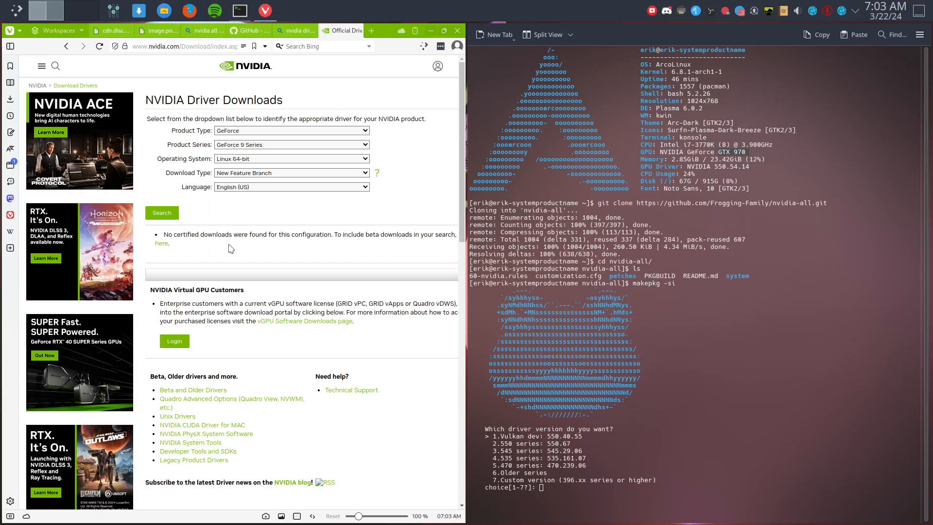
mouse_move(435, 238)
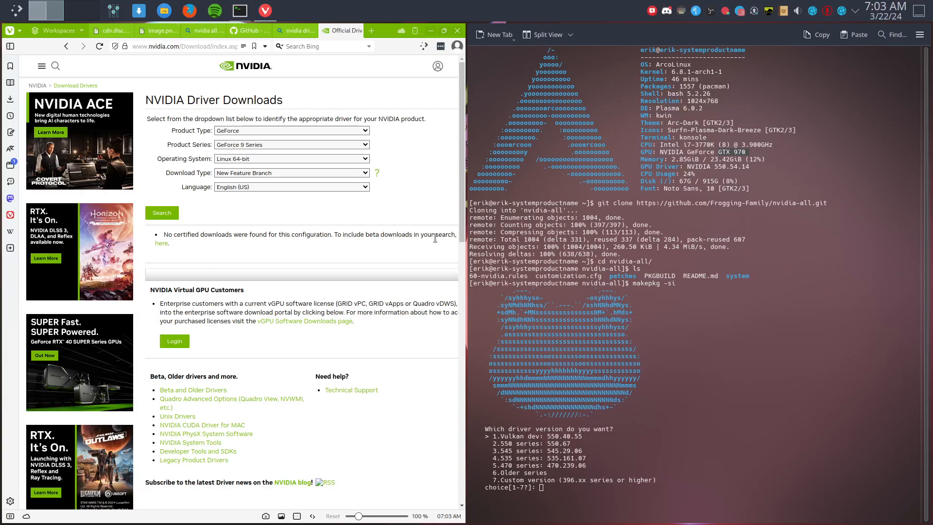
mouse_move(154, 250)
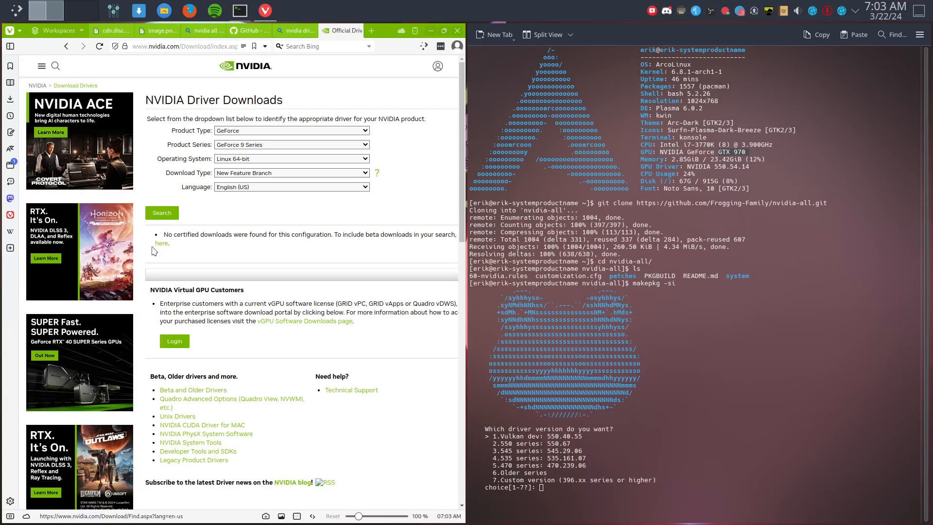
mouse_move(270, 214)
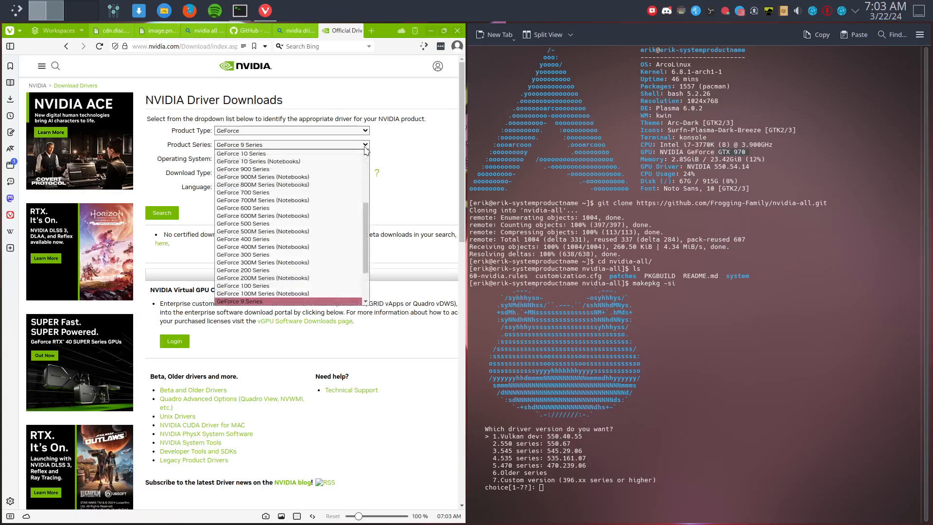
mouse_move(291, 177)
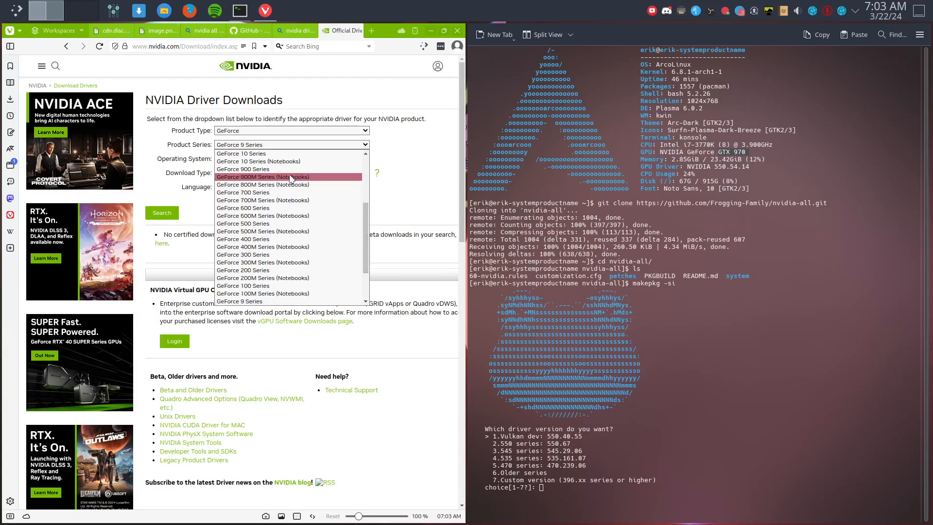
- Select GeForce 900 Series and GeForce GTX 970 in the driver search form
left_click(242, 168)
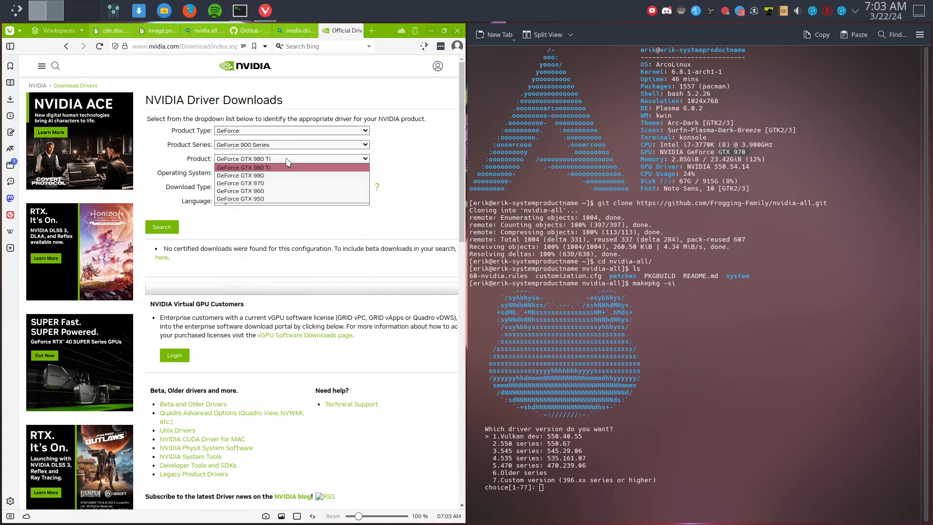
left_click(241, 183)
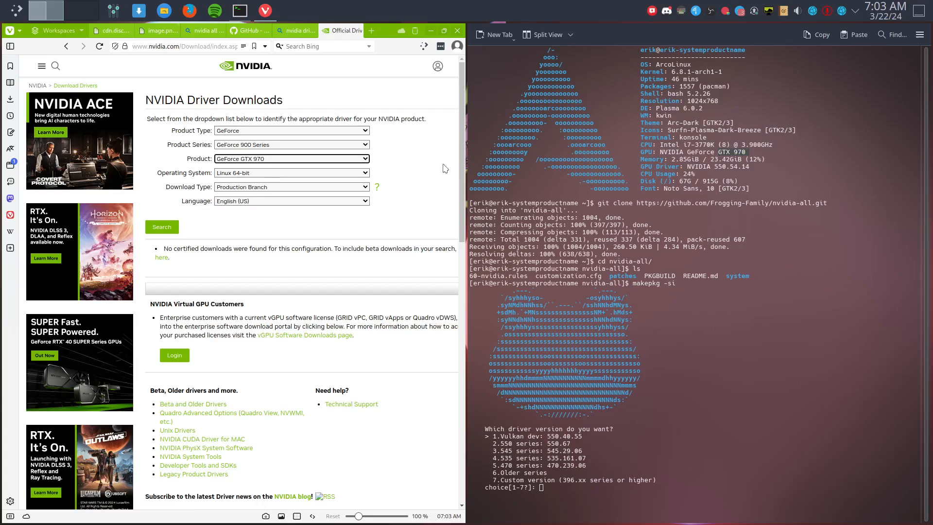
mouse_move(413, 181)
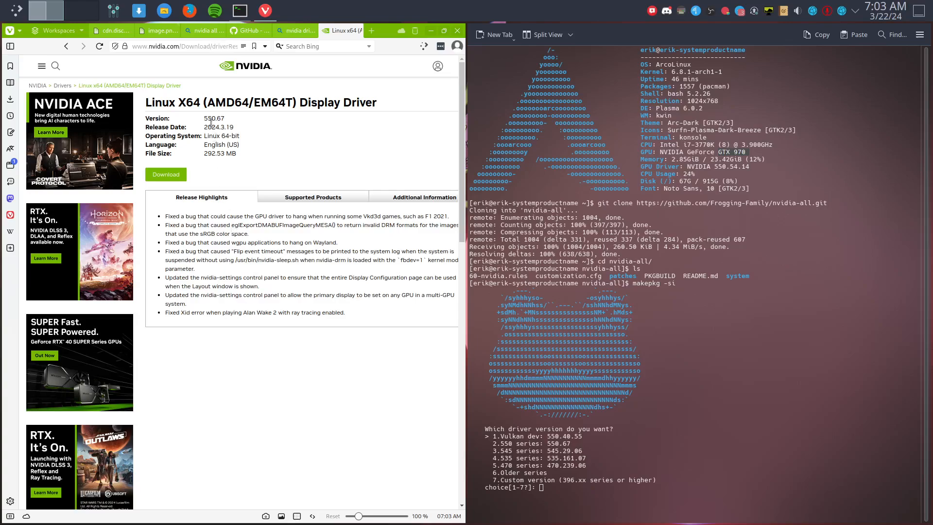
- Select version 550.67, answer 2 at makepkg's prompt, and search Supported Products for 'gtx'
double_click(213, 119)
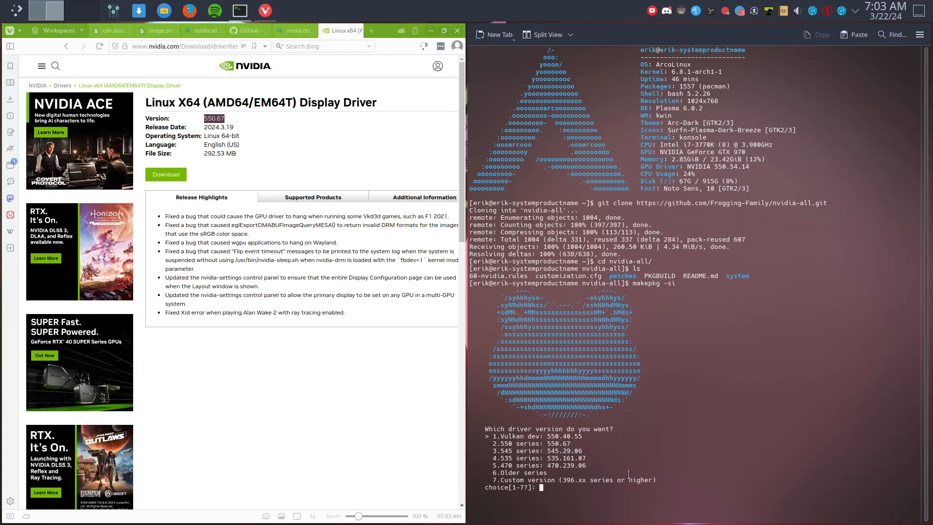
type("2")
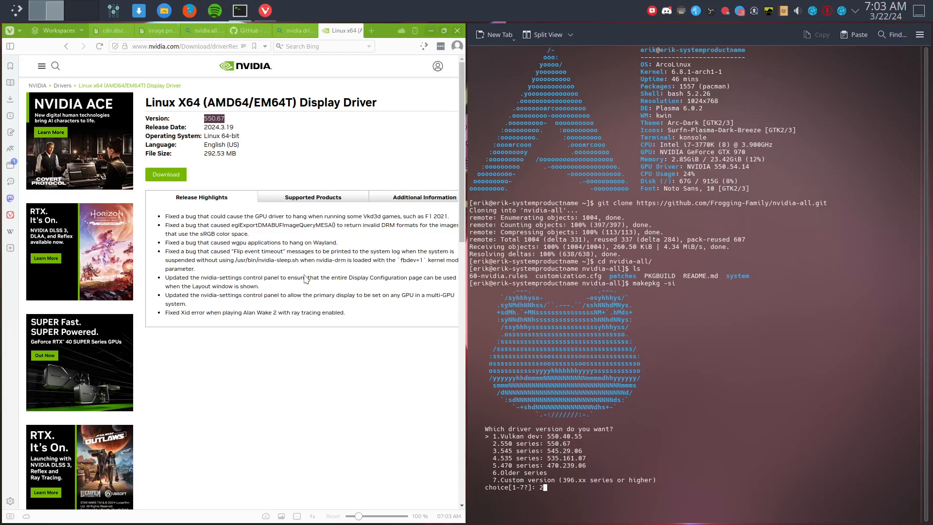
left_click(312, 197)
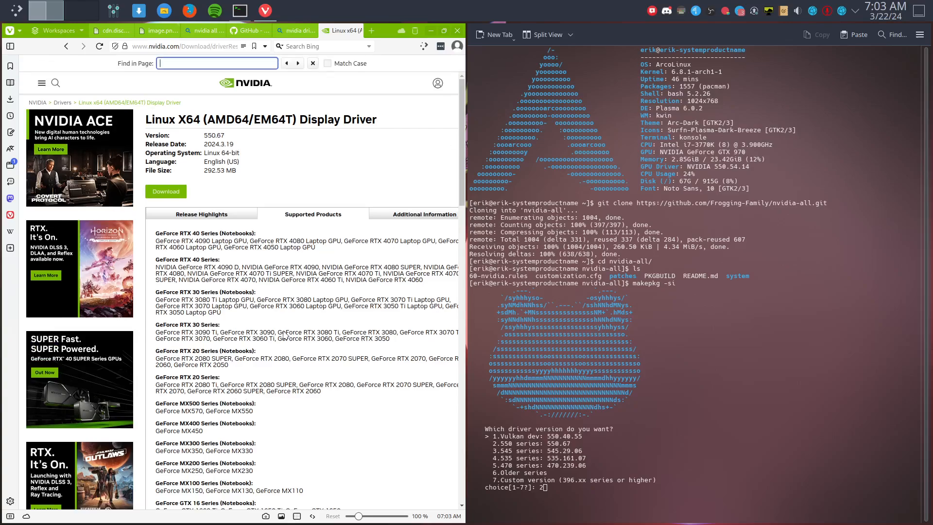
type("gt")
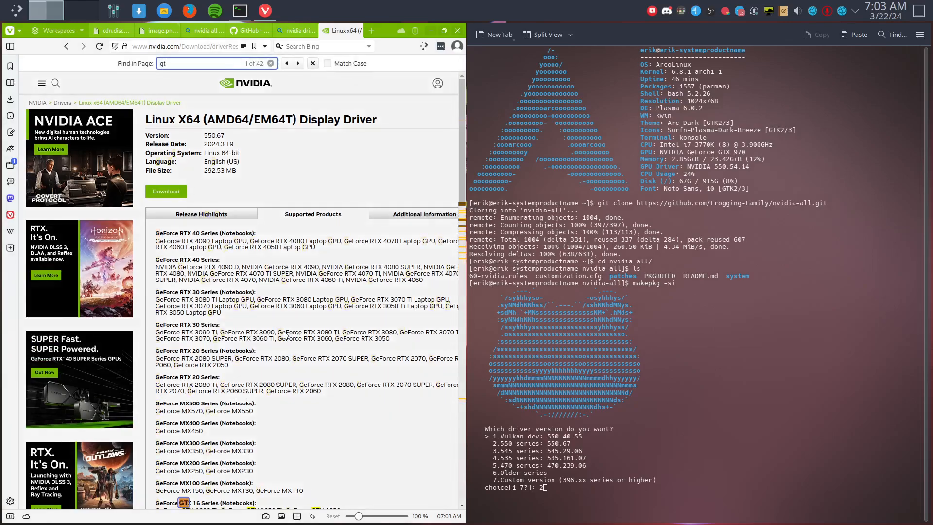
type("x 970")
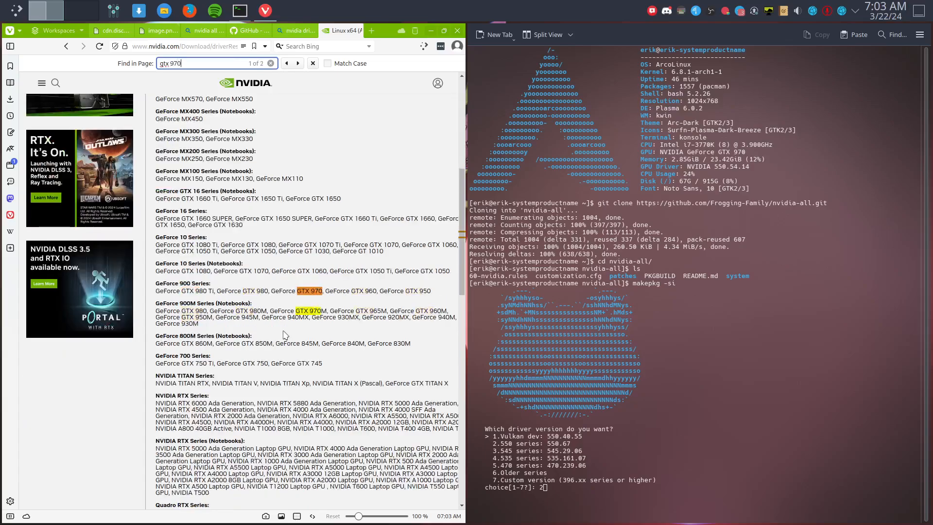
mouse_move(251, 296)
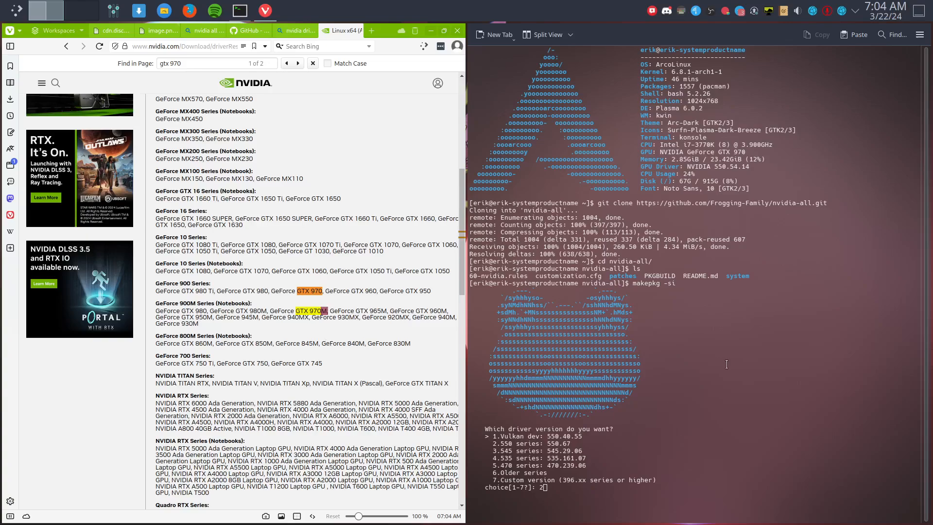
- Maximize Vivaldi, then close it and confirm the window close dialog
key("Return")
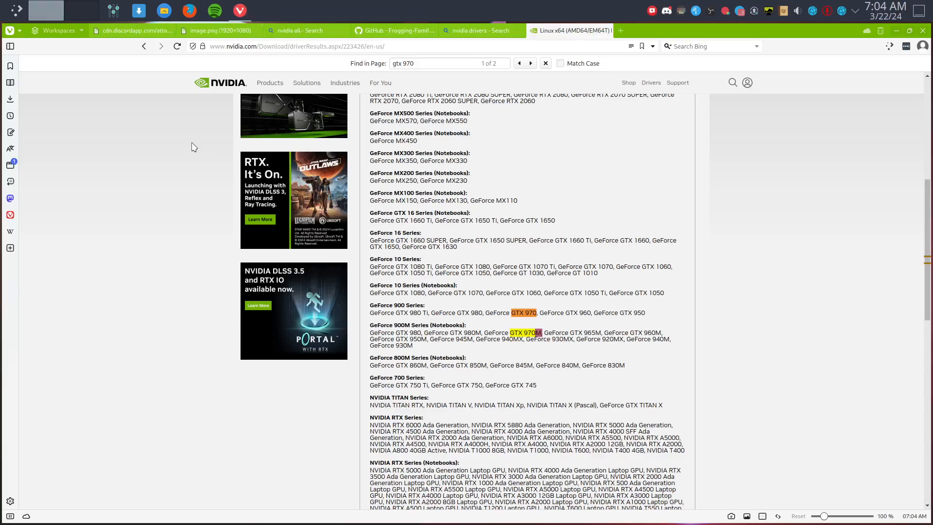
left_click(923, 30)
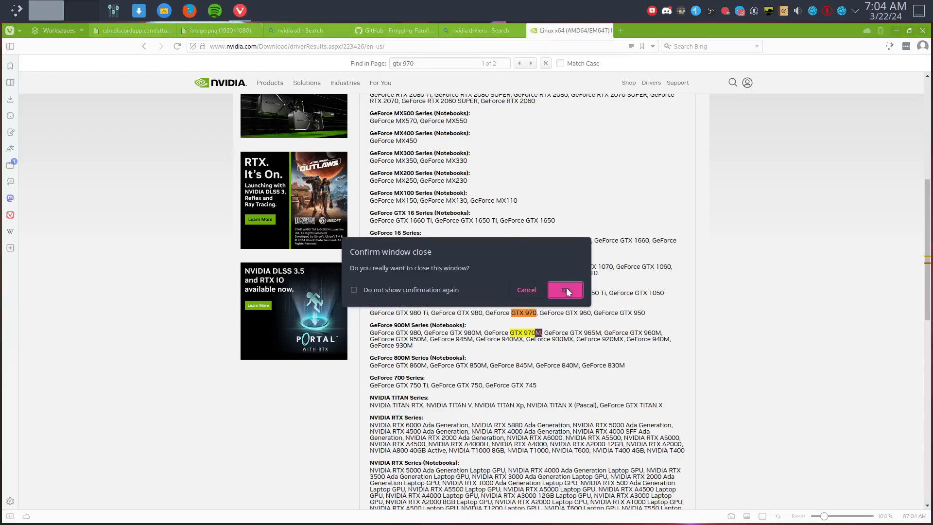
left_click(564, 290)
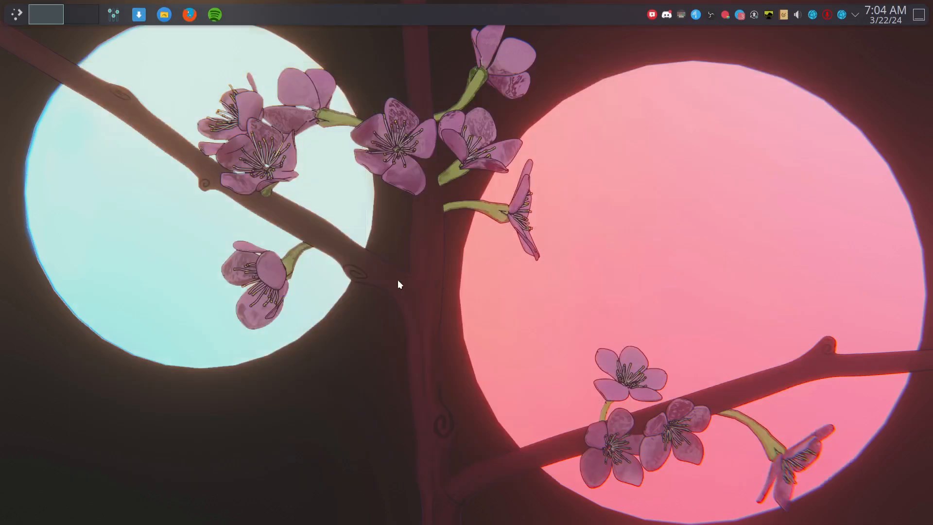
- Open the nvidia-all folder from the home directory in Dolphin
left_click(164, 14)
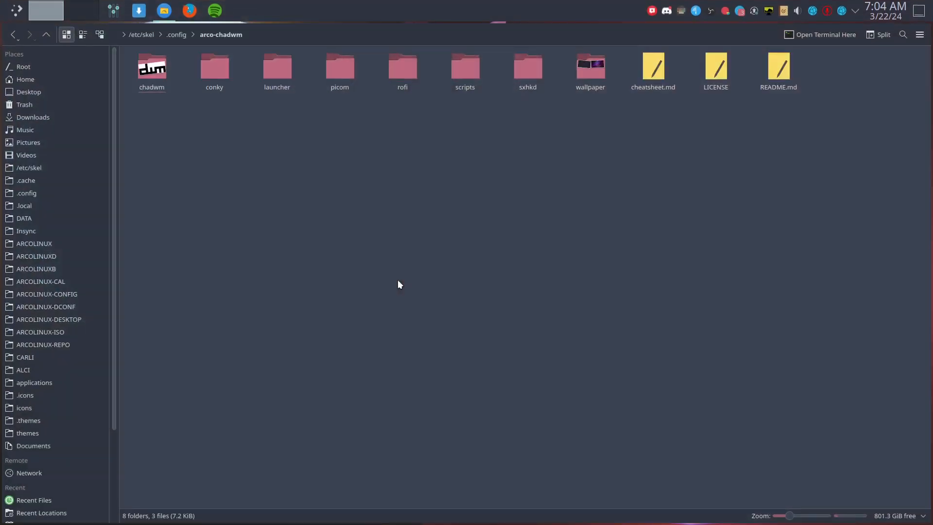
mouse_move(53, 117)
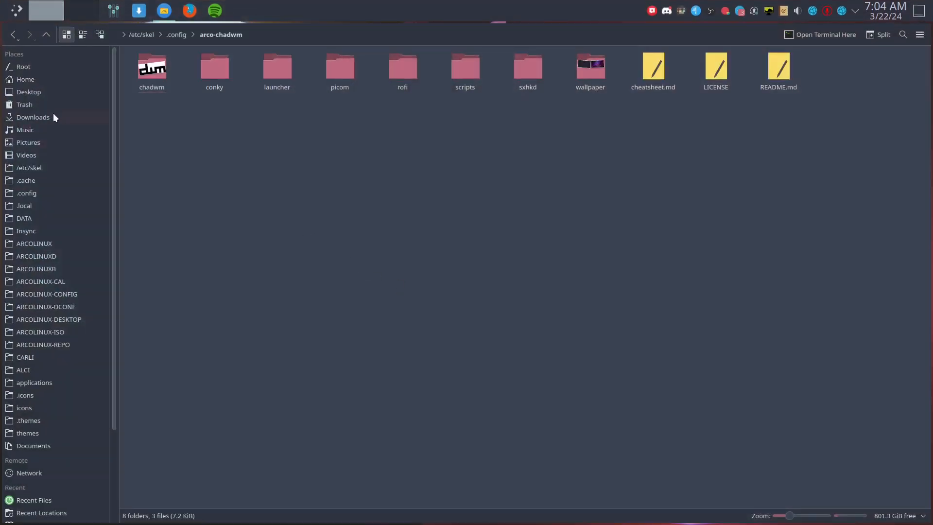
left_click(25, 80)
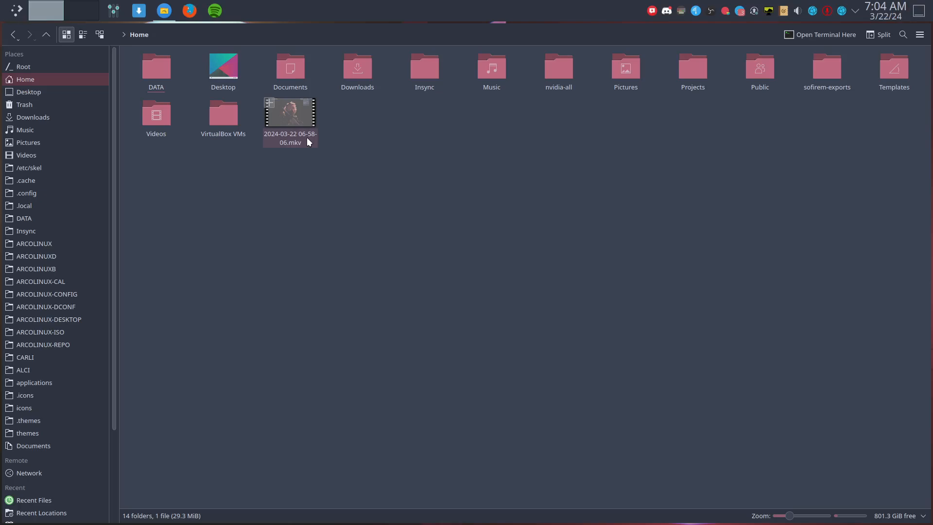
double_click(558, 66)
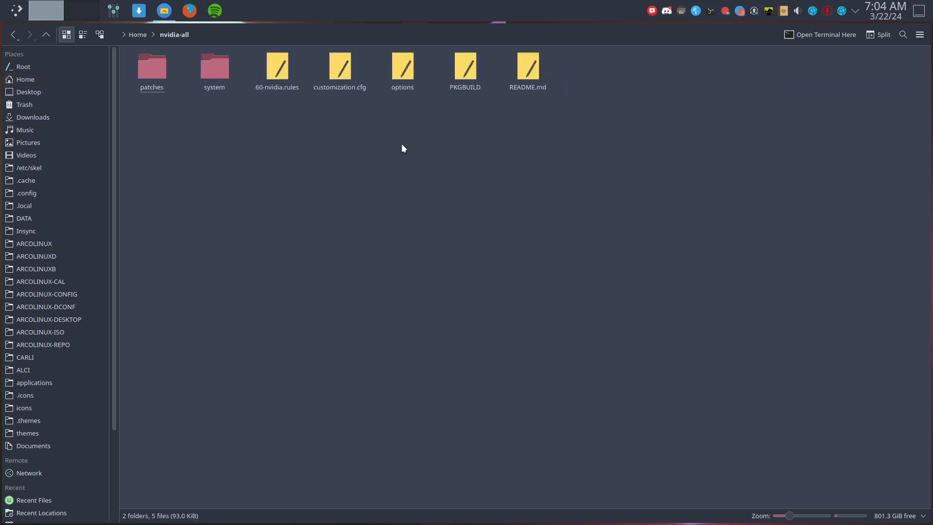
- Open a terminal in nvidia-all and follow the nvidia-tkg 550.67 package build
right_click(402, 148)
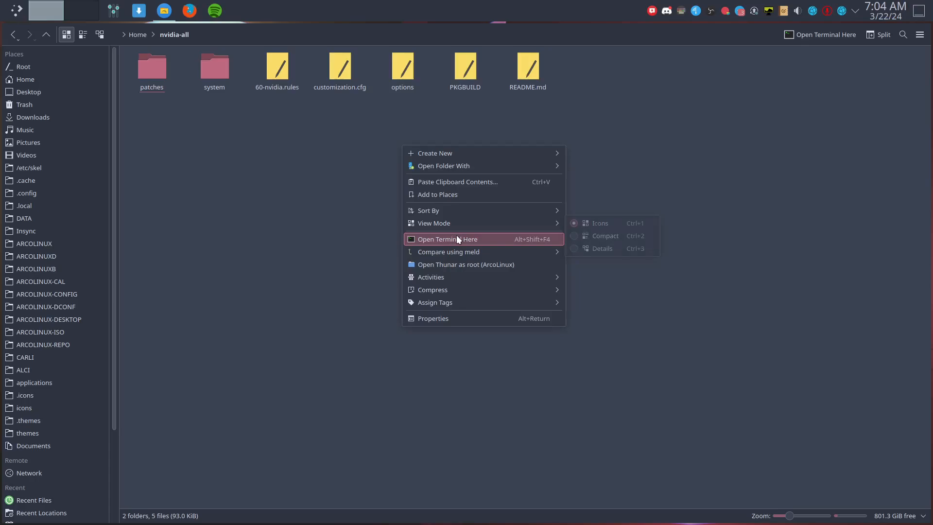
left_click(448, 238)
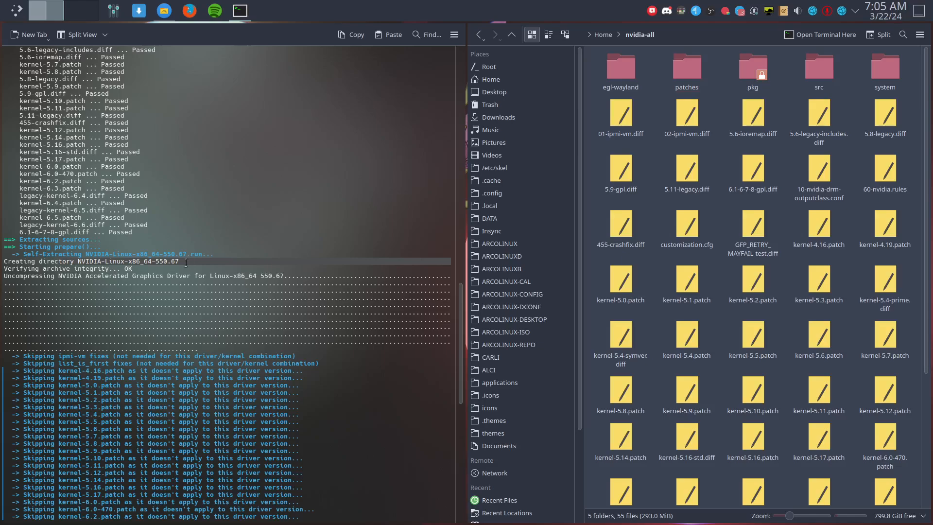
mouse_move(209, 351)
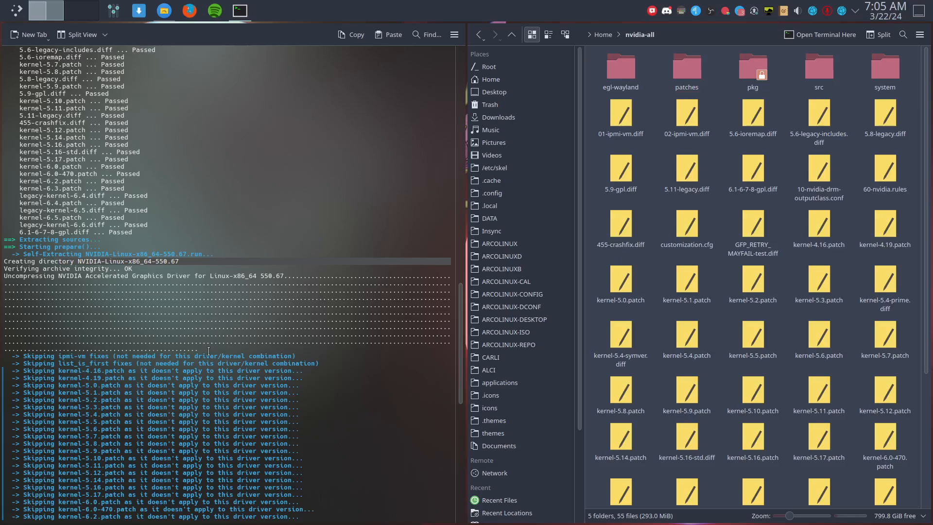
scroll("down", 3)
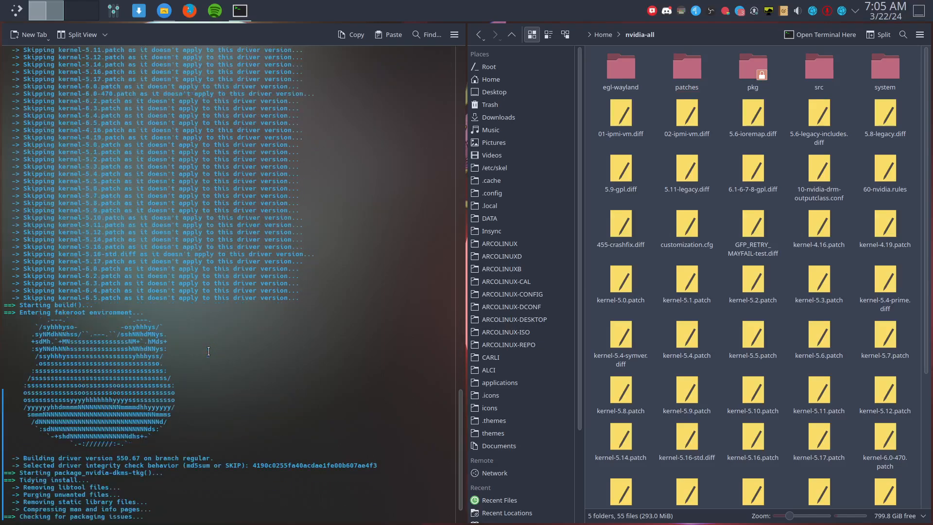
scroll("down", 3)
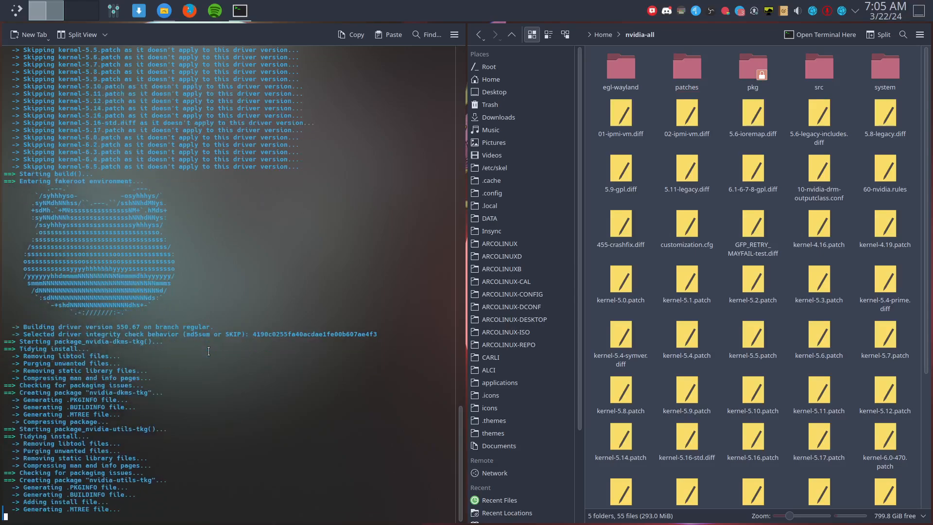
scroll("down", 3)
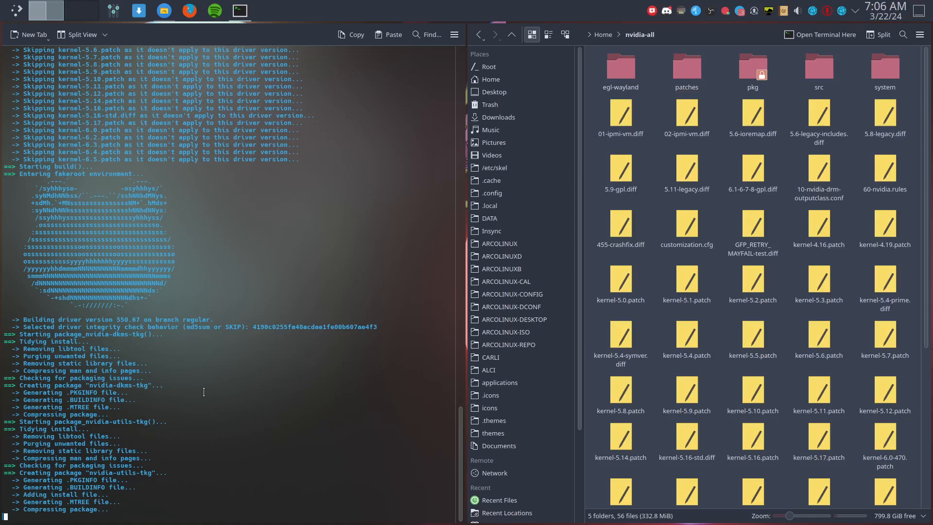
mouse_move(782, 157)
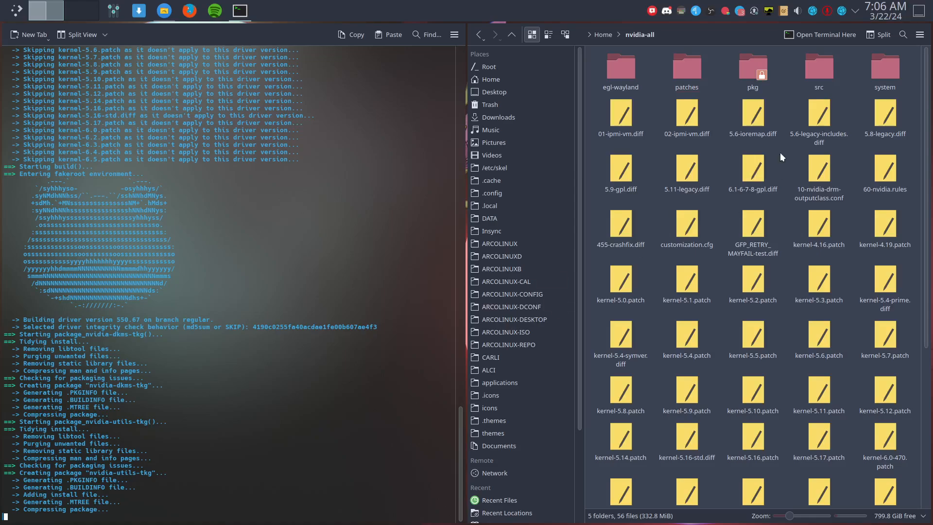
mouse_move(799, 110)
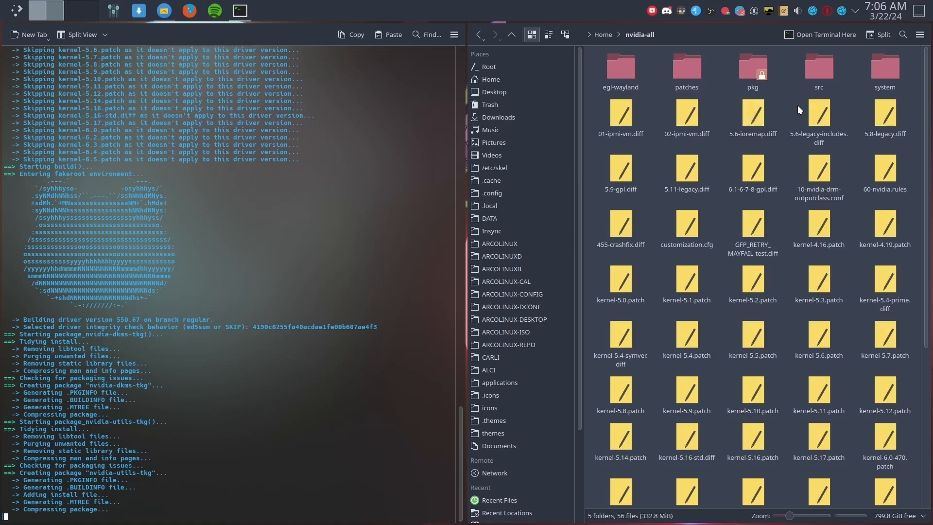
- Check the built nvidia-dkms-tkg and nvidia-utils-tkg package sizes, then change wallpaper via Variety
scroll("down", 3)
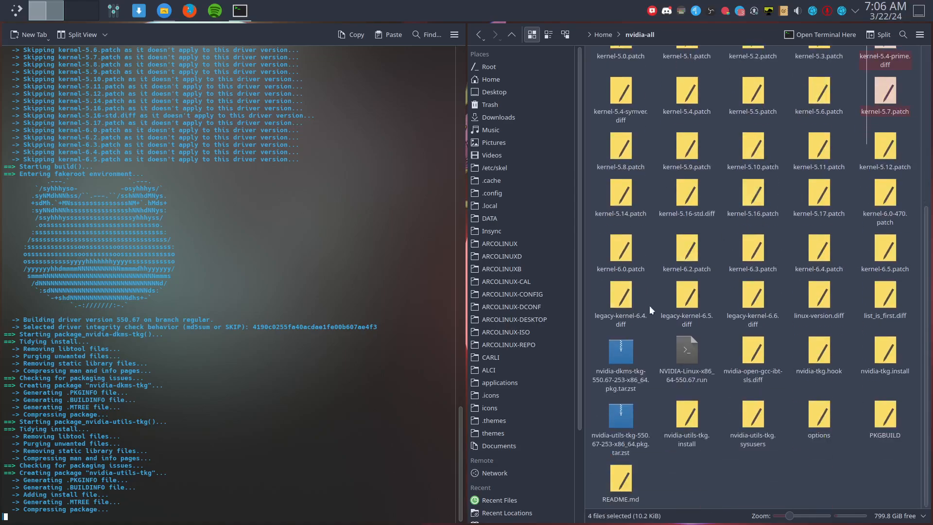
left_click(620, 351)
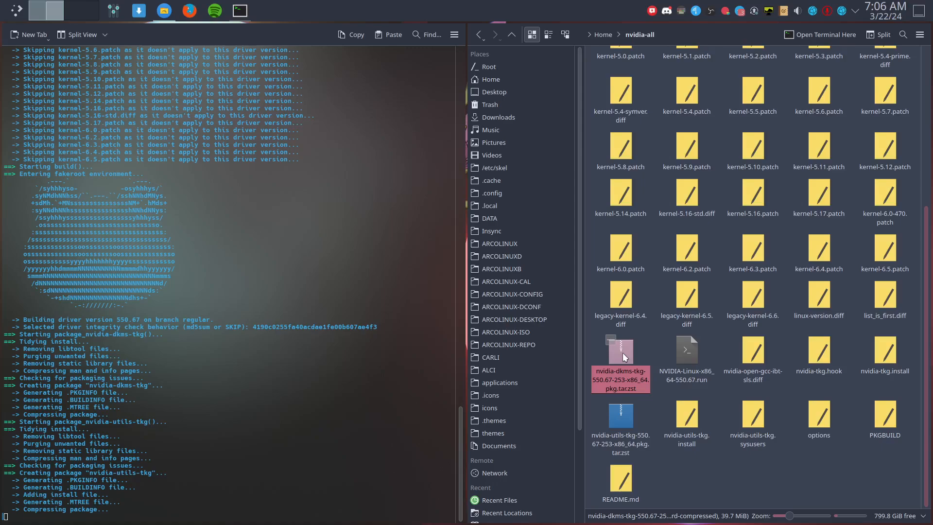
left_click(619, 415)
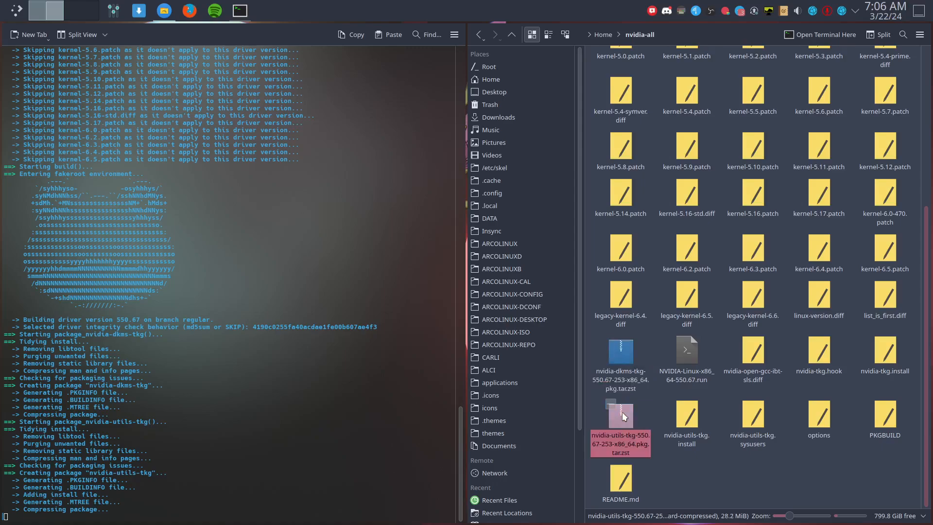
mouse_move(623, 414)
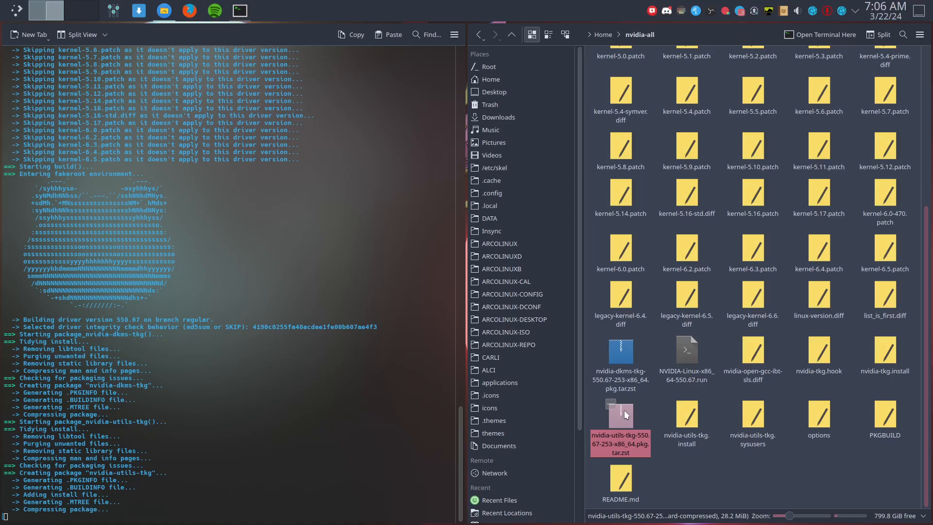
mouse_move(768, 12)
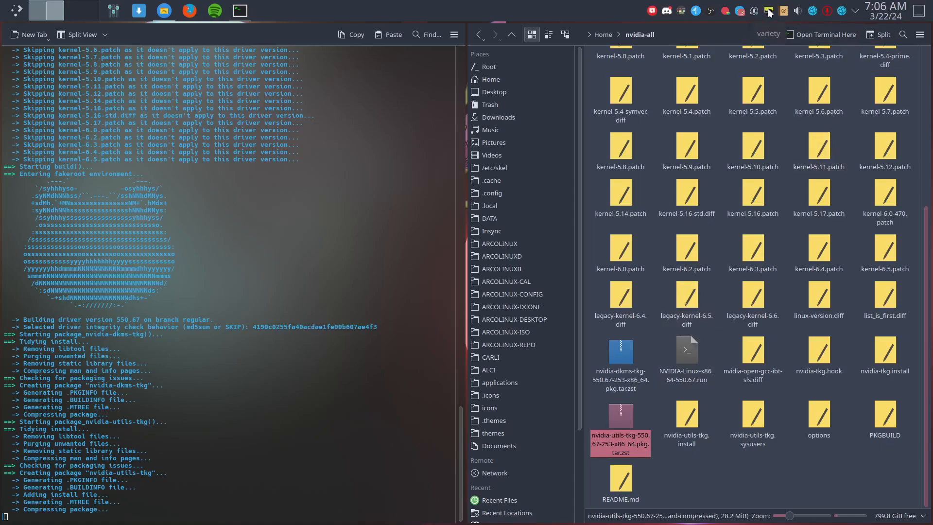
left_click(751, 416)
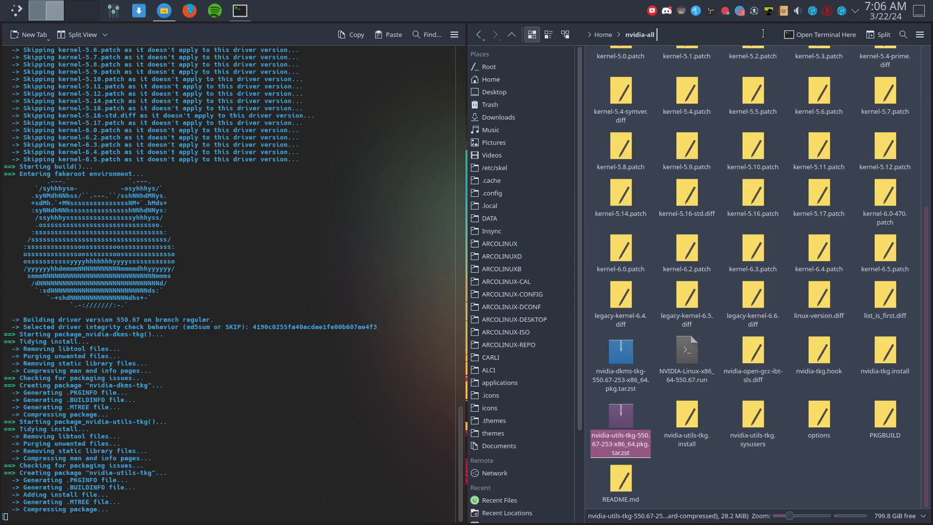
scroll("up", 3)
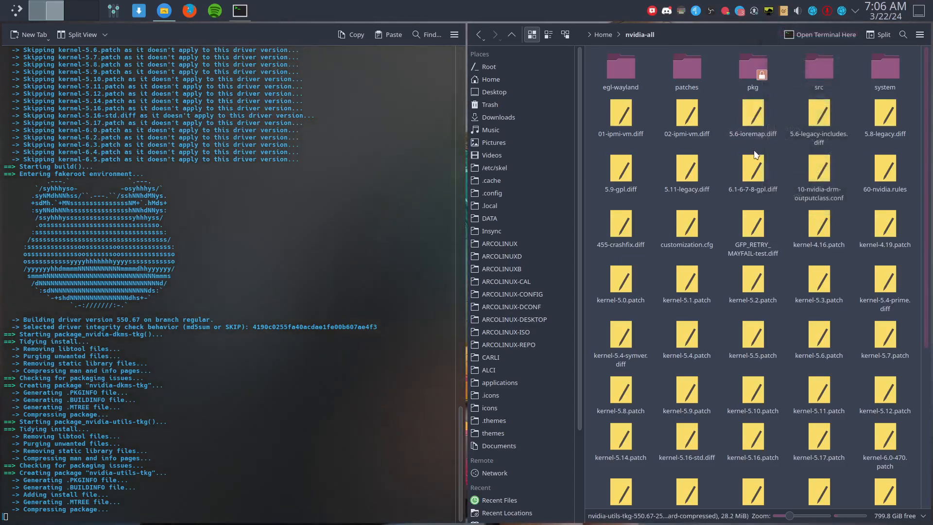
mouse_move(764, 27)
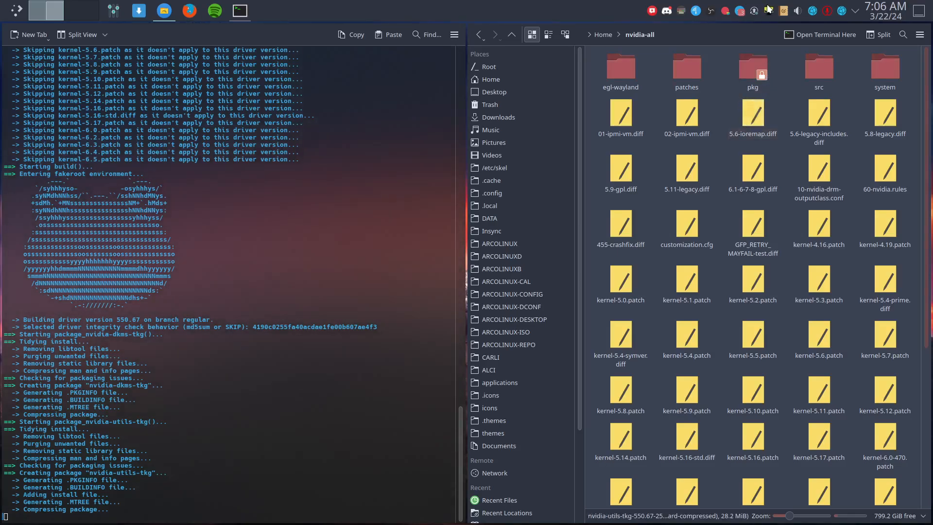
mouse_move(775, 58)
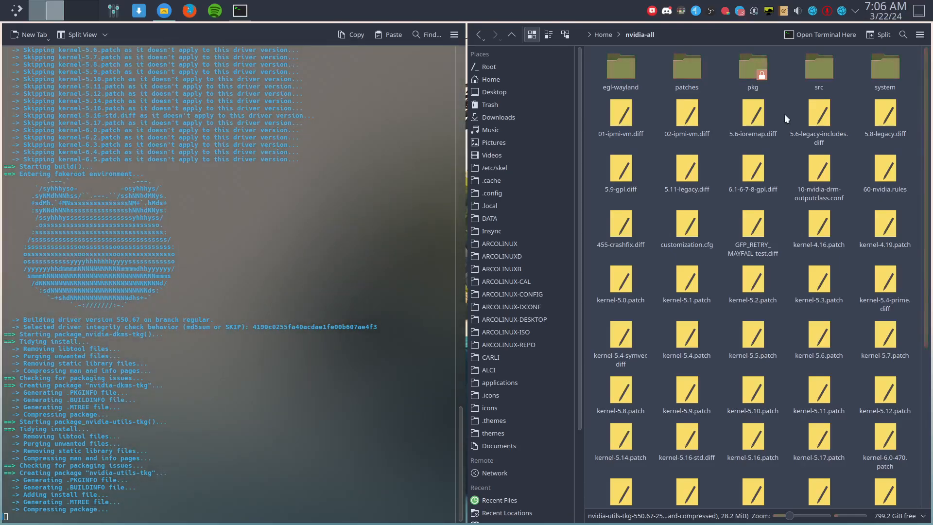
mouse_move(321, 263)
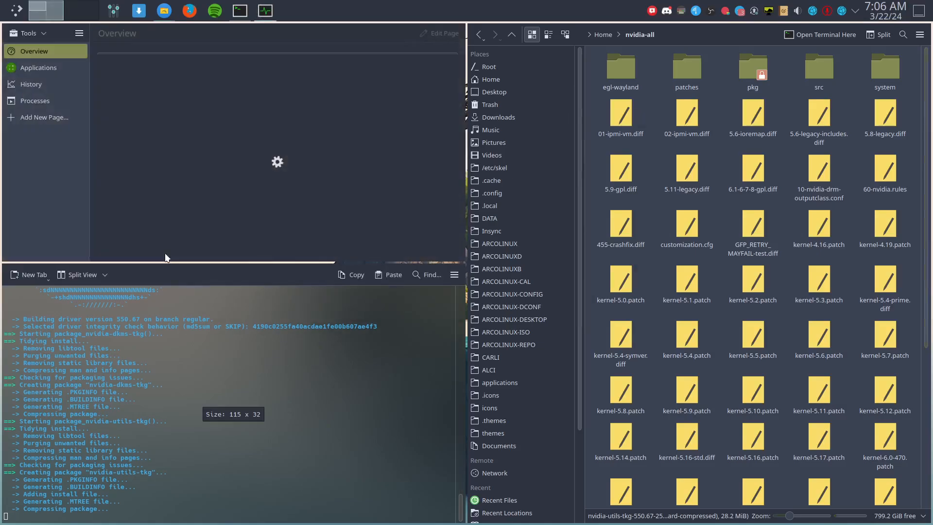
- Show System Monitor's Applications and History graphs, then run sensors twice for CPU temperatures
left_click(37, 67)
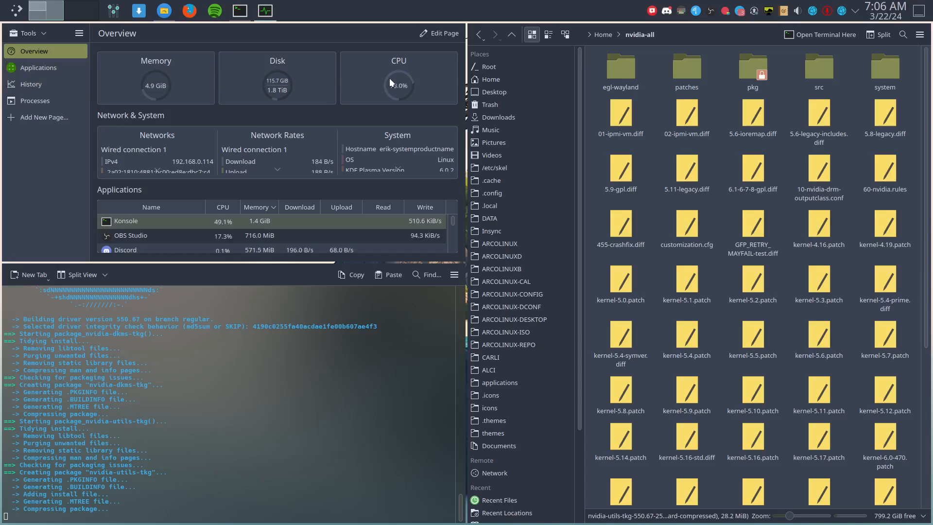
left_click(38, 67)
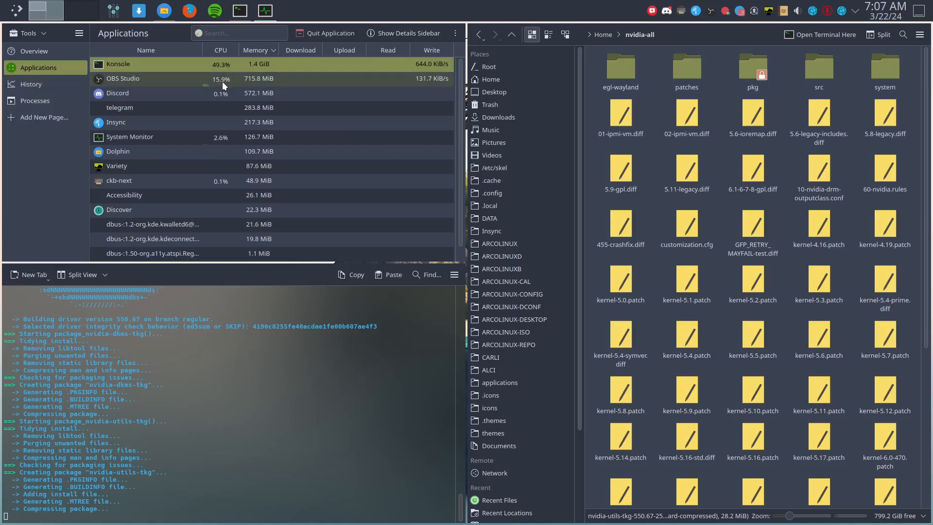
left_click(30, 84)
type("sem")
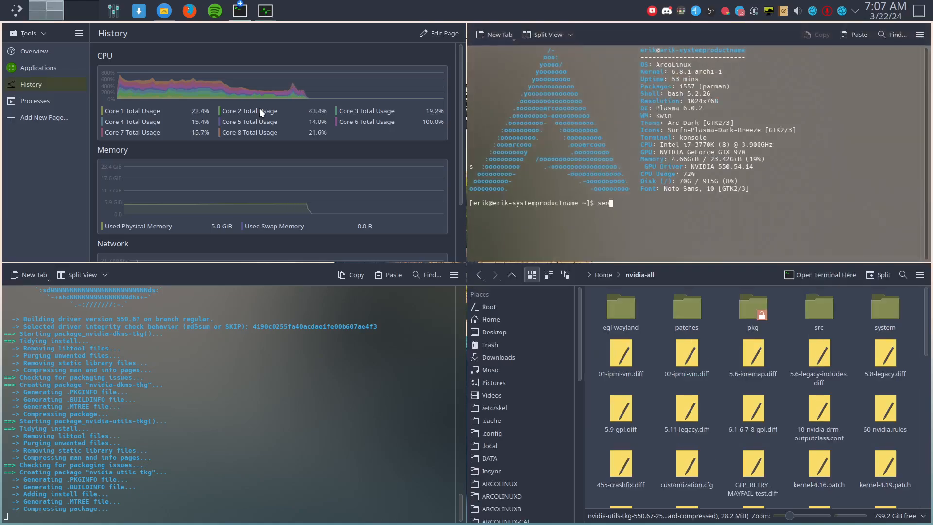
key("Return")
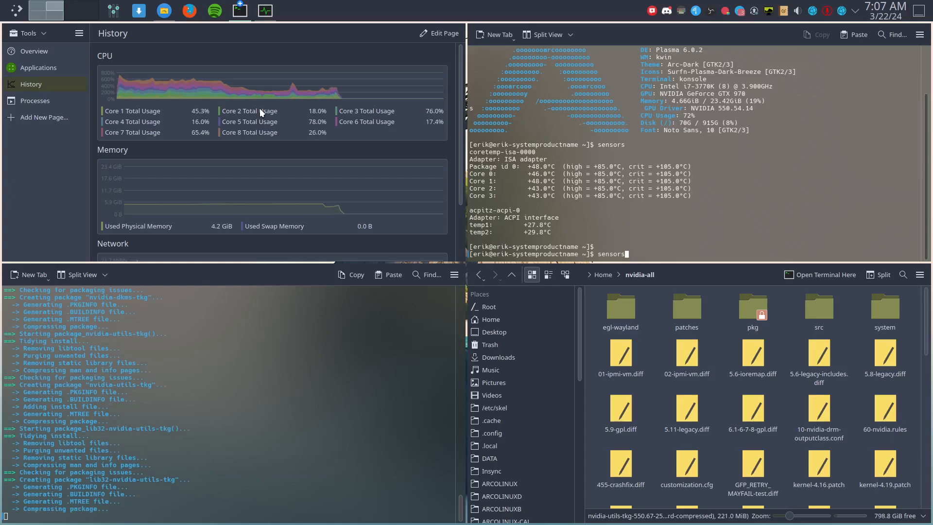
key("Return")
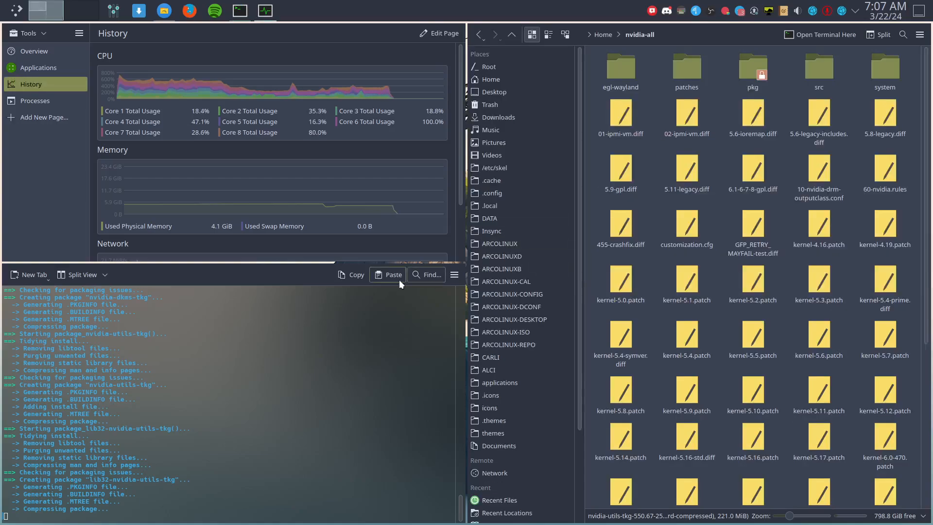
mouse_move(237, 349)
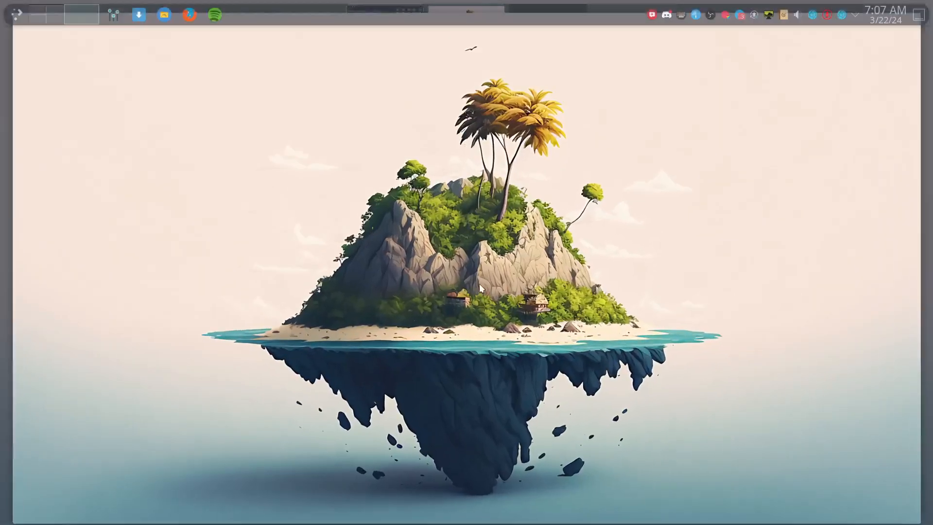
- In Konsole on an empty desktop, type 'sudo pacman -R nvi' and tab-complete
left_click(238, 11)
type("sudo pac")
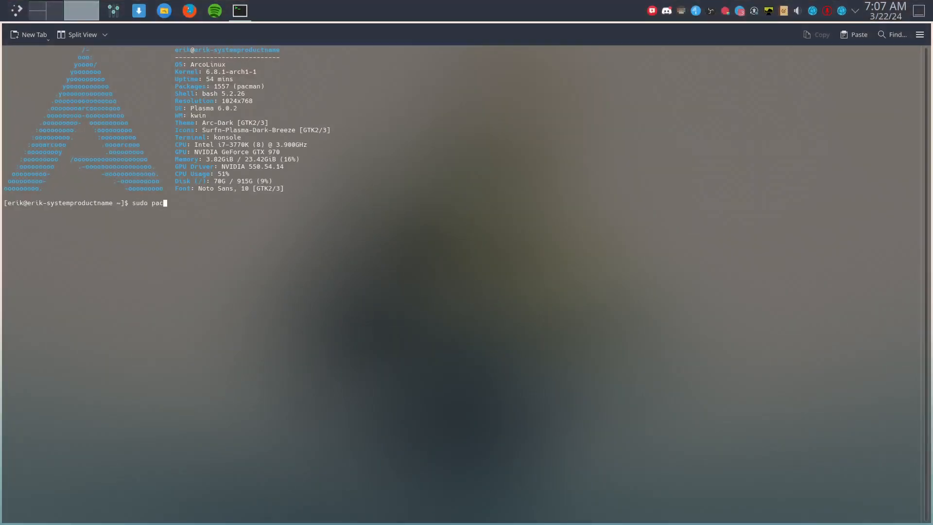
type("man -R nvi")
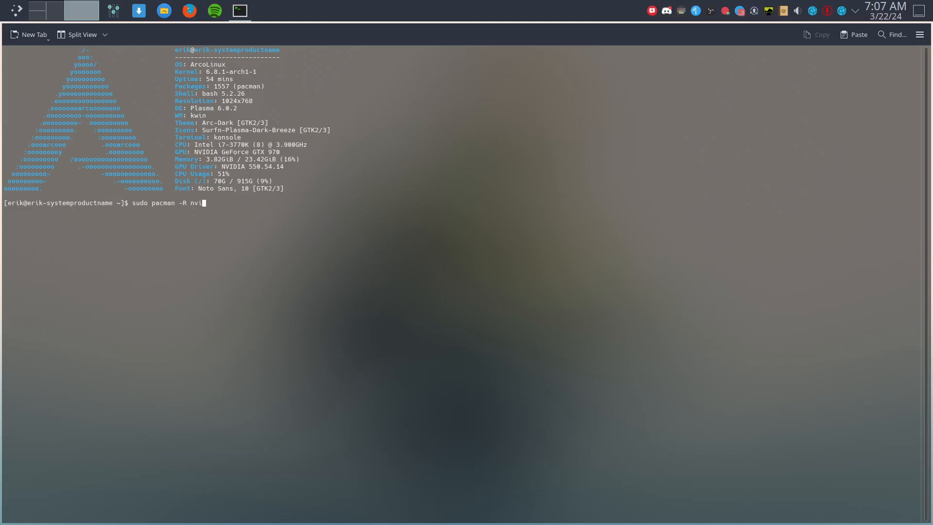
key("Tab")
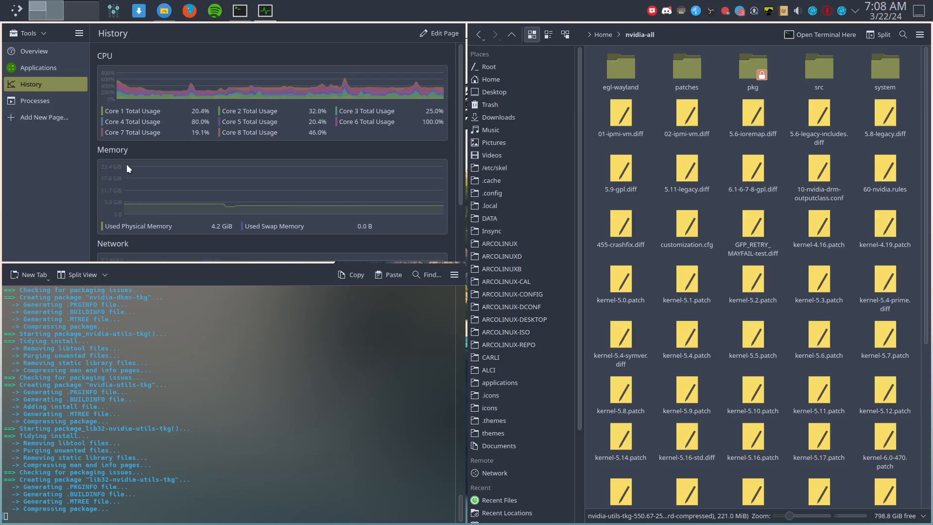
mouse_move(249, 209)
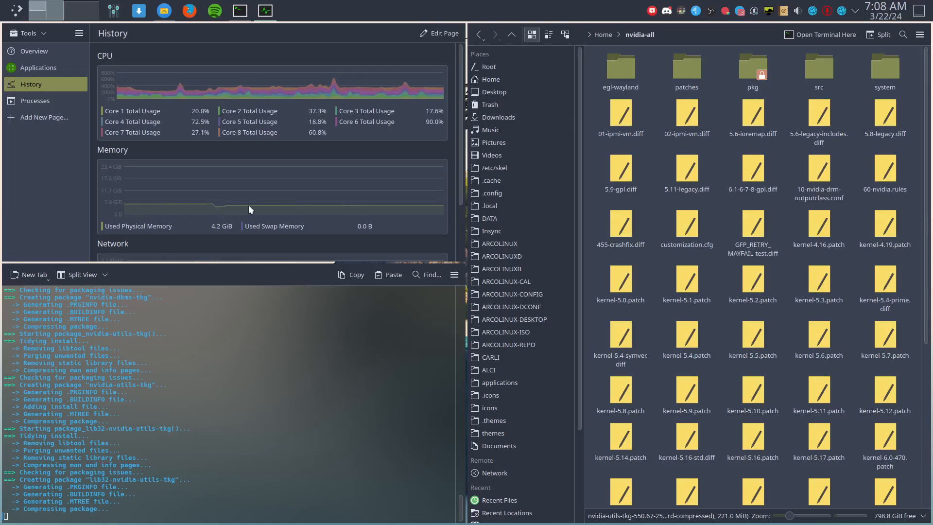
mouse_move(129, 101)
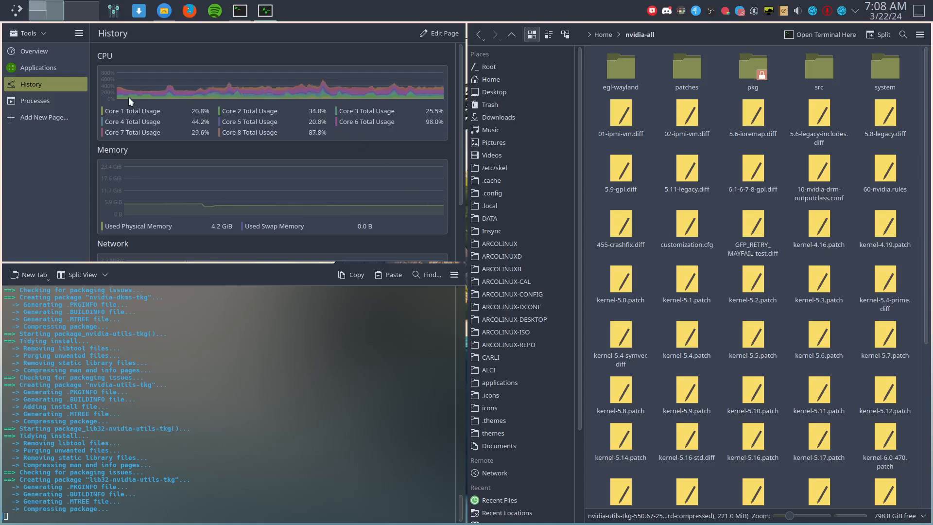
- Browse System Monitor's Processes and Applications lists, ending on the Overview page
left_click(35, 100)
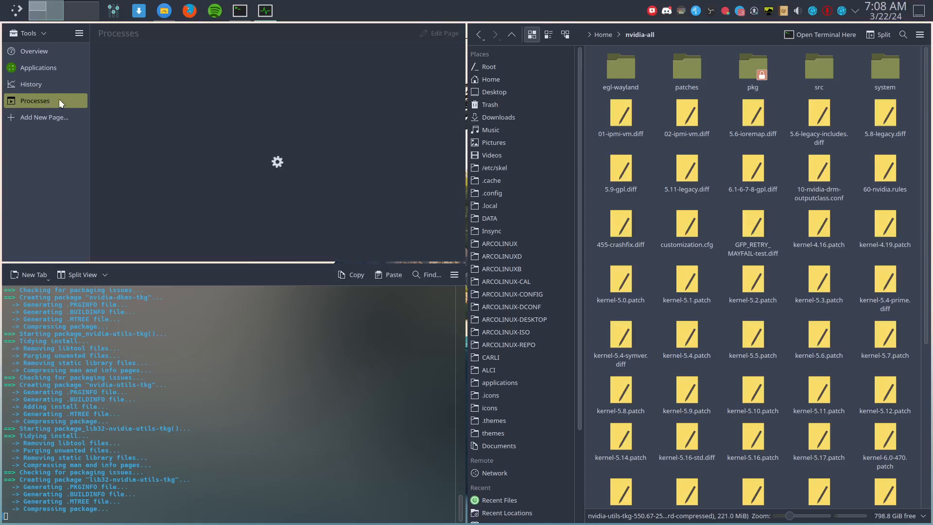
left_click(34, 101)
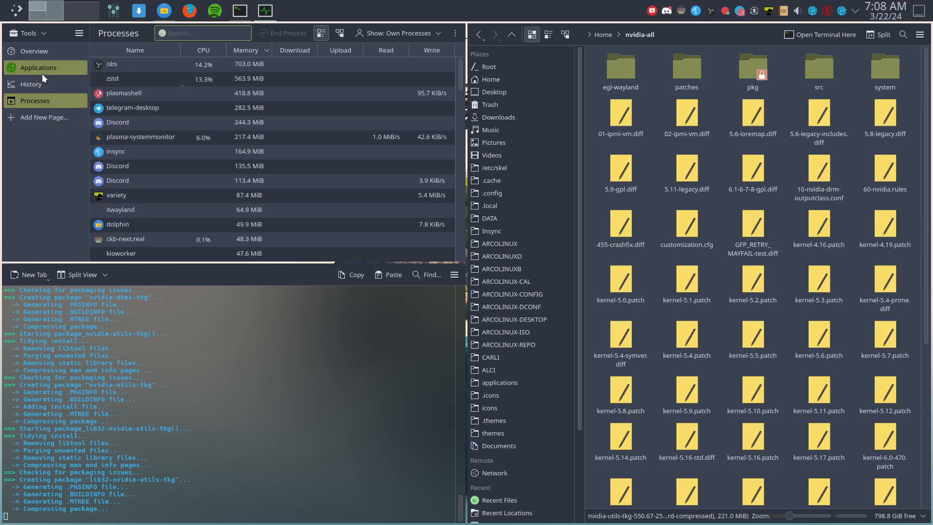
left_click(38, 68)
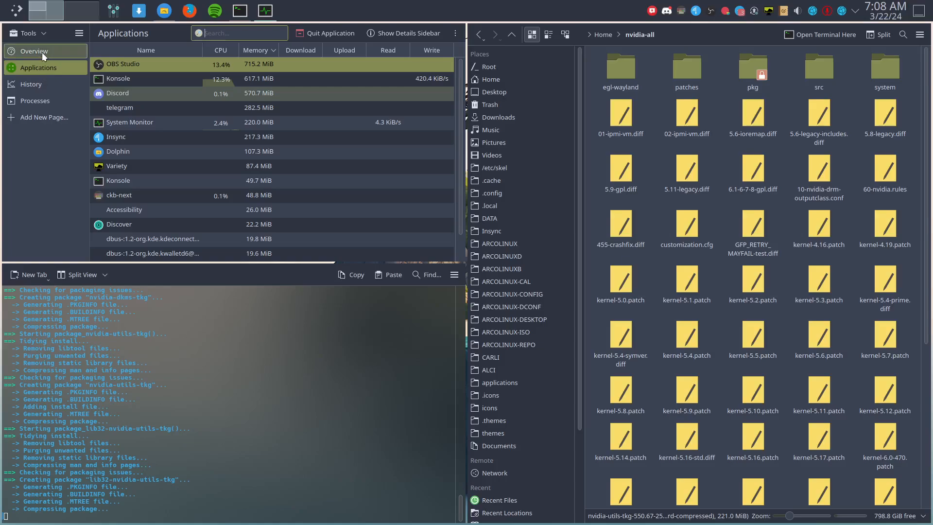
left_click(34, 51)
type("sudo pacman -R nvidia-dk")
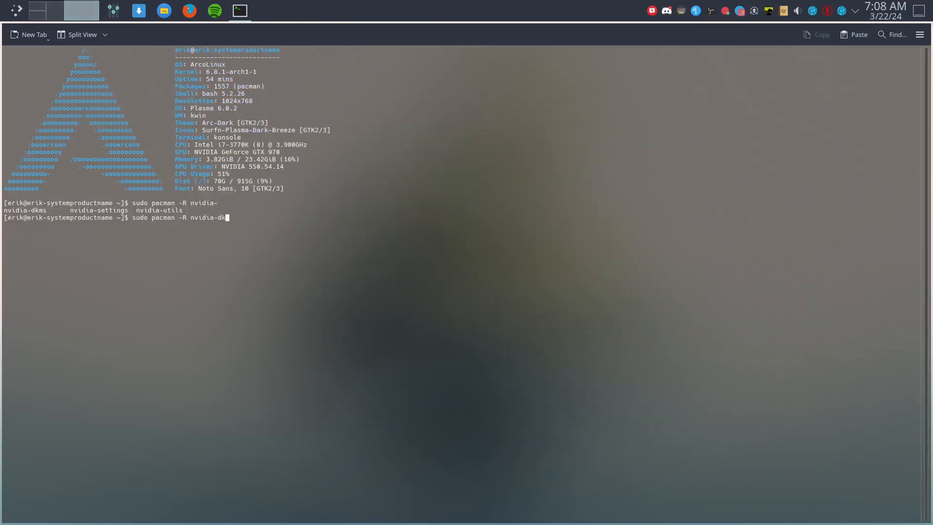
- Run sudo pacman -R nvidia-dkms with the password, rerunning without the stray character
key("Return")
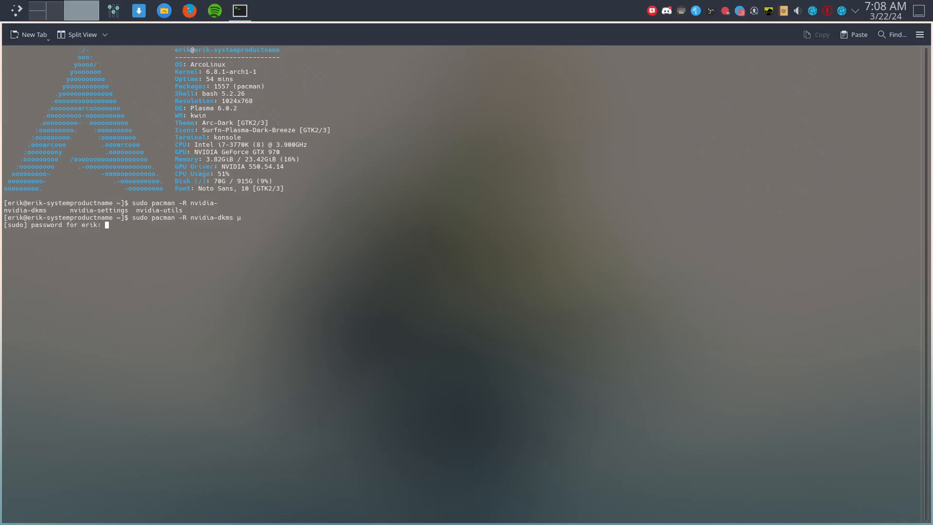
key("Return")
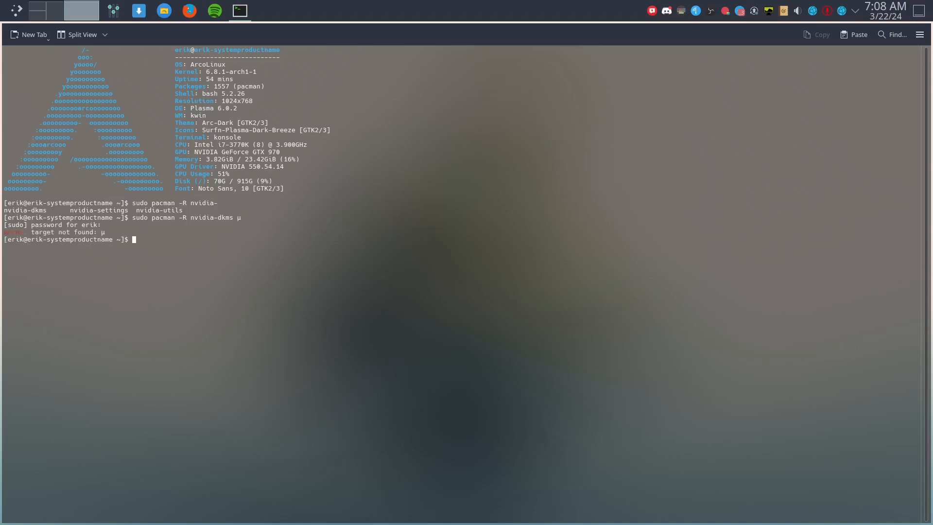
key("Return")
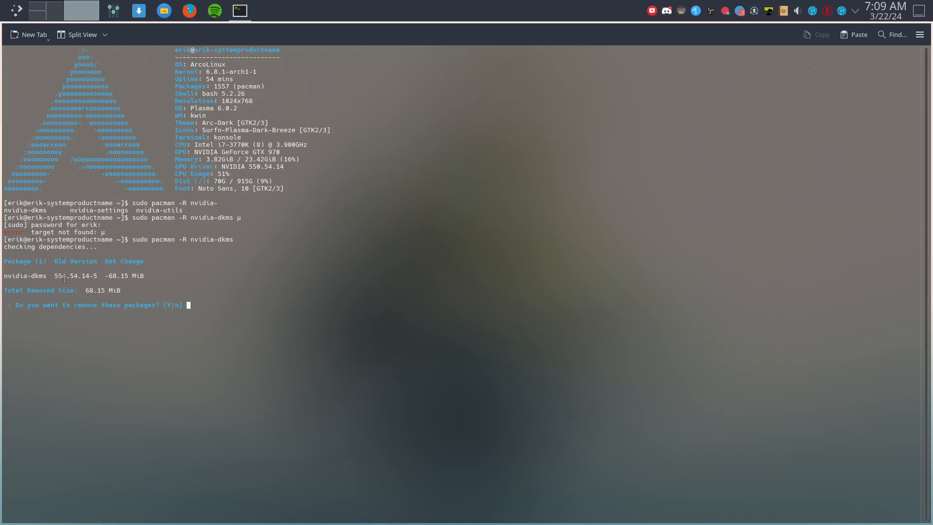
mouse_move(81, 34)
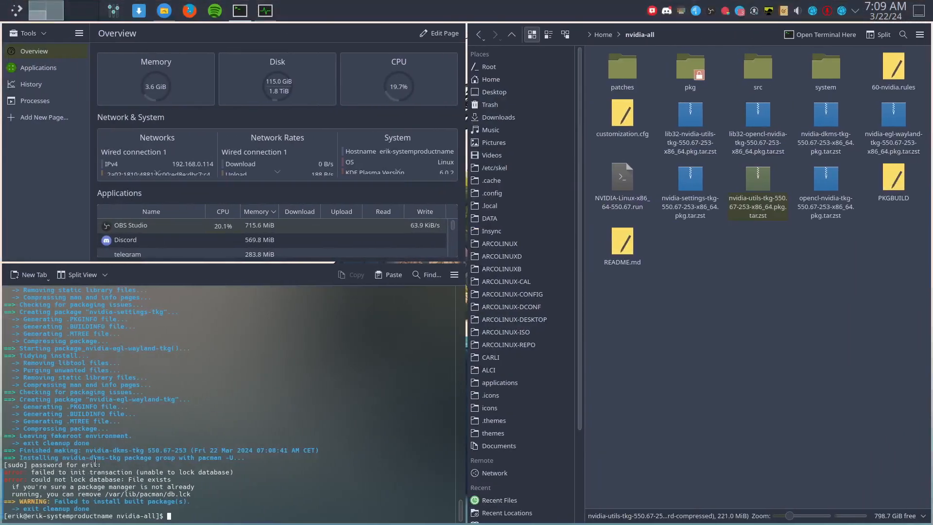
- Type sudo pacman -U with the nvidia-dkms, settings, utils and lib32-utils tkg 550.67-253 packages
type("sudo")
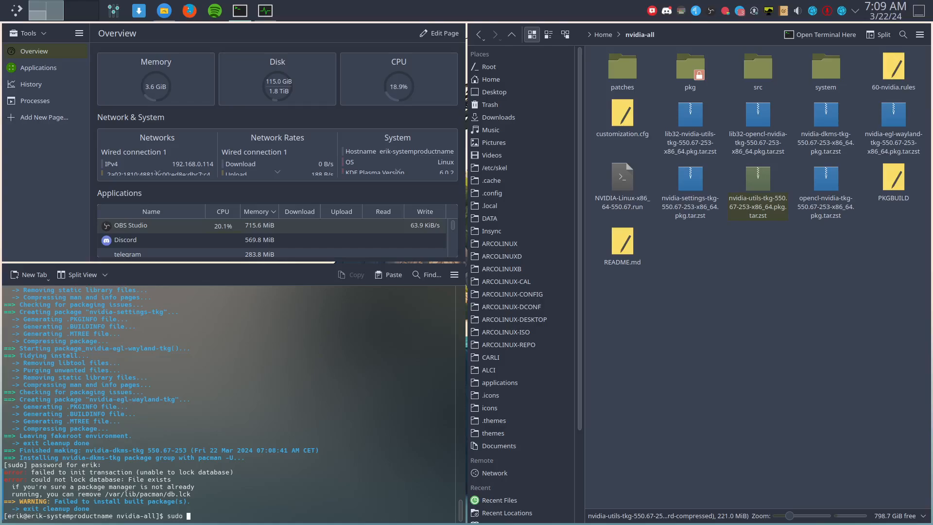
type("pacman -U")
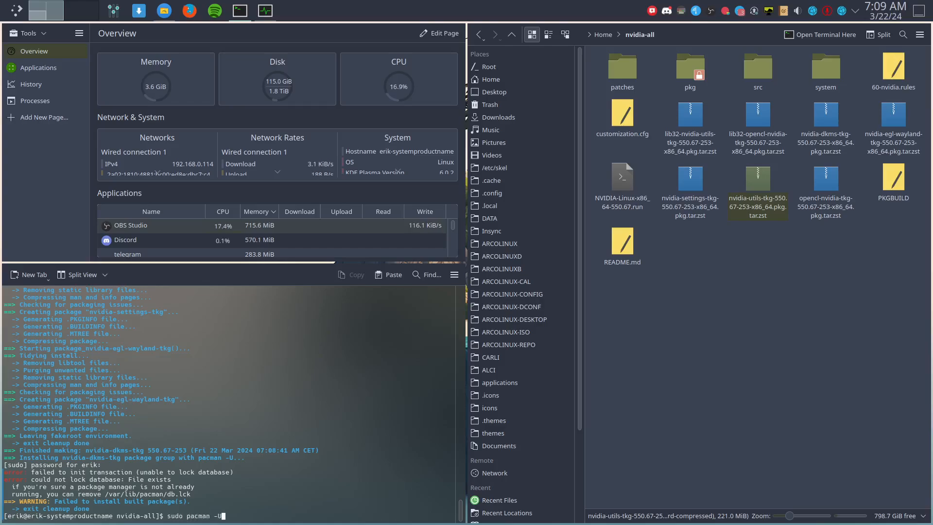
type("nvidia-dk")
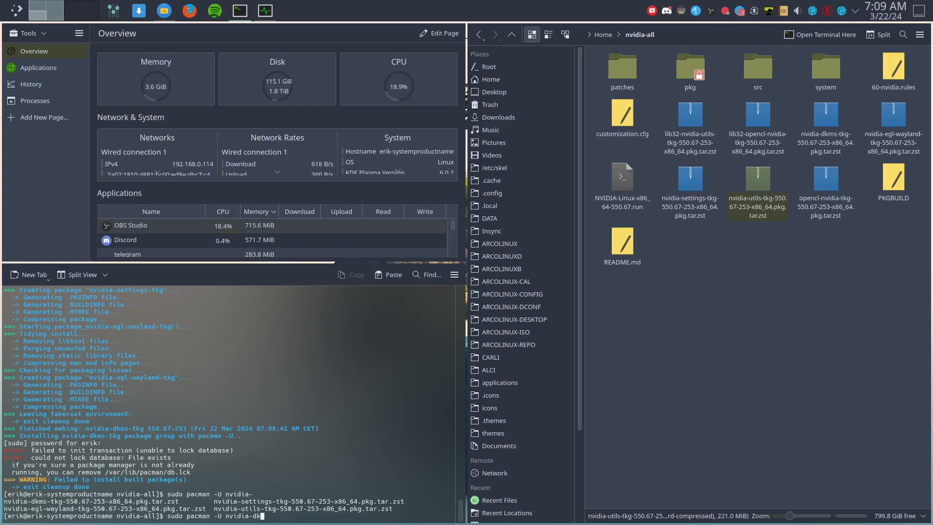
type("nvidia-dkms-tkg-550.67-253-x86_64.pkg.tar.zst")
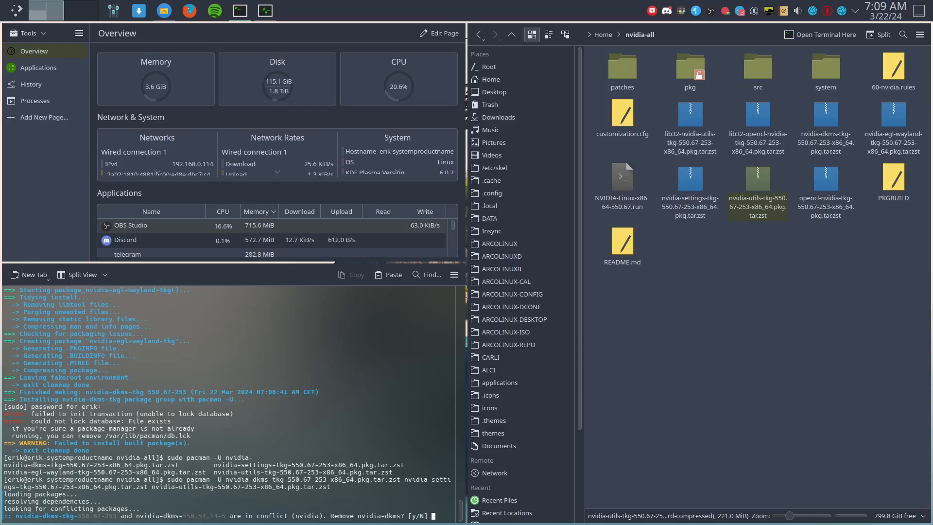
- Answer y to each conflict and replacement prompt, confirming the installation
type("y")
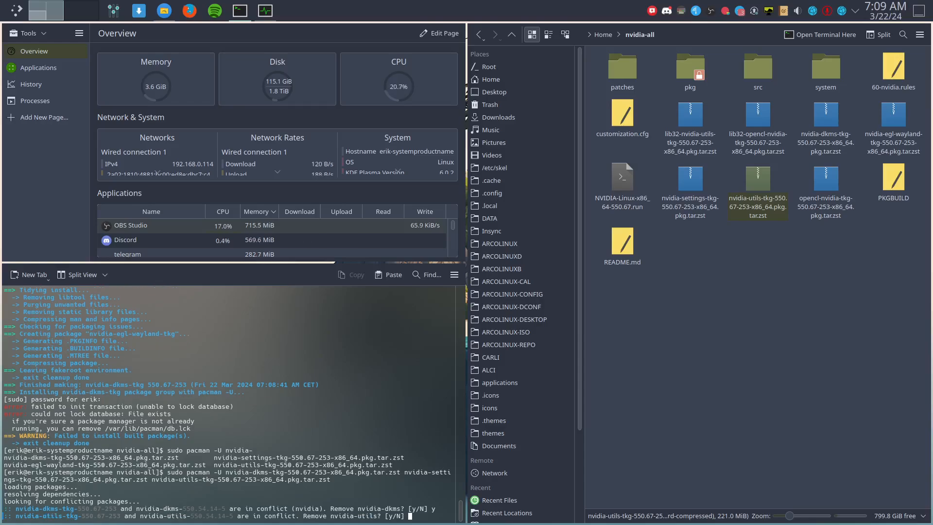
type("y")
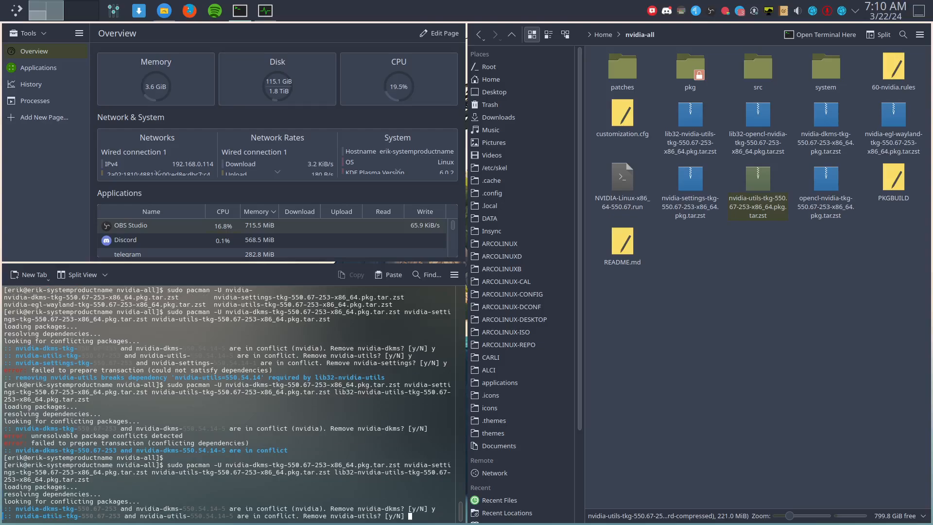
type("y")
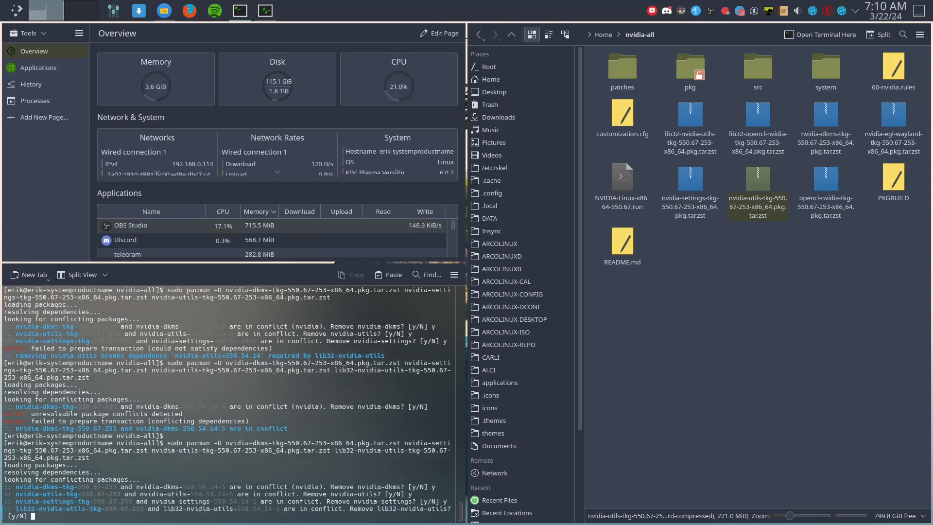
type("y")
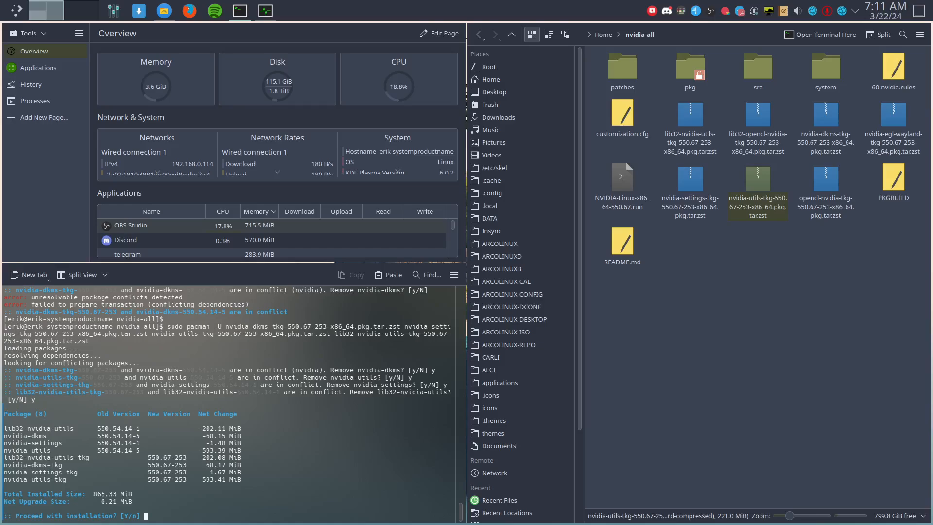
type("y")
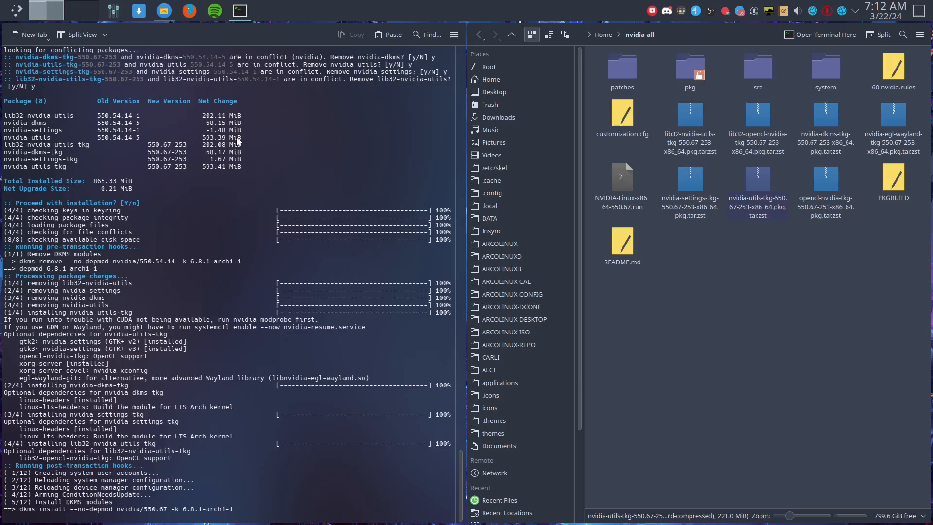
mouse_move(233, 317)
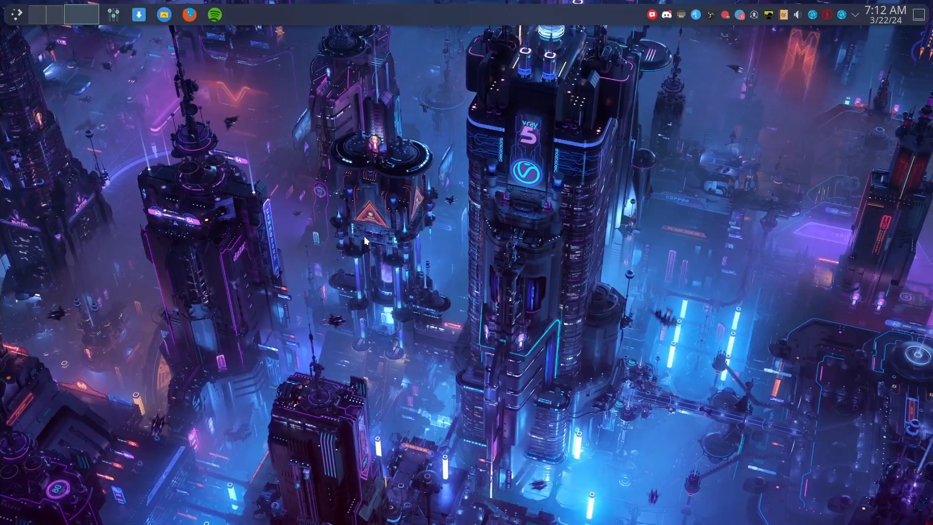
mouse_move(774, 19)
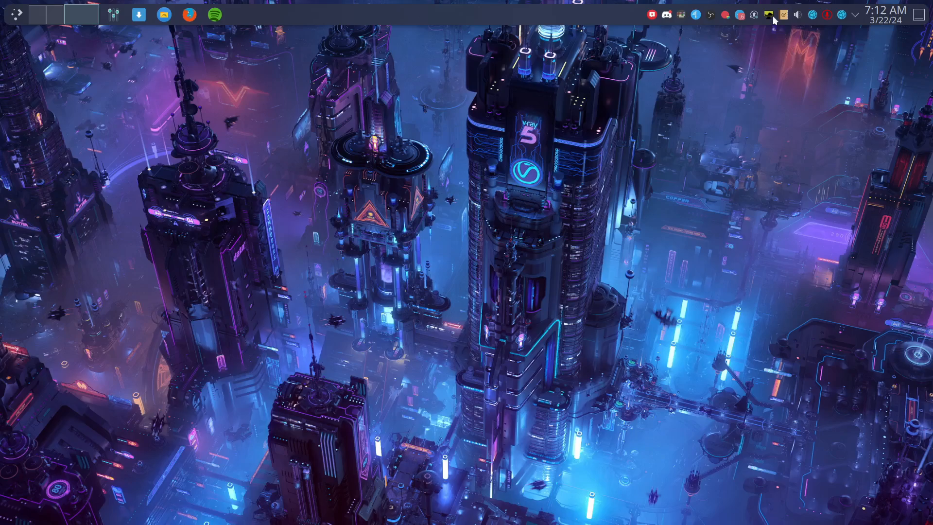
left_click(768, 14)
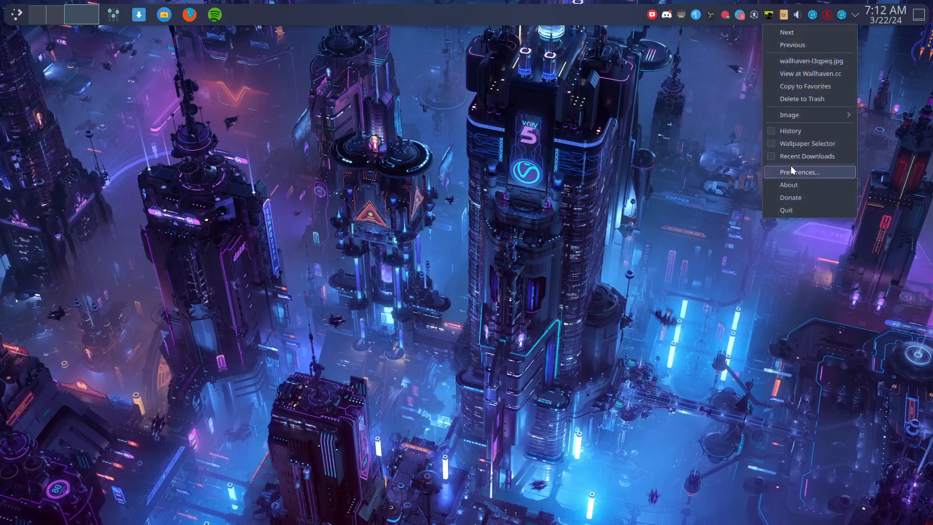
left_click(799, 172)
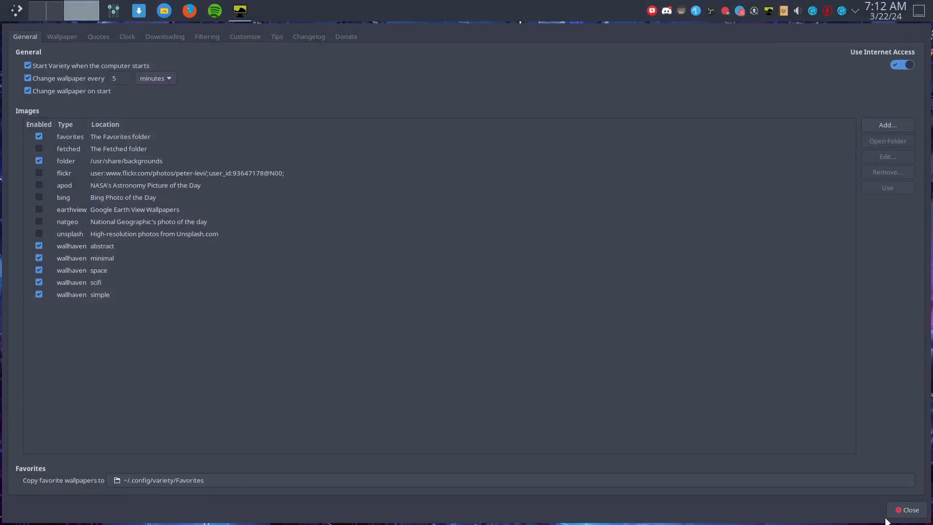
left_click(906, 510)
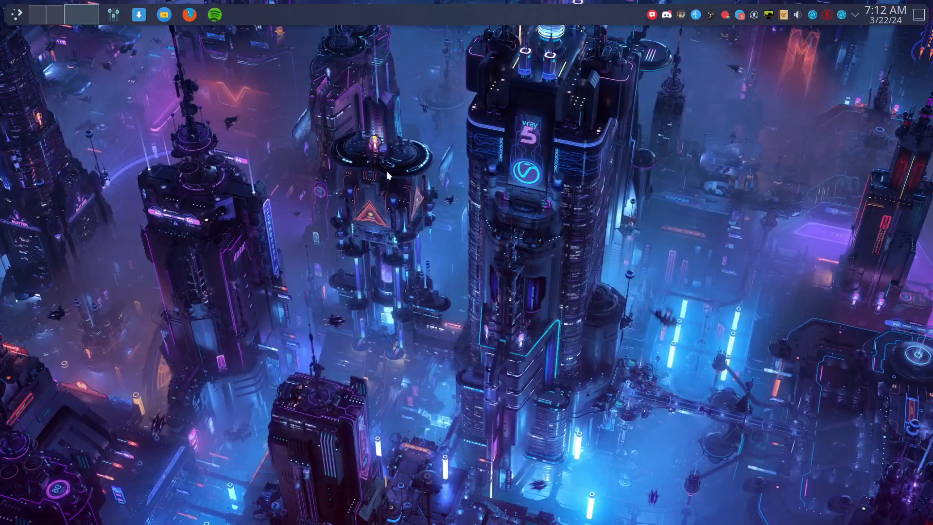
mouse_move(315, 372)
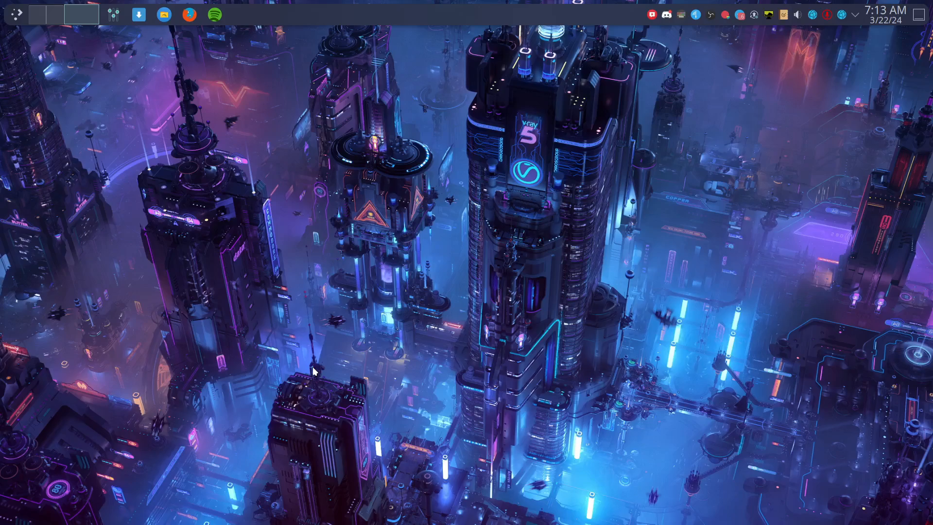
mouse_move(620, 297)
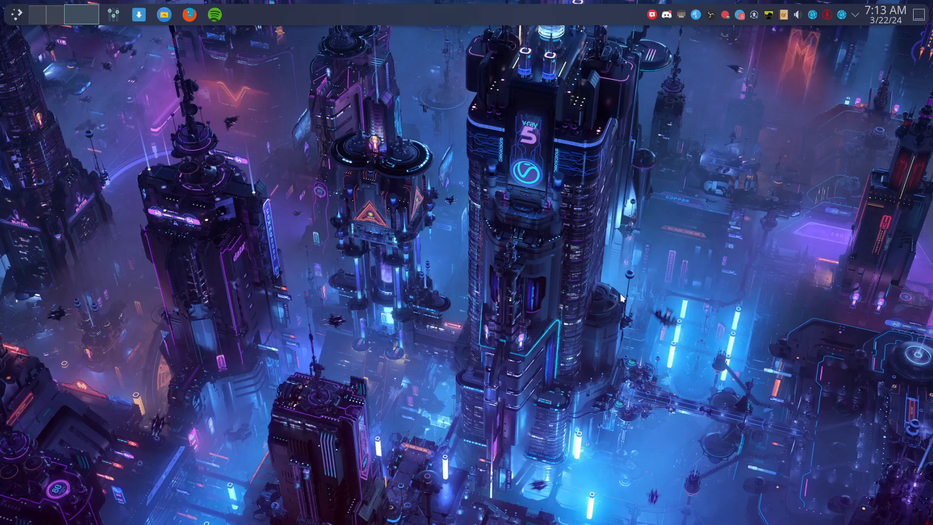
mouse_move(764, 40)
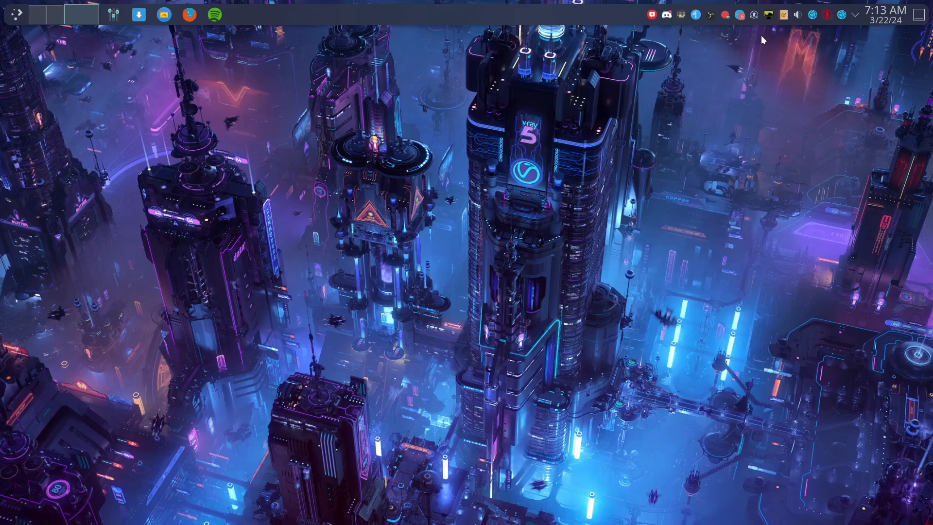
mouse_move(52, 27)
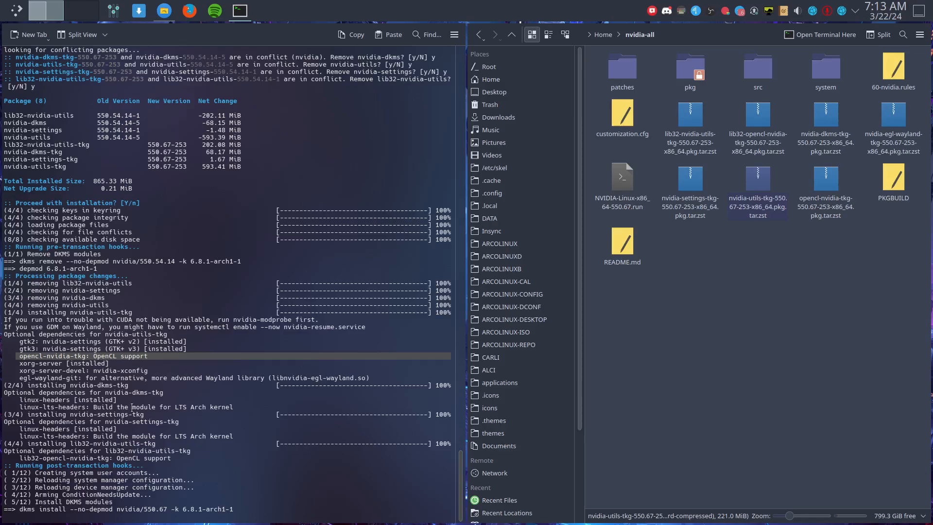
- Scroll through the hooks installing the nvidia 550.67 DKMS module for kernel 6.8.1-arch1-1
scroll("down", 3)
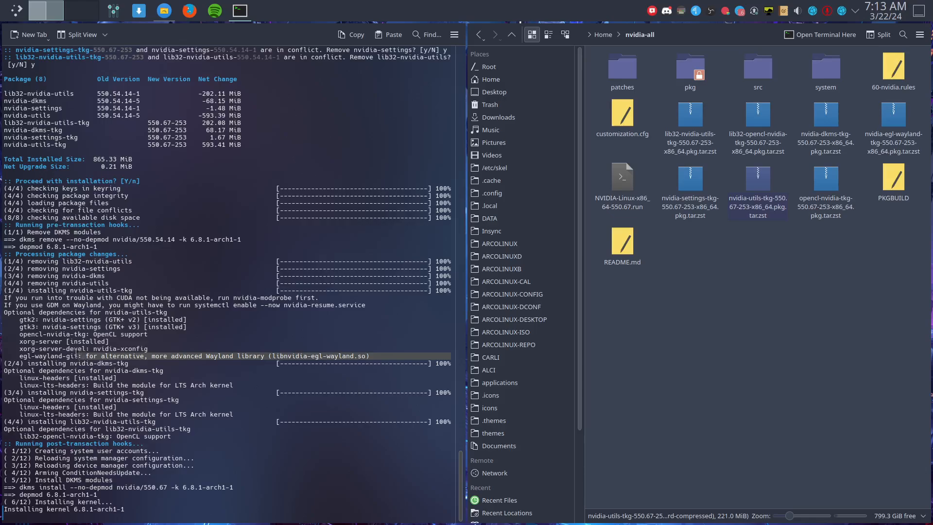
scroll("down", 3)
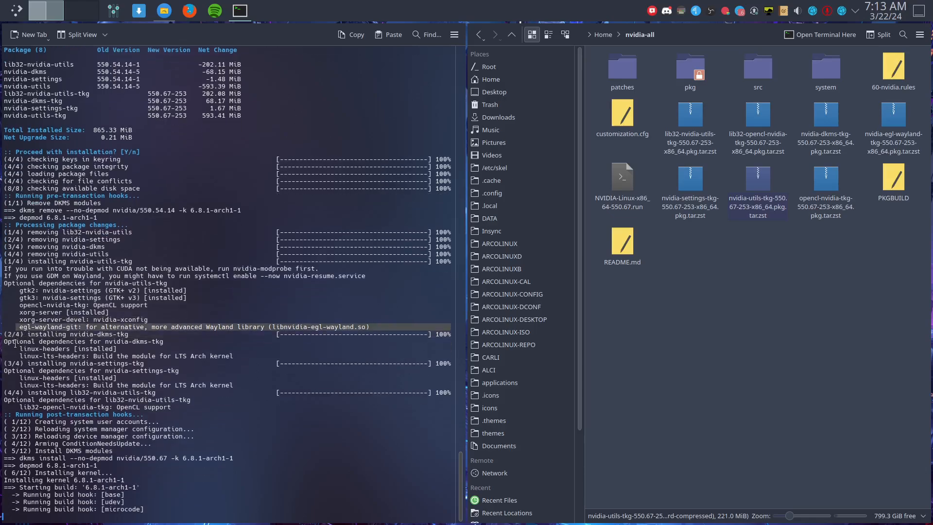
scroll("down", 3)
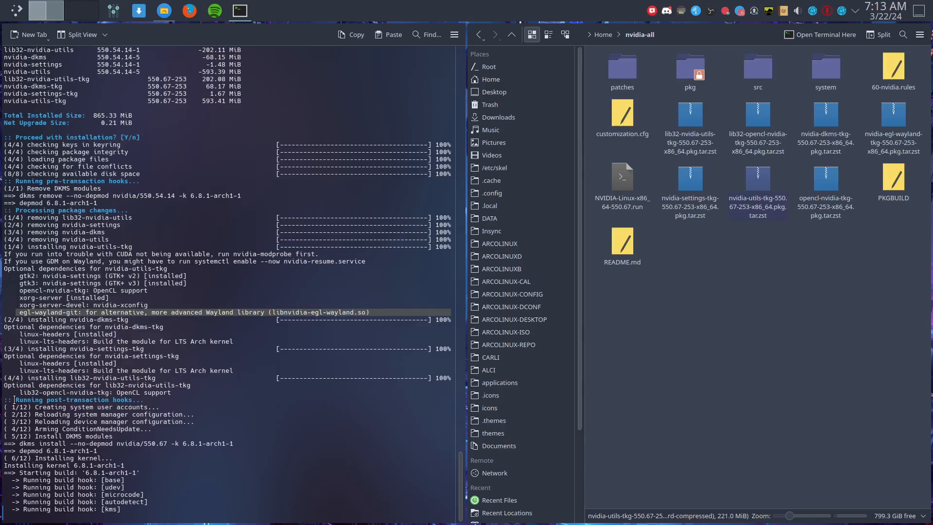
scroll("down", 3)
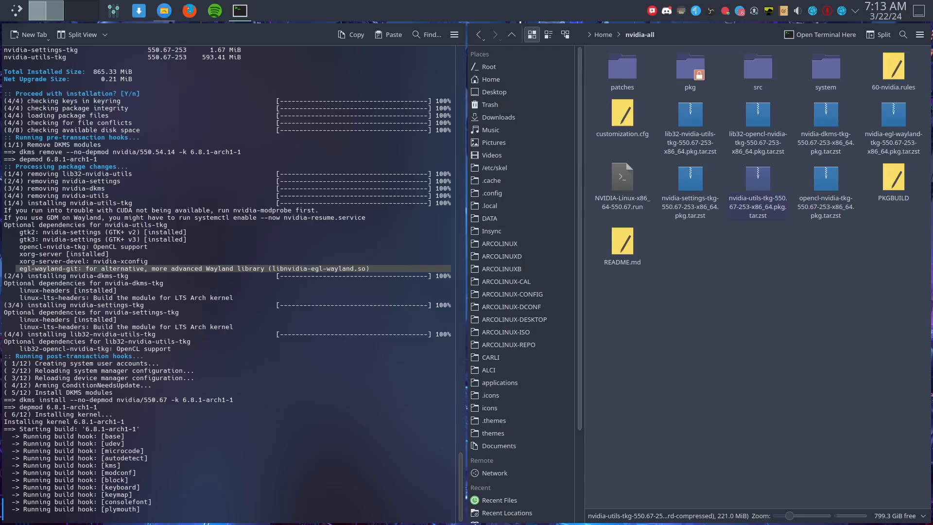
scroll("down", 3)
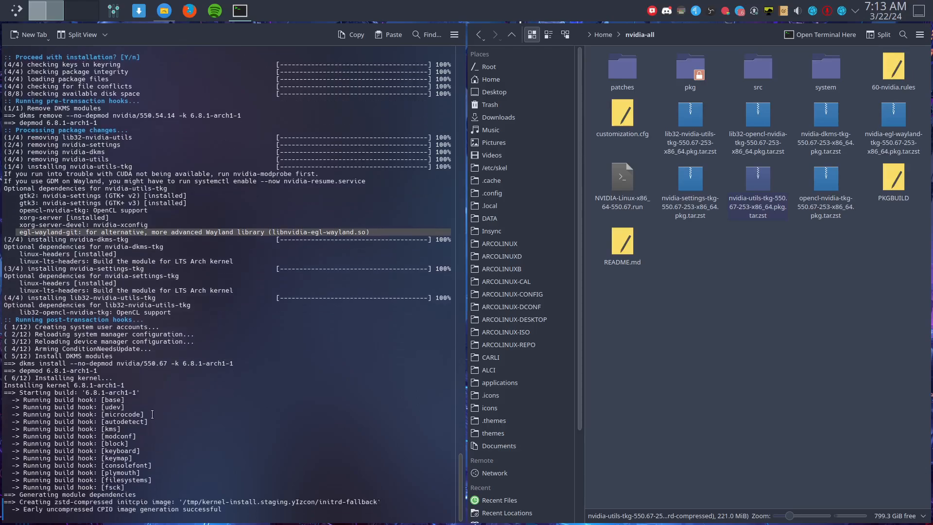
scroll("down", 3)
type("add")
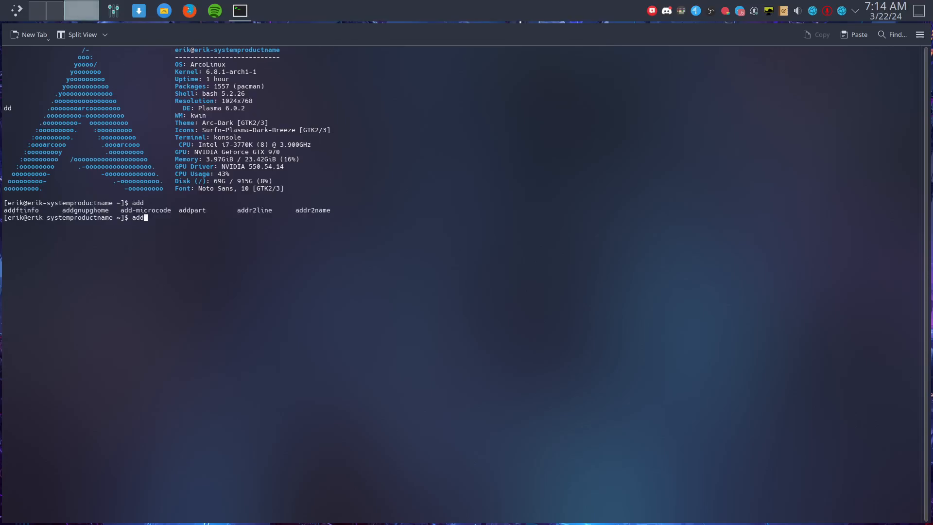
- Complete and run add-microcode with the sudo password, hitting the pacman database lock error
type("-mm")
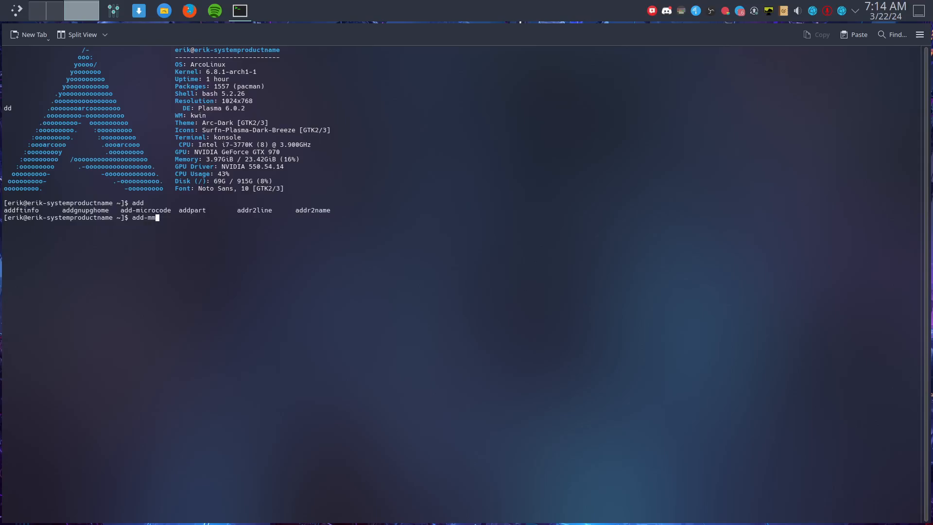
key("Return")
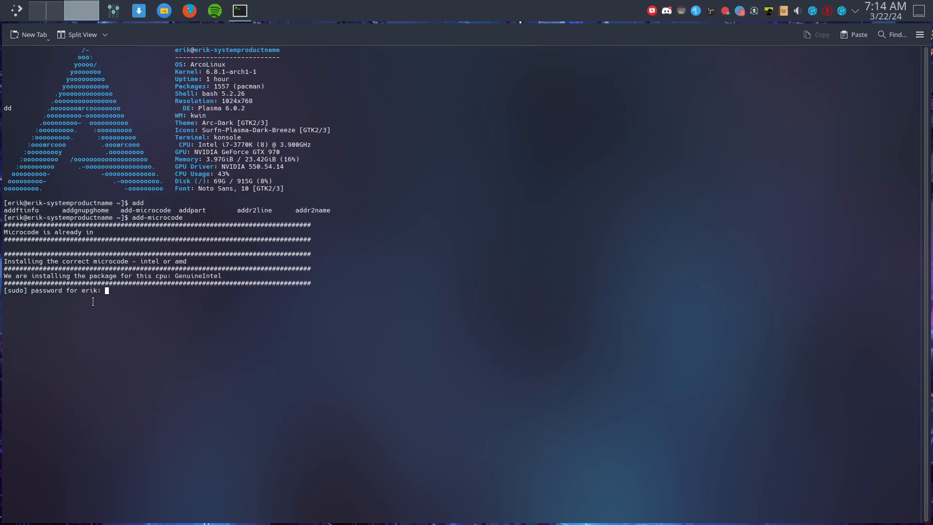
key("Return")
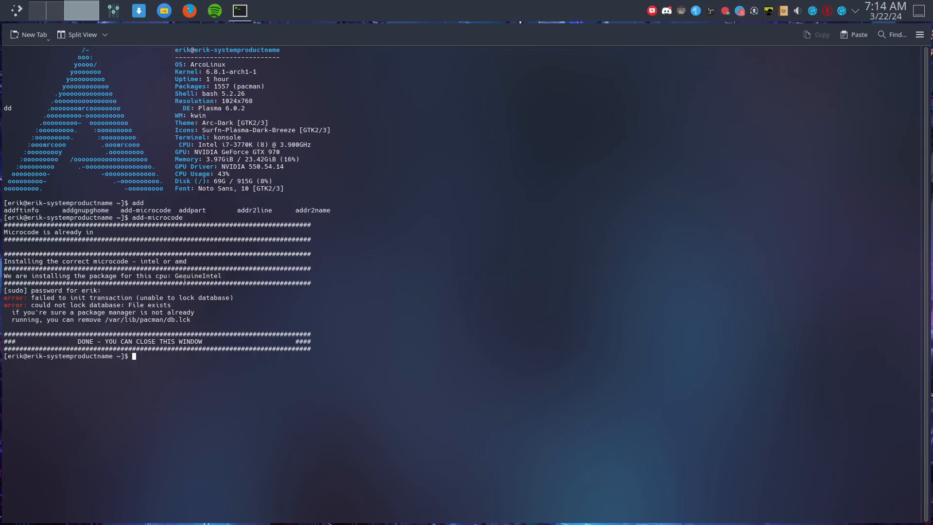
mouse_move(164, 390)
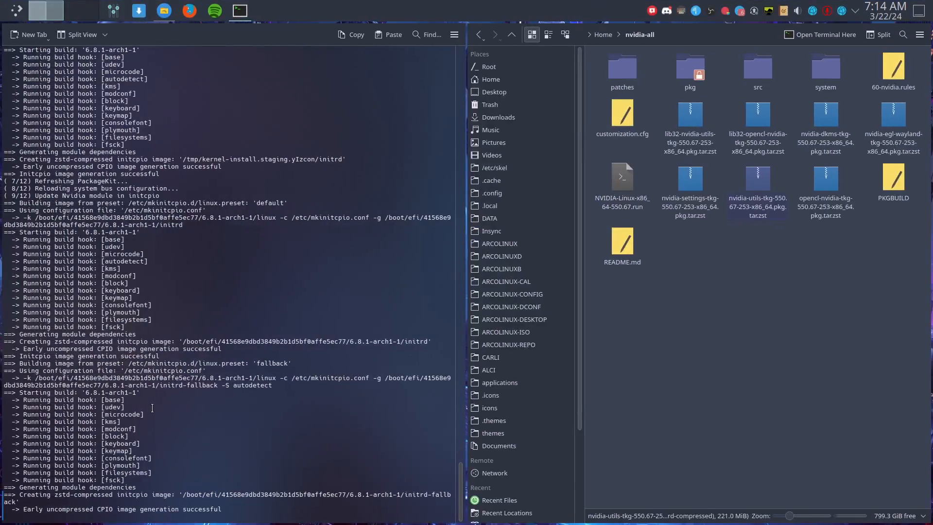
- Scroll until mkinitcpio finishes all images and 'Reboot is recommended' appears with the prompt
scroll("down", 3)
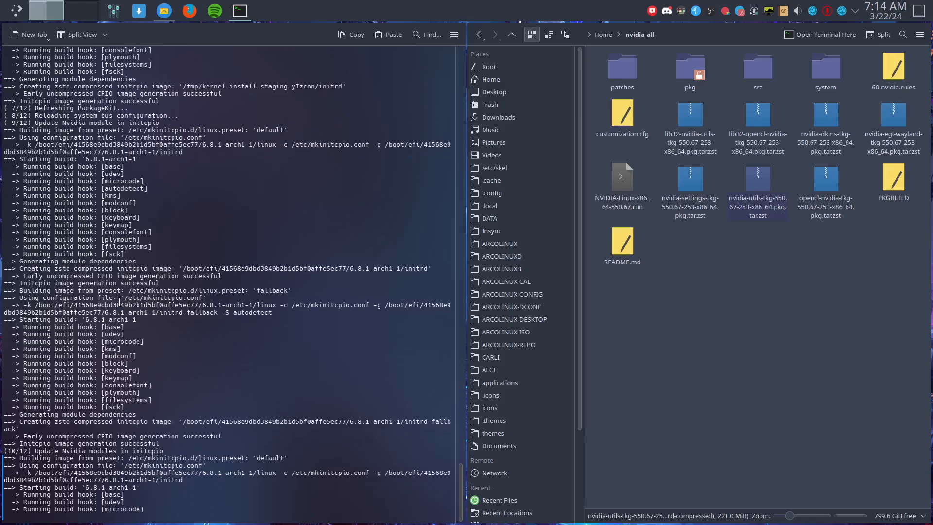
scroll("down", 3)
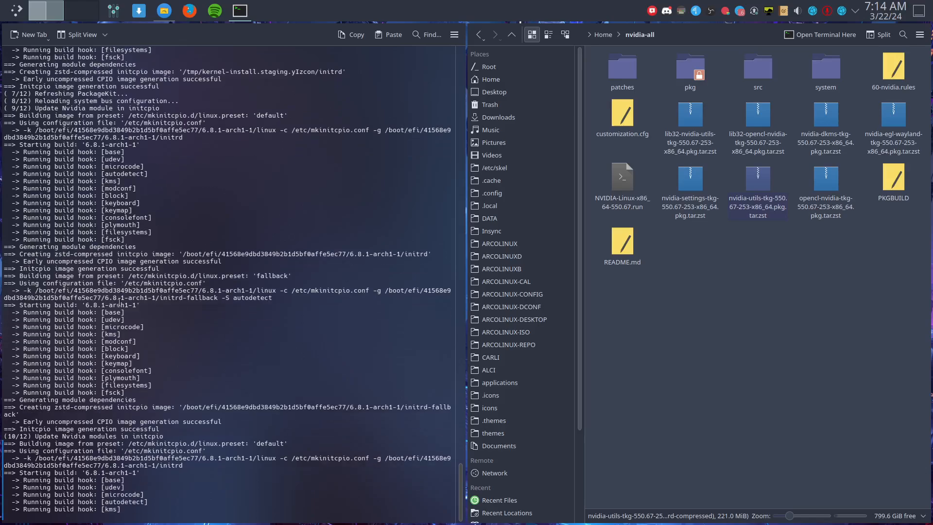
scroll("down", 3)
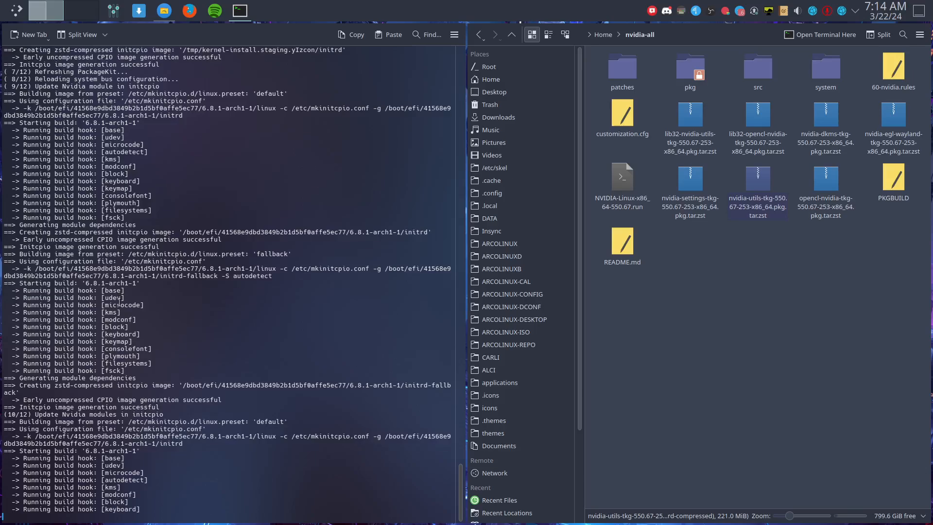
scroll("down", 3)
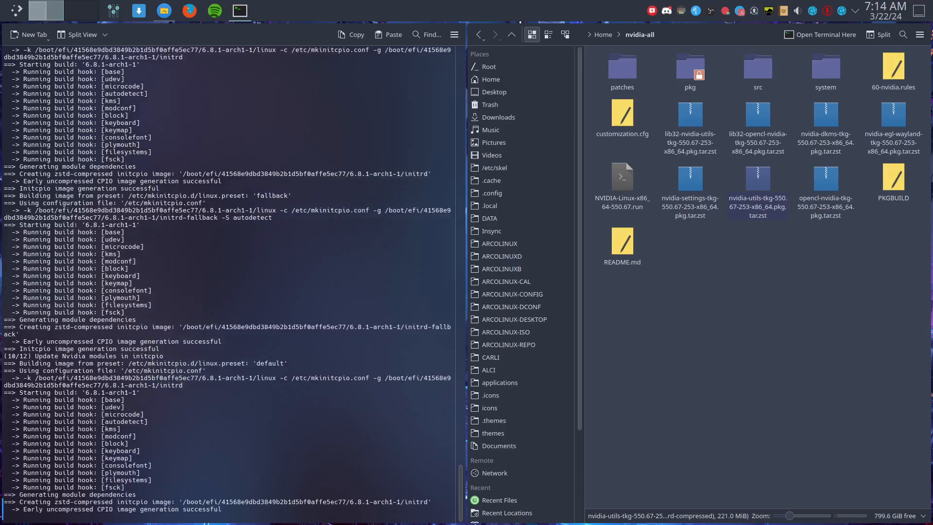
scroll("down", 3)
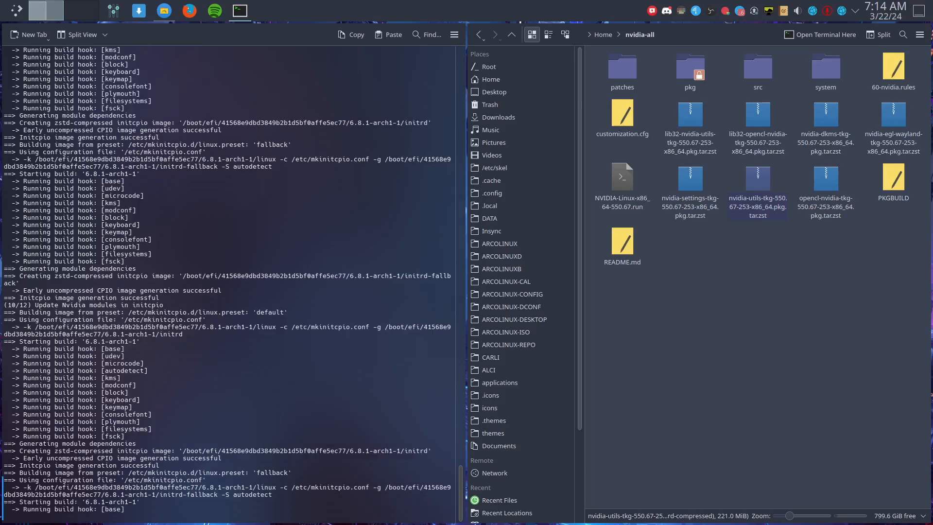
scroll("down", 3)
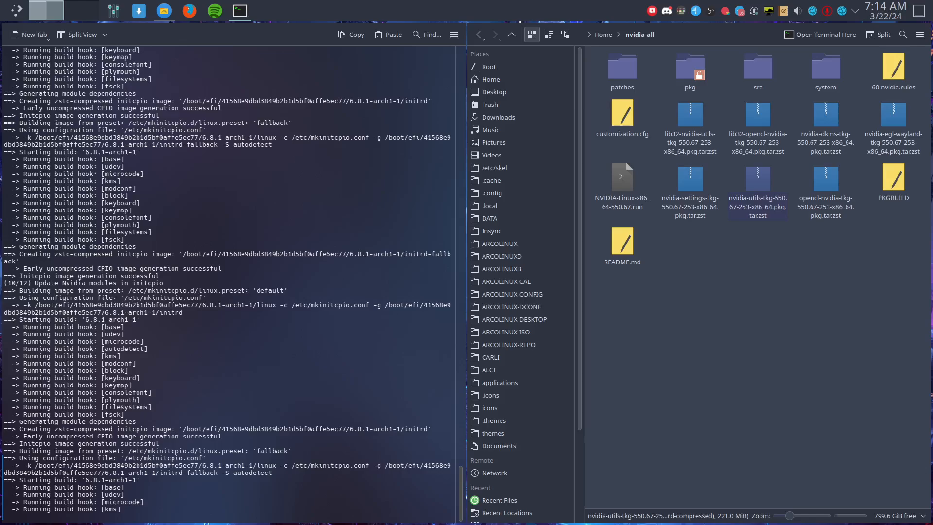
scroll("down", 3)
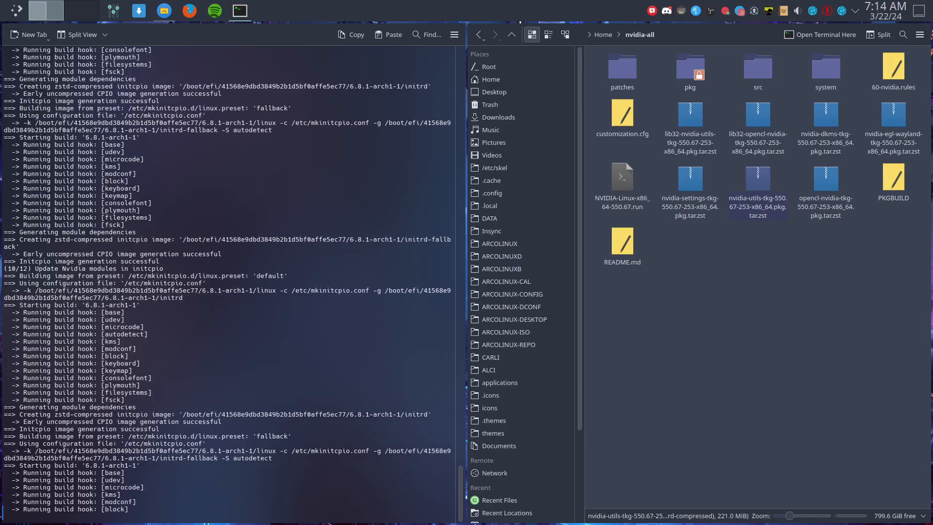
scroll("down", 3)
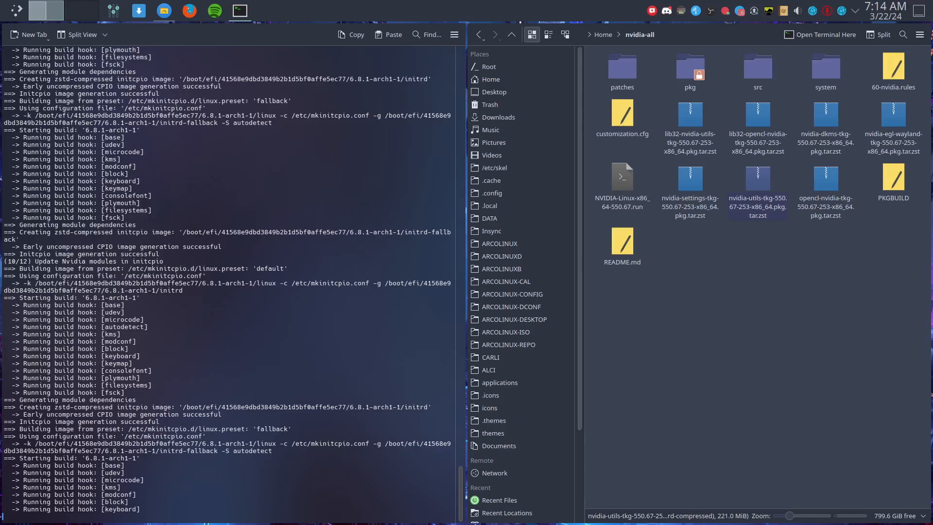
scroll("down", 3)
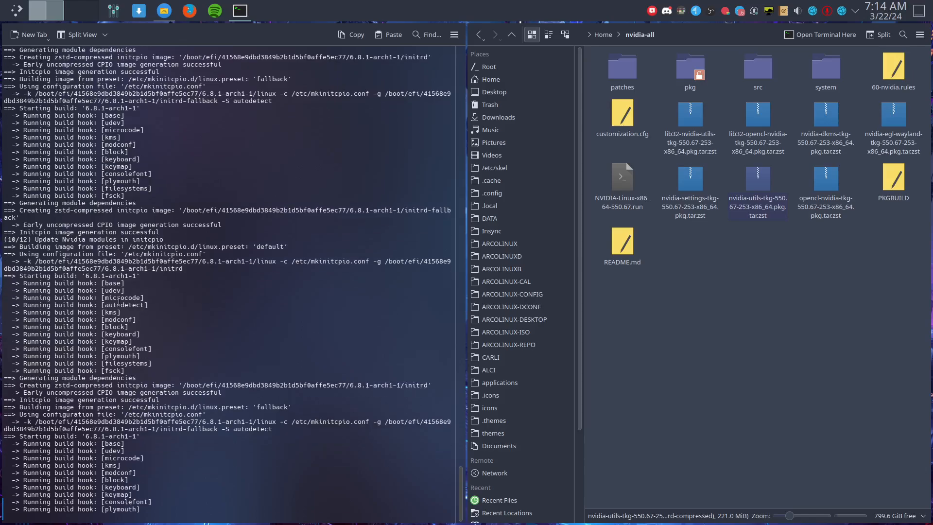
scroll("down", 3)
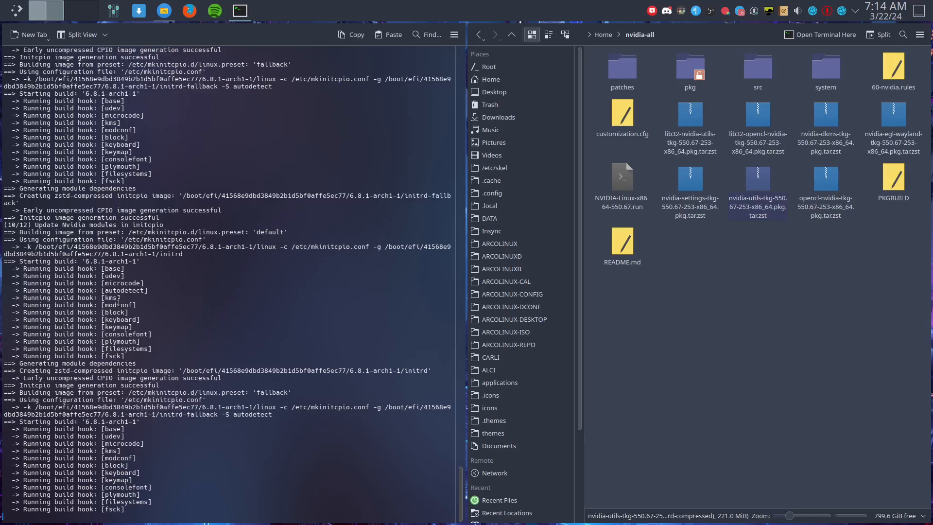
scroll("down", 3)
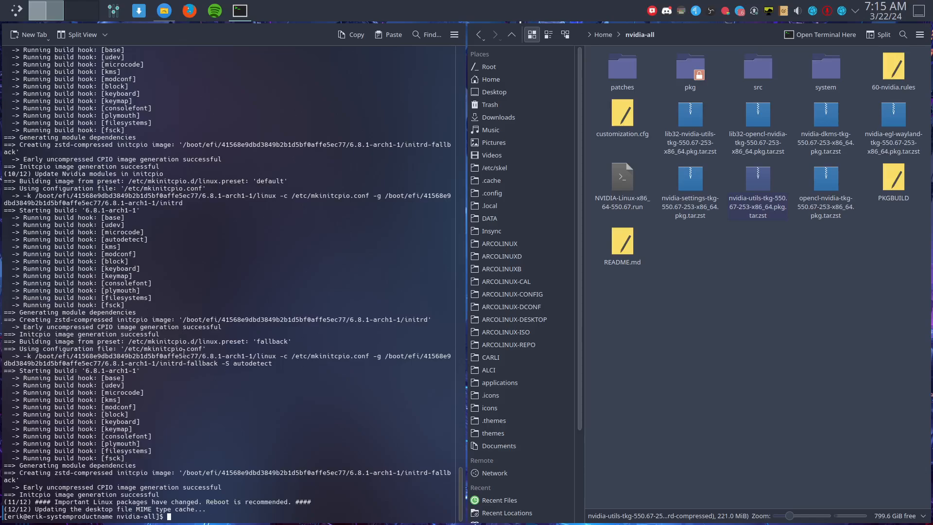
mouse_move(670, 77)
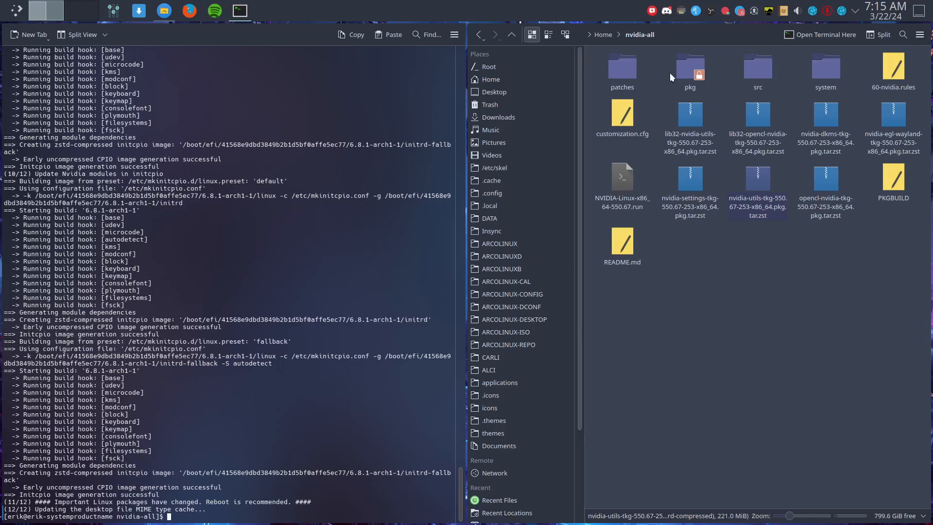
mouse_move(696, 11)
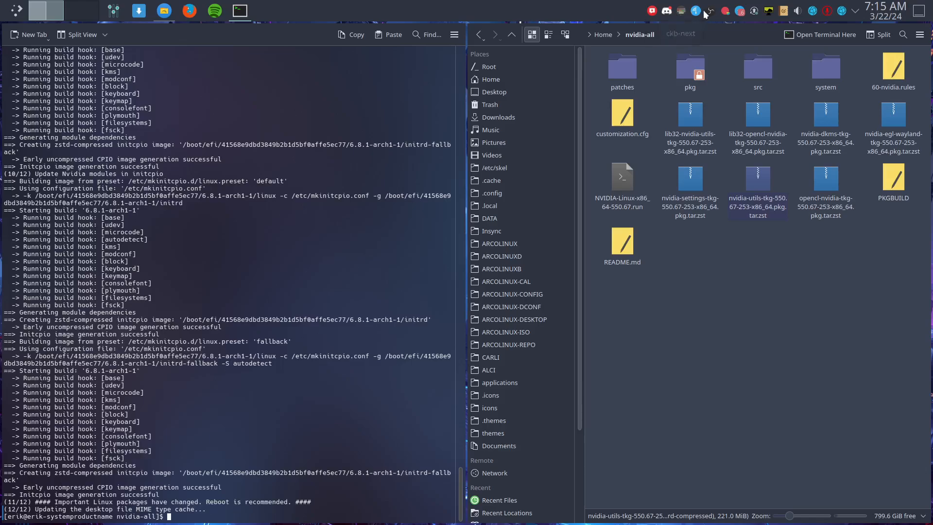
- Open the OBS Studio tray menu to reach Stop Recording
left_click(710, 11)
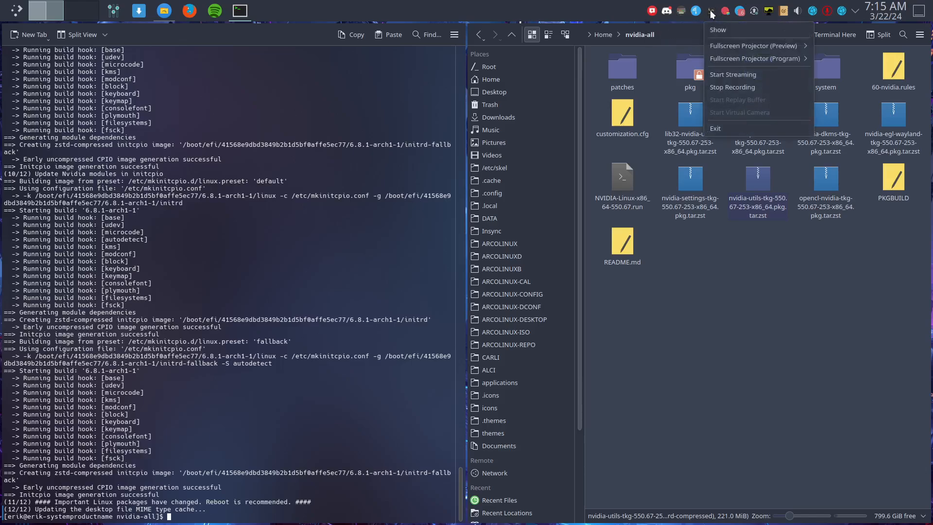
mouse_move(732, 87)
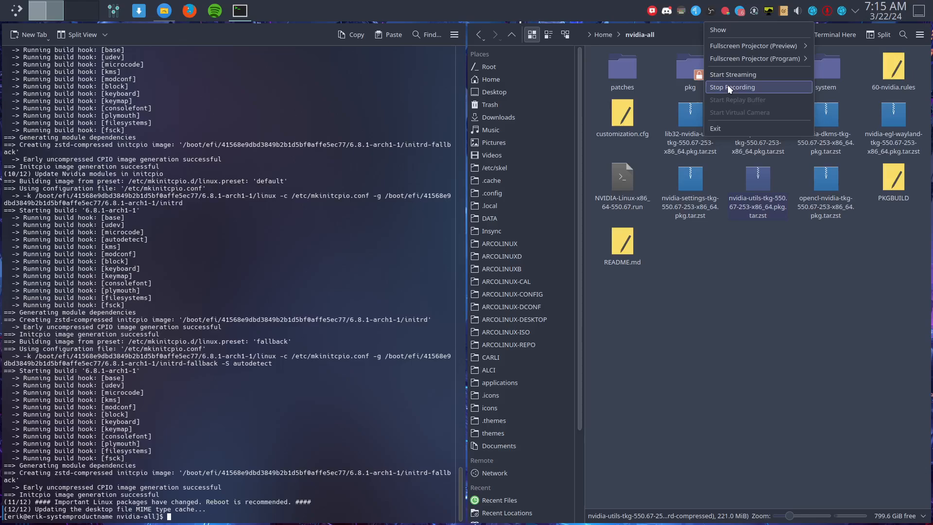